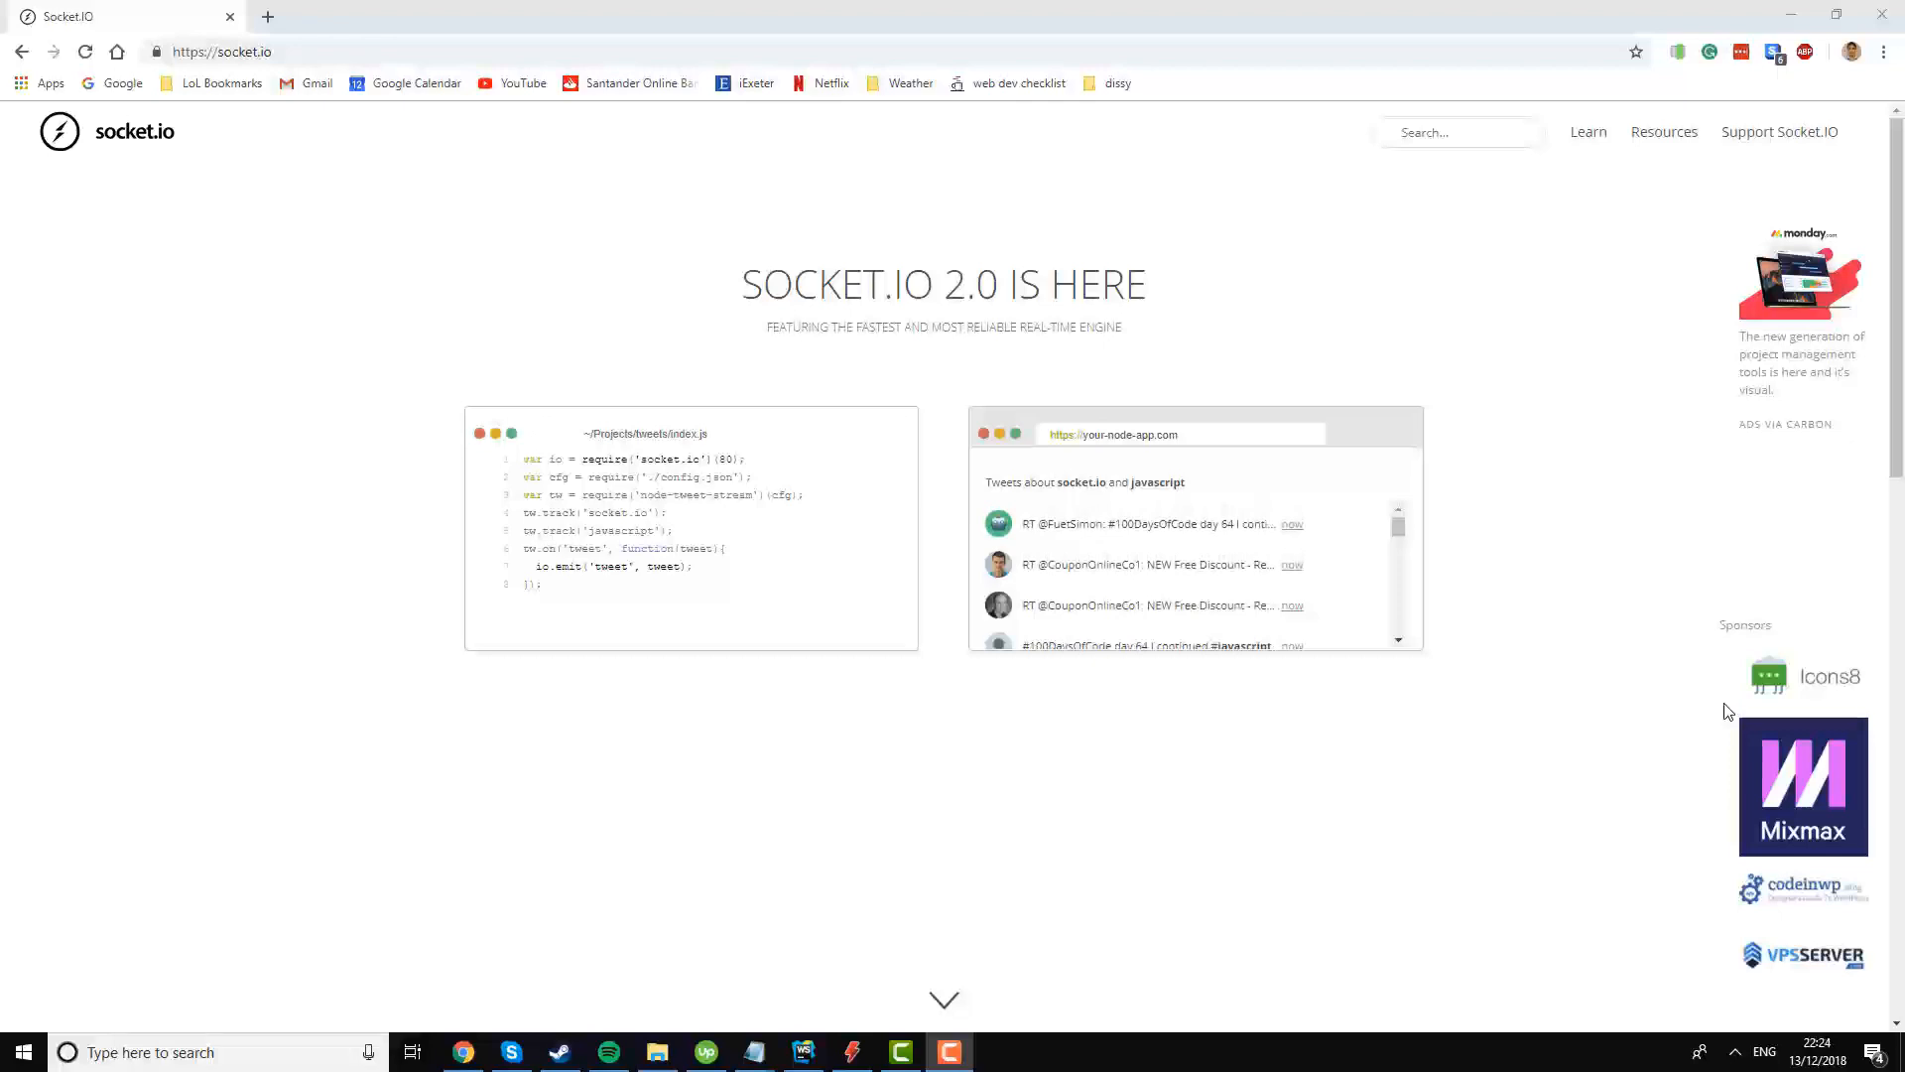
pyautogui.moveTo(1482, 818)
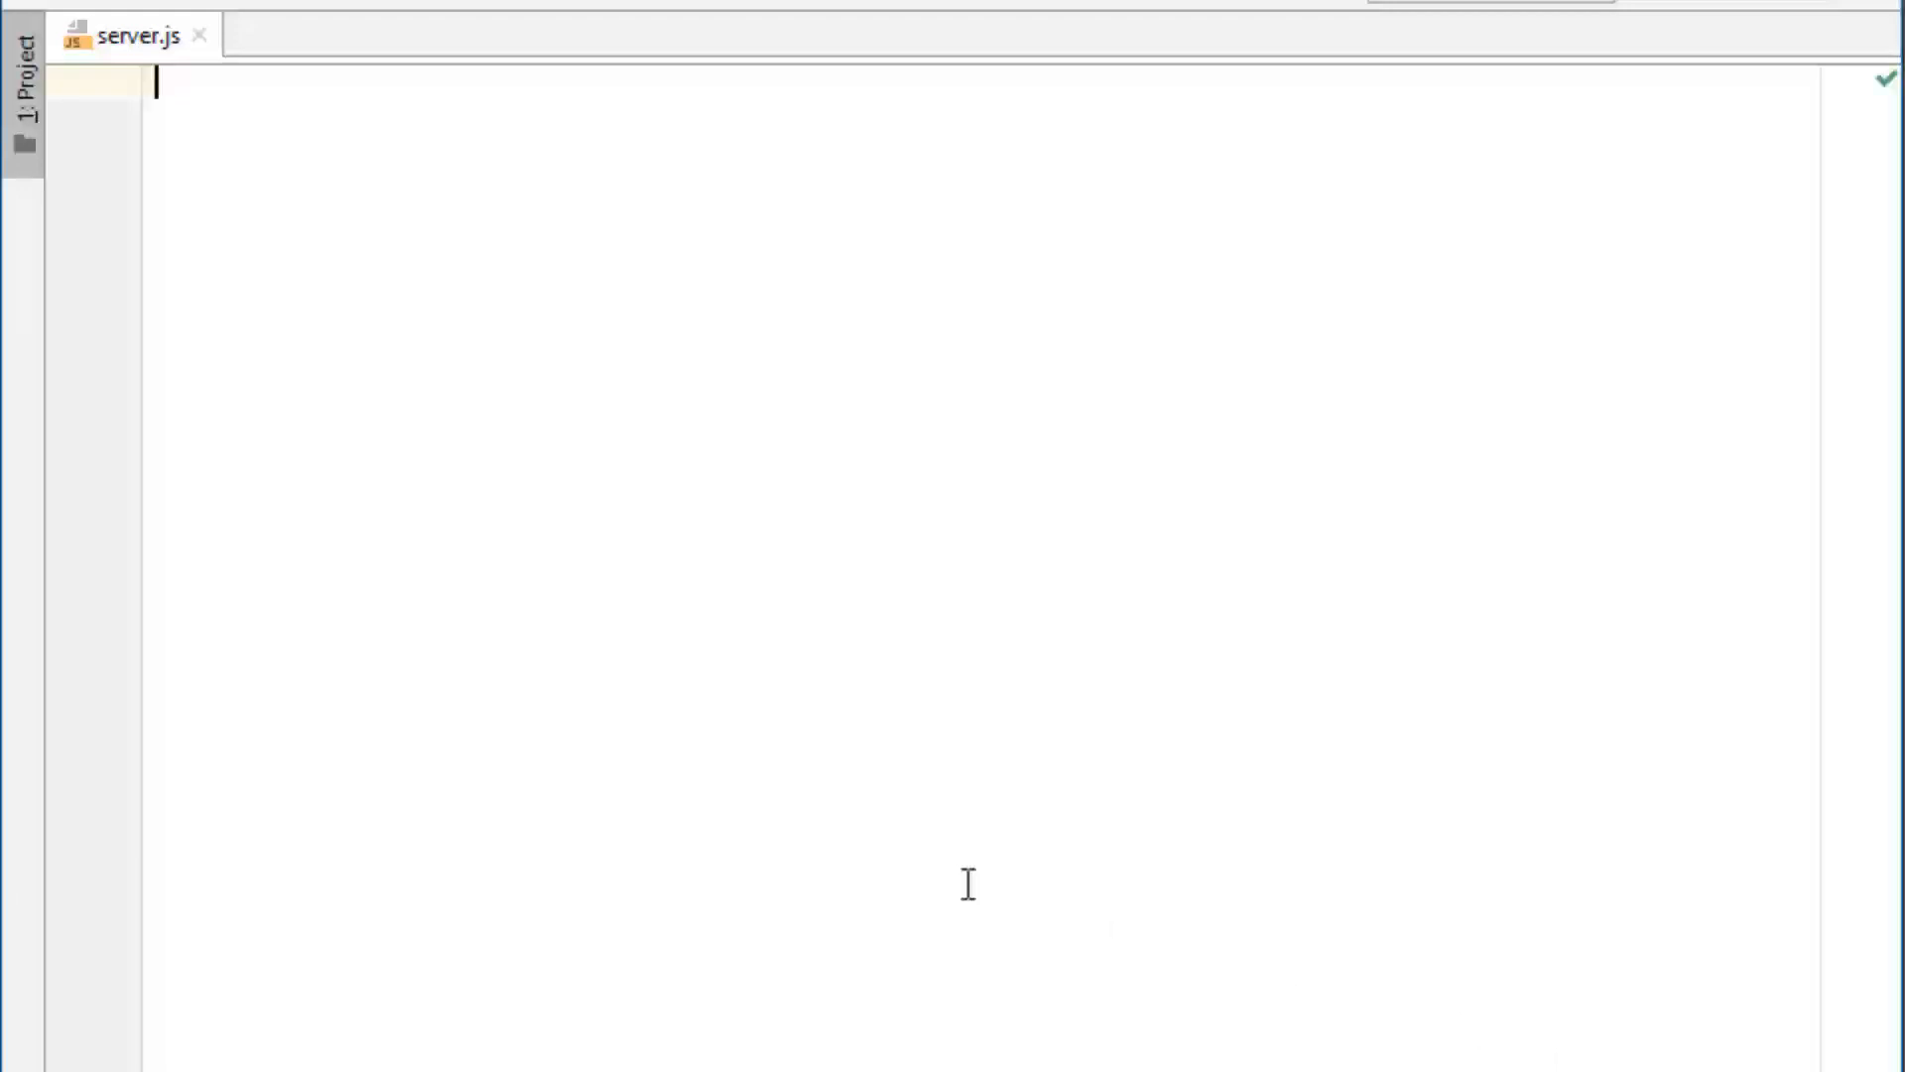
# Write const express = require('express'); and const app = new express(); in server.js.
pyautogui.write('v')
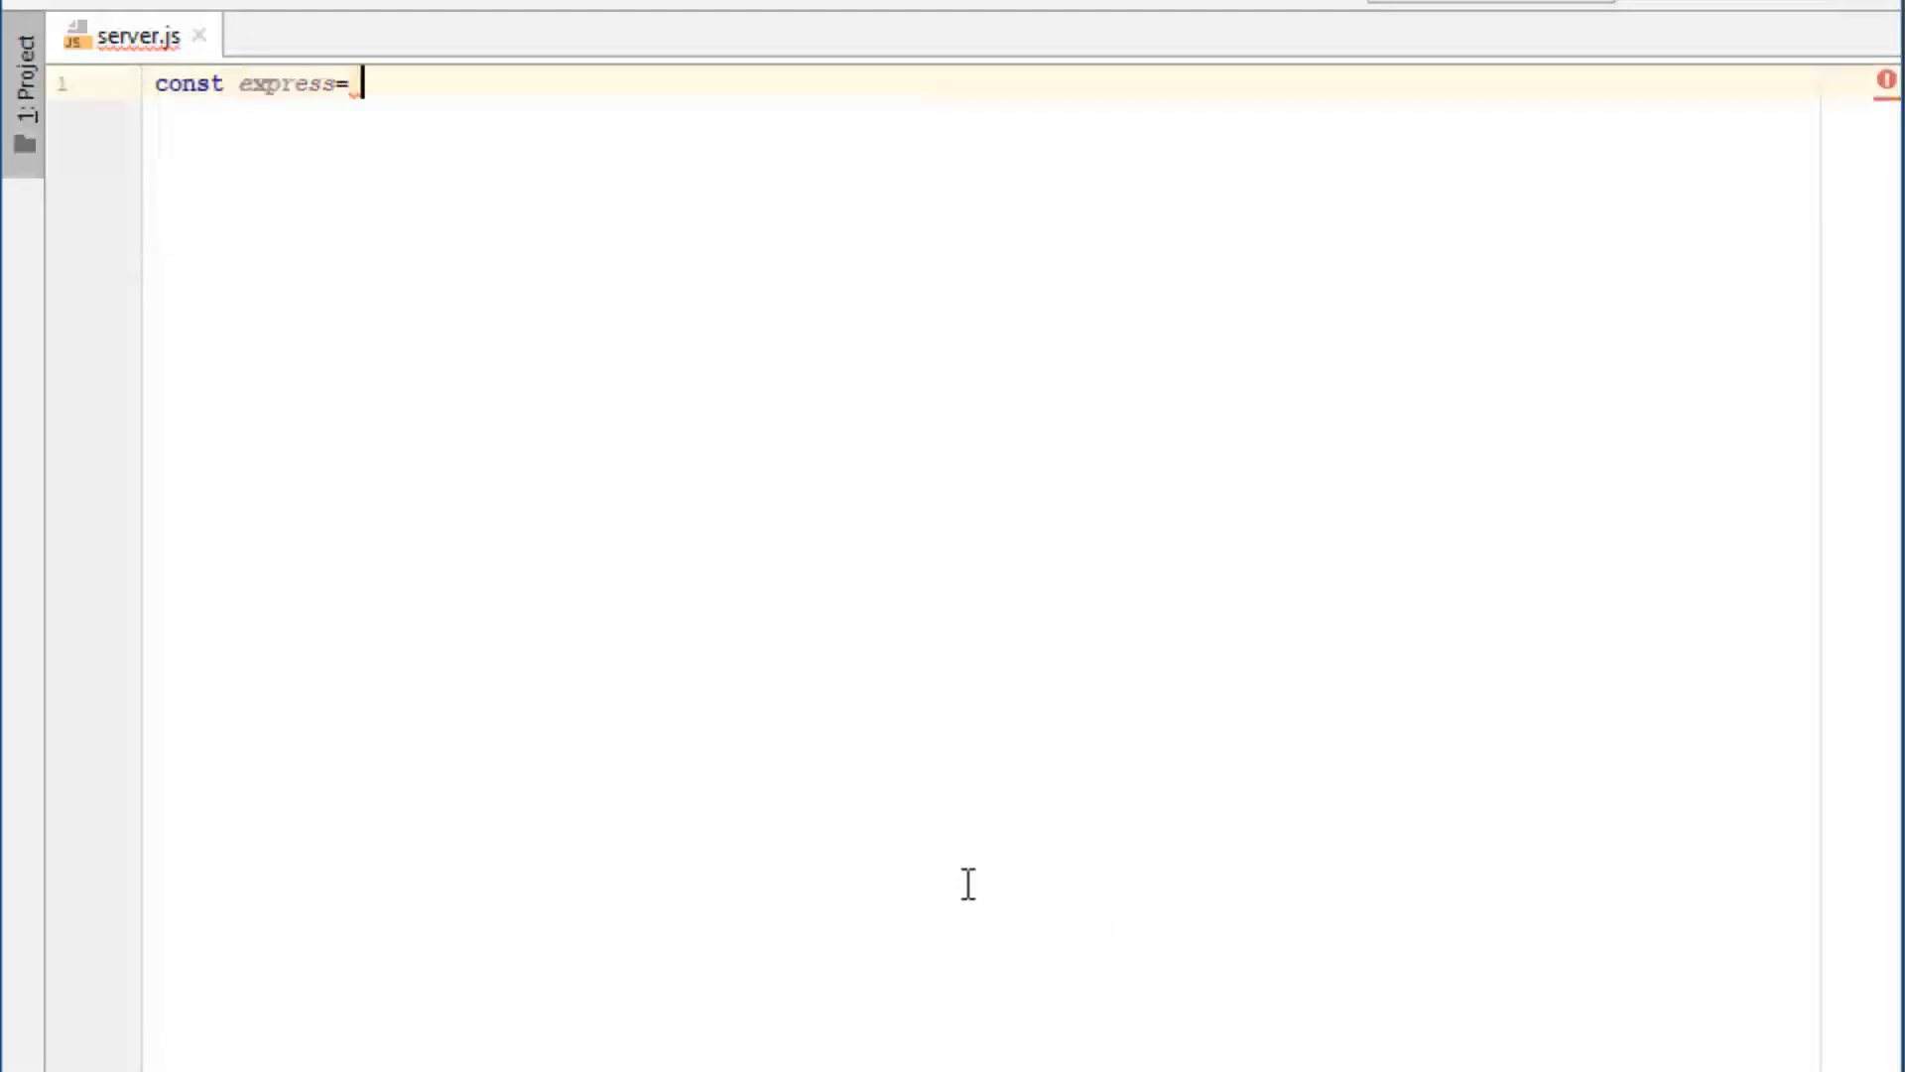
pyautogui.write('requi')
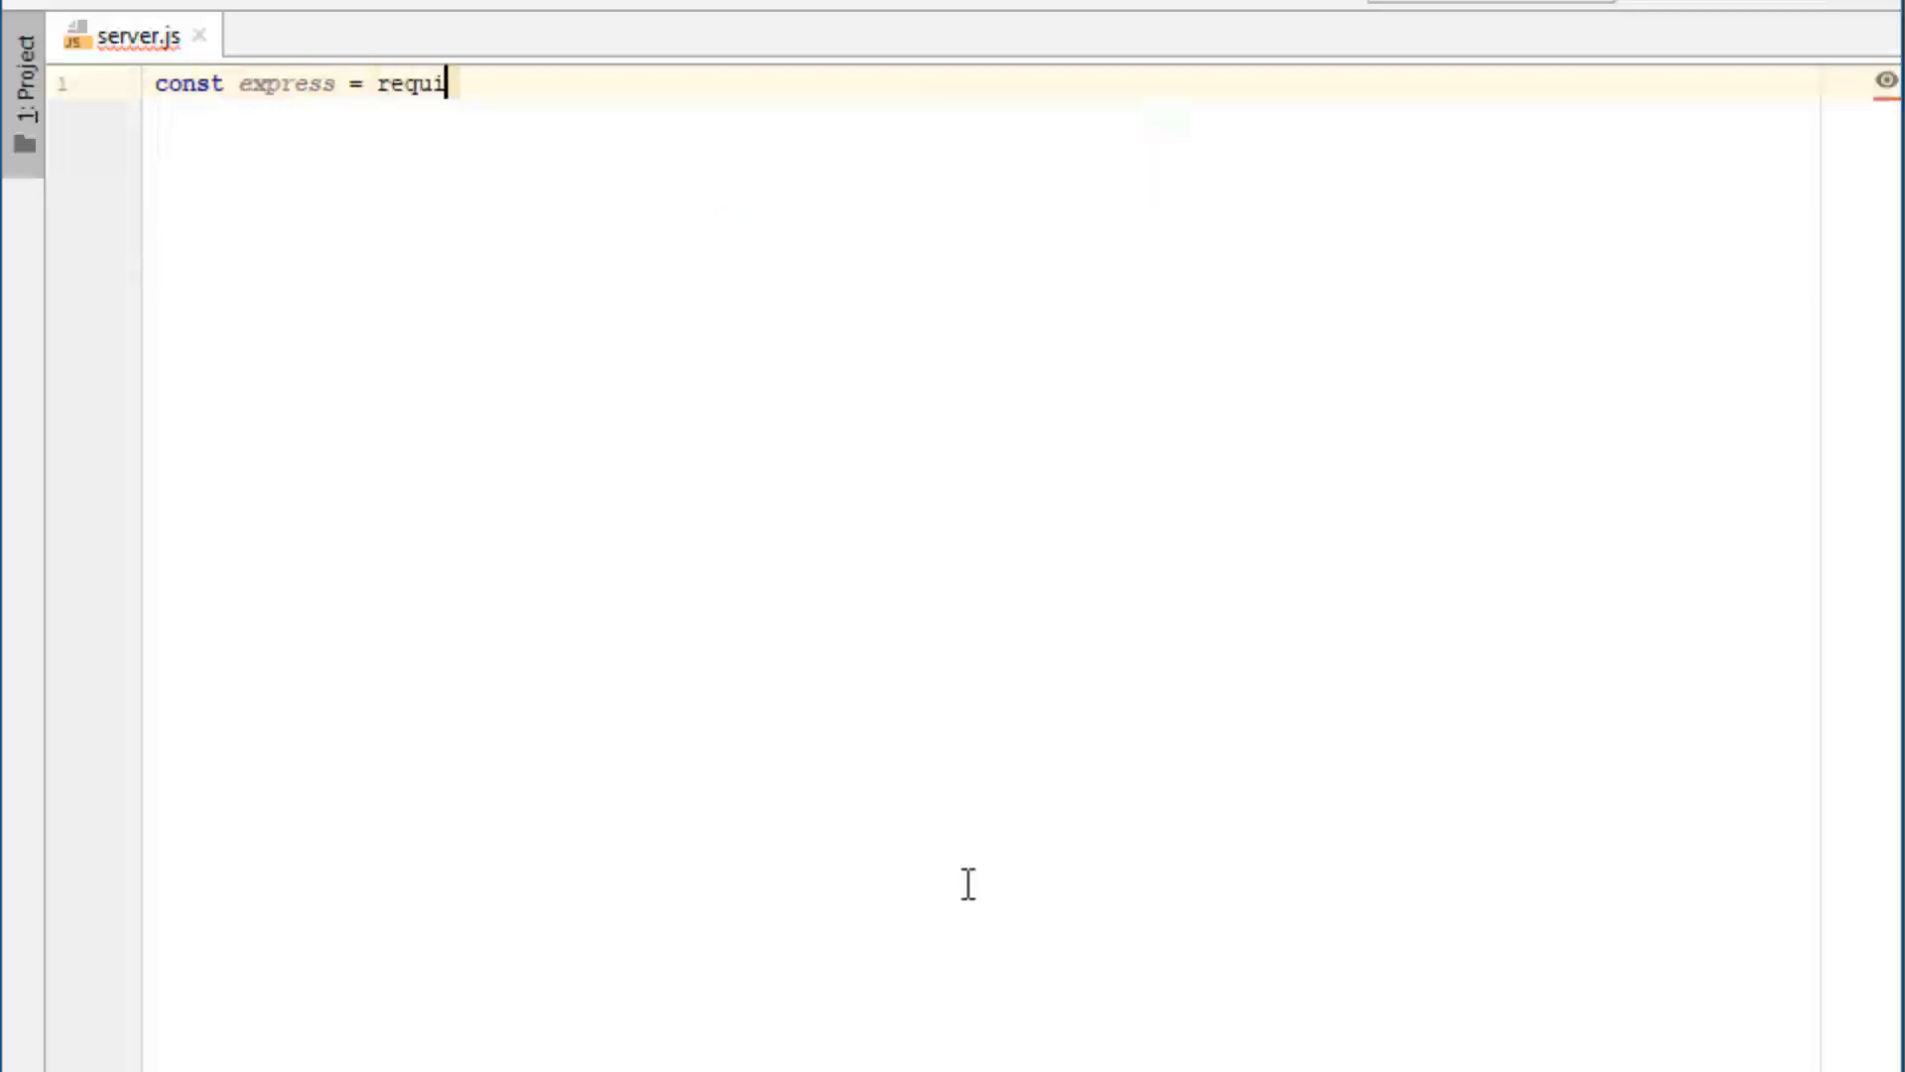
pyautogui.write("re('express');")
pyautogui.write('cx')
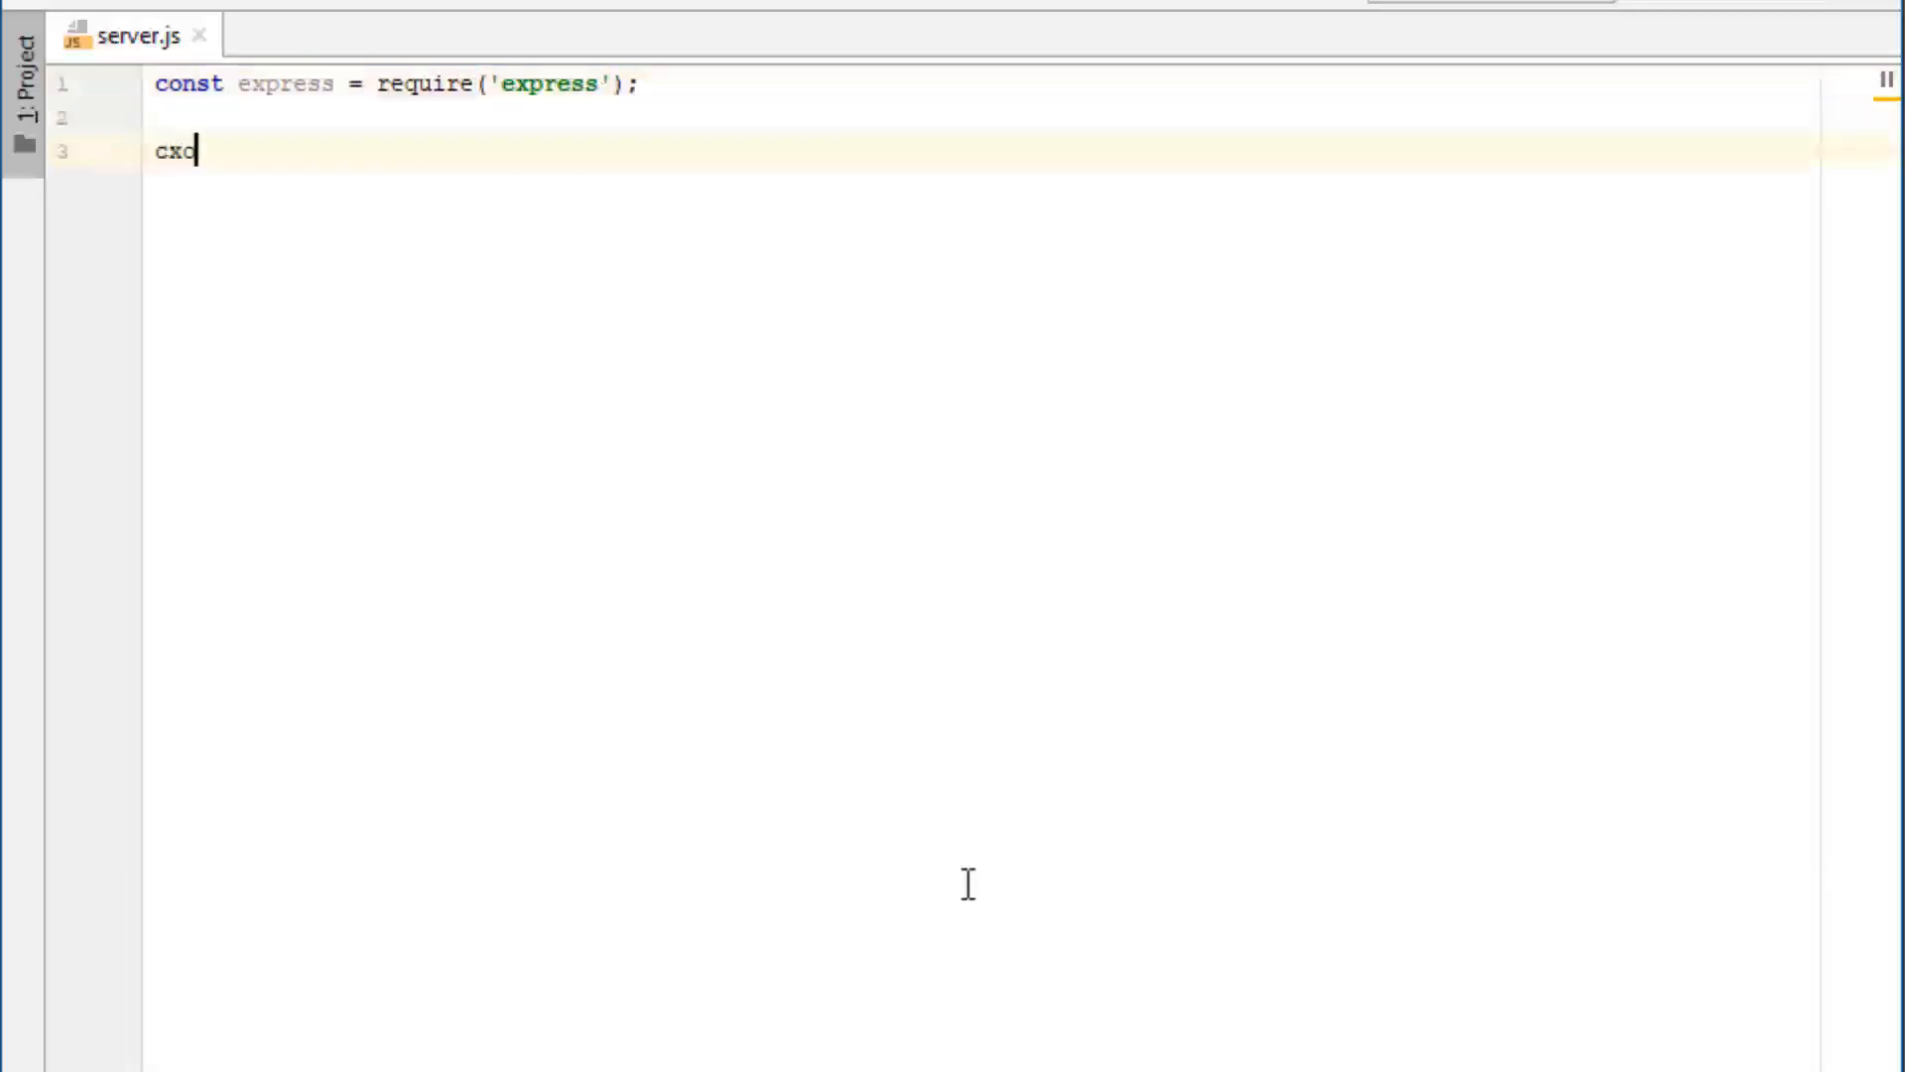
pyautogui.write('const app = ne')
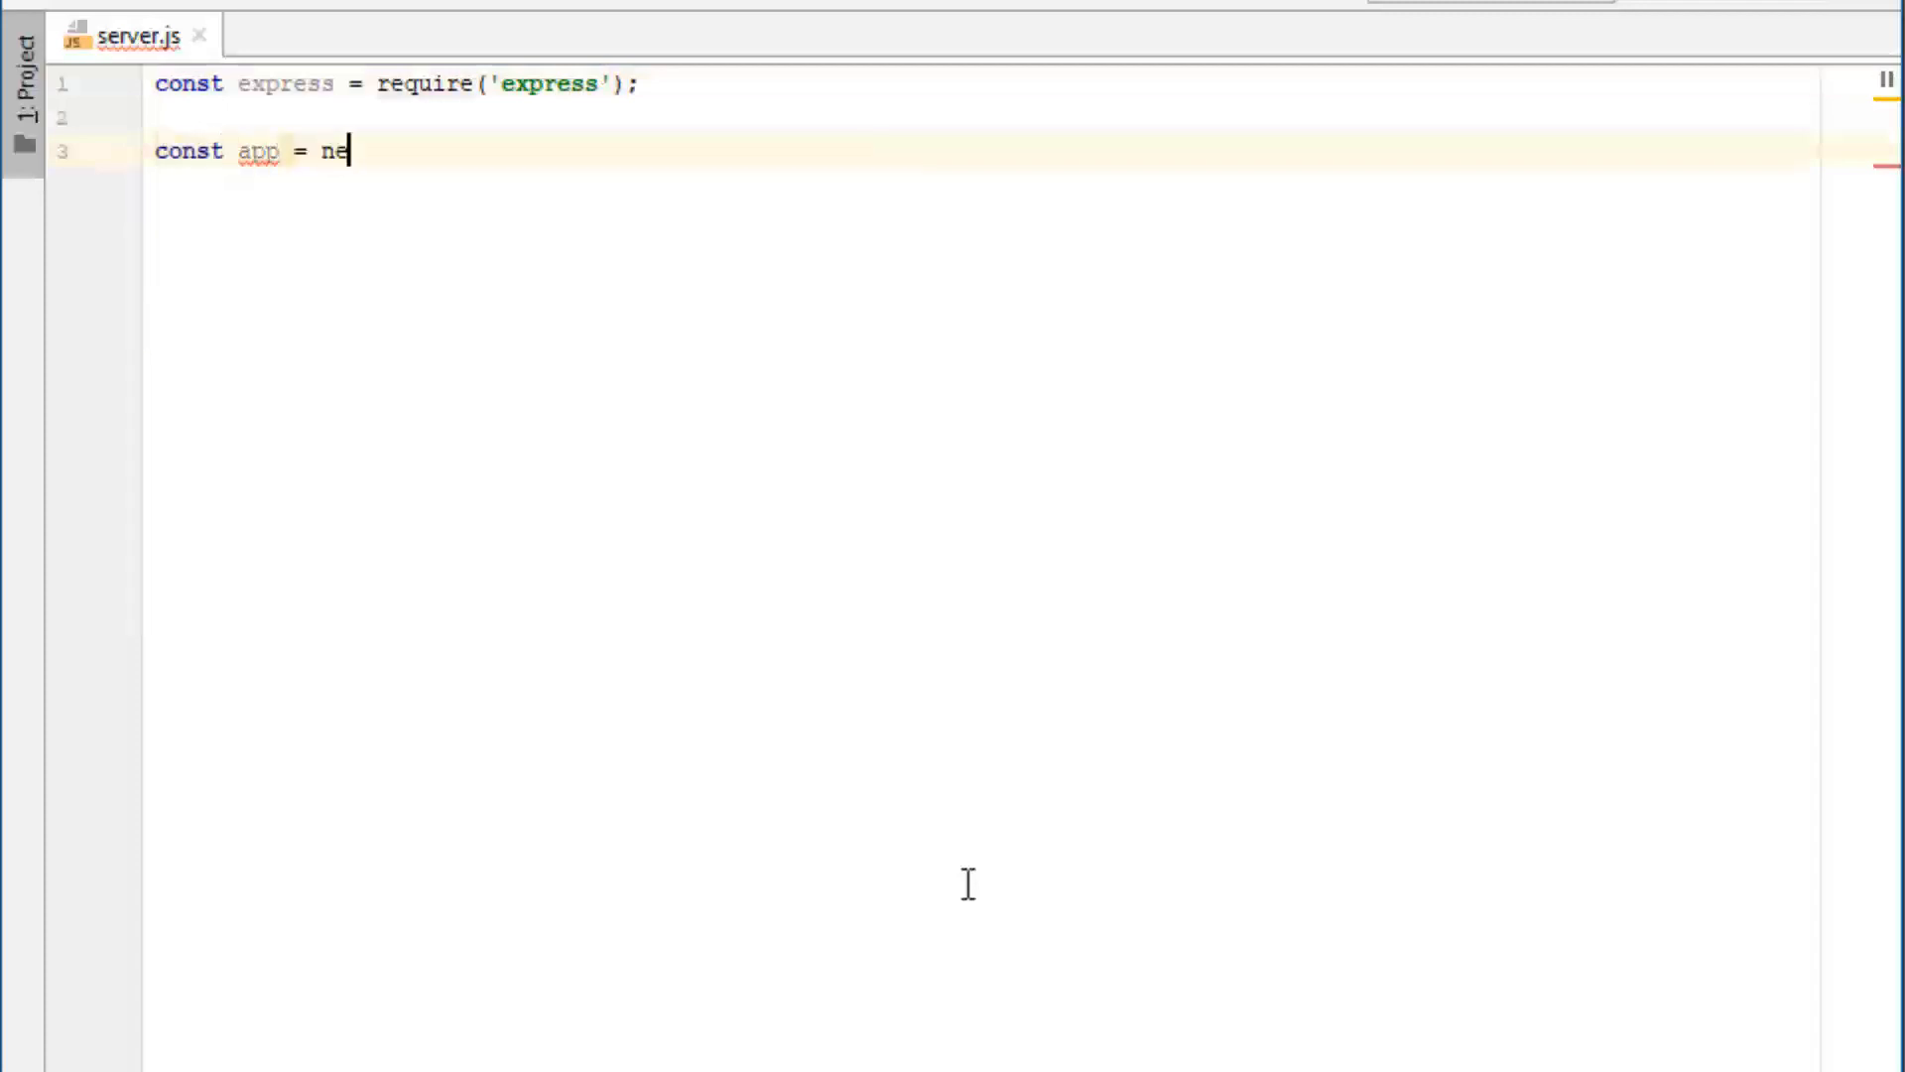
pyautogui.write('w')
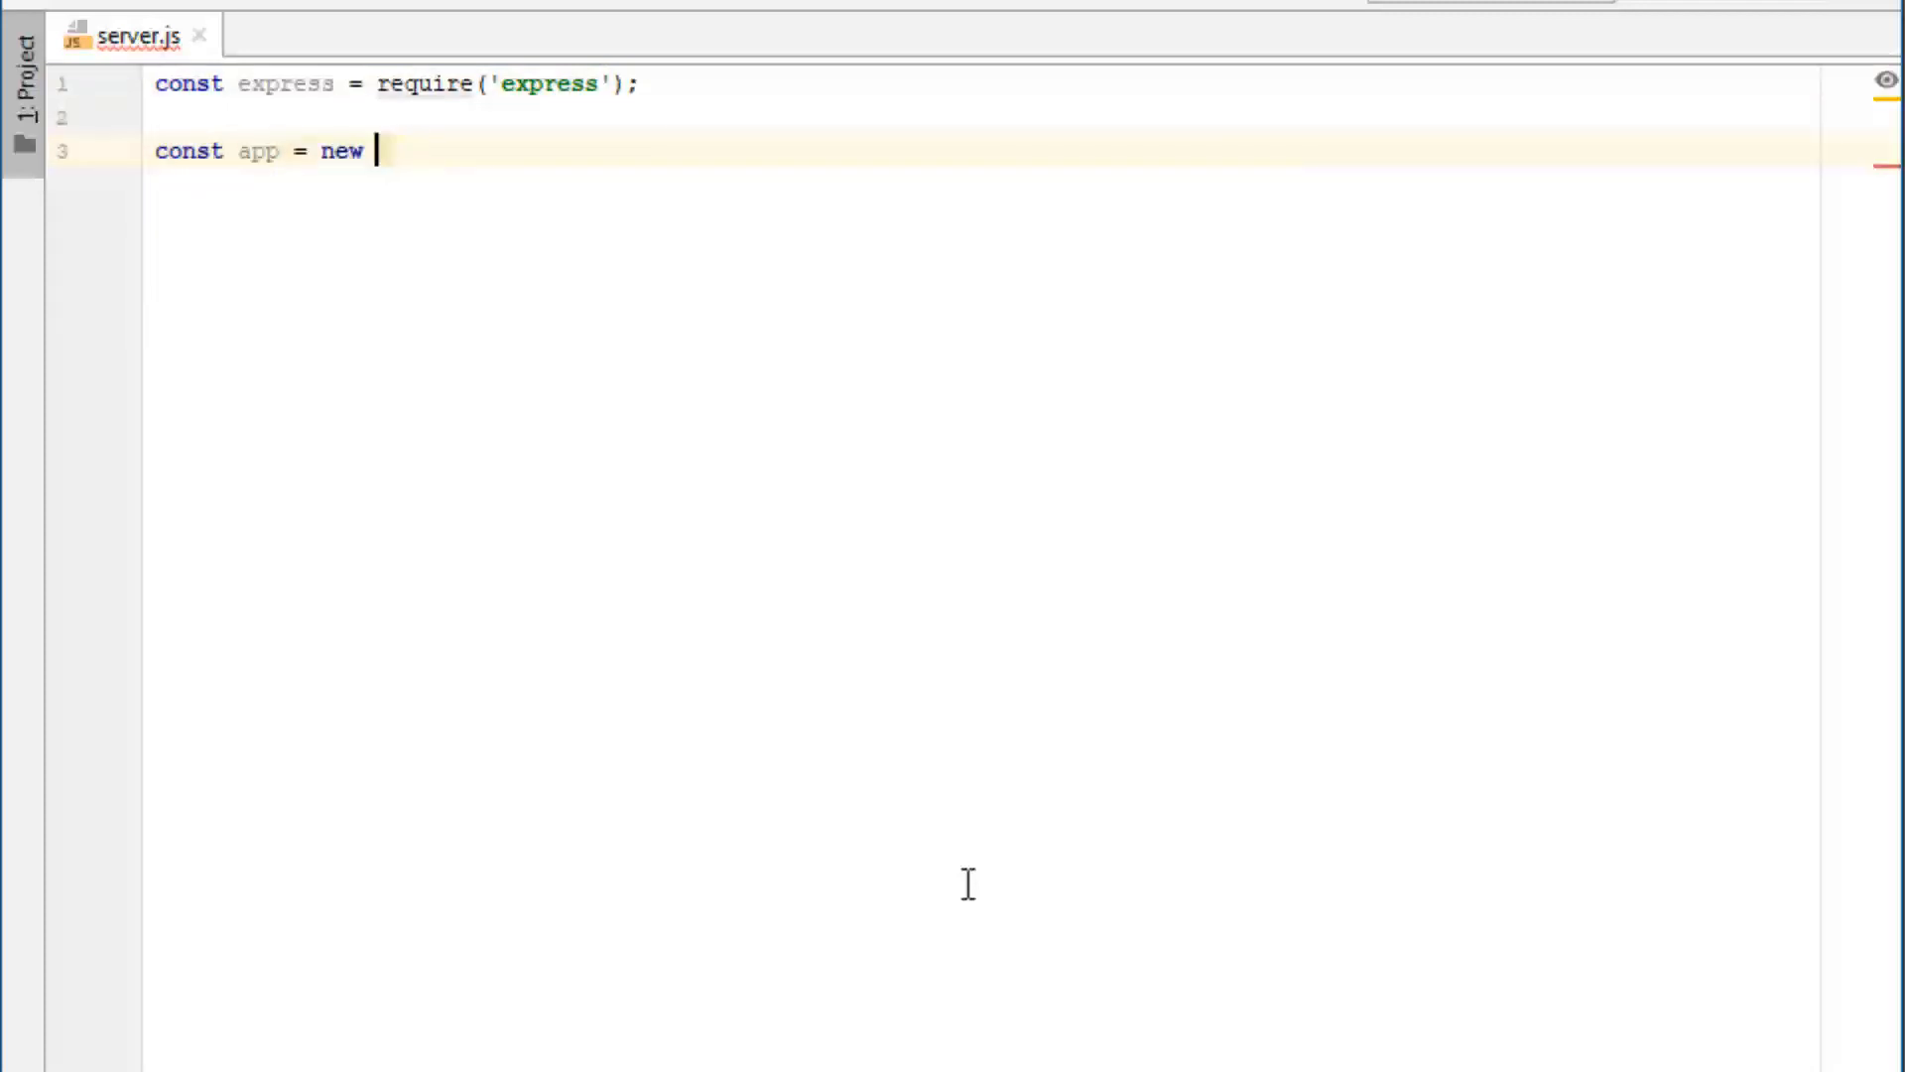
pyautogui.write('express()')
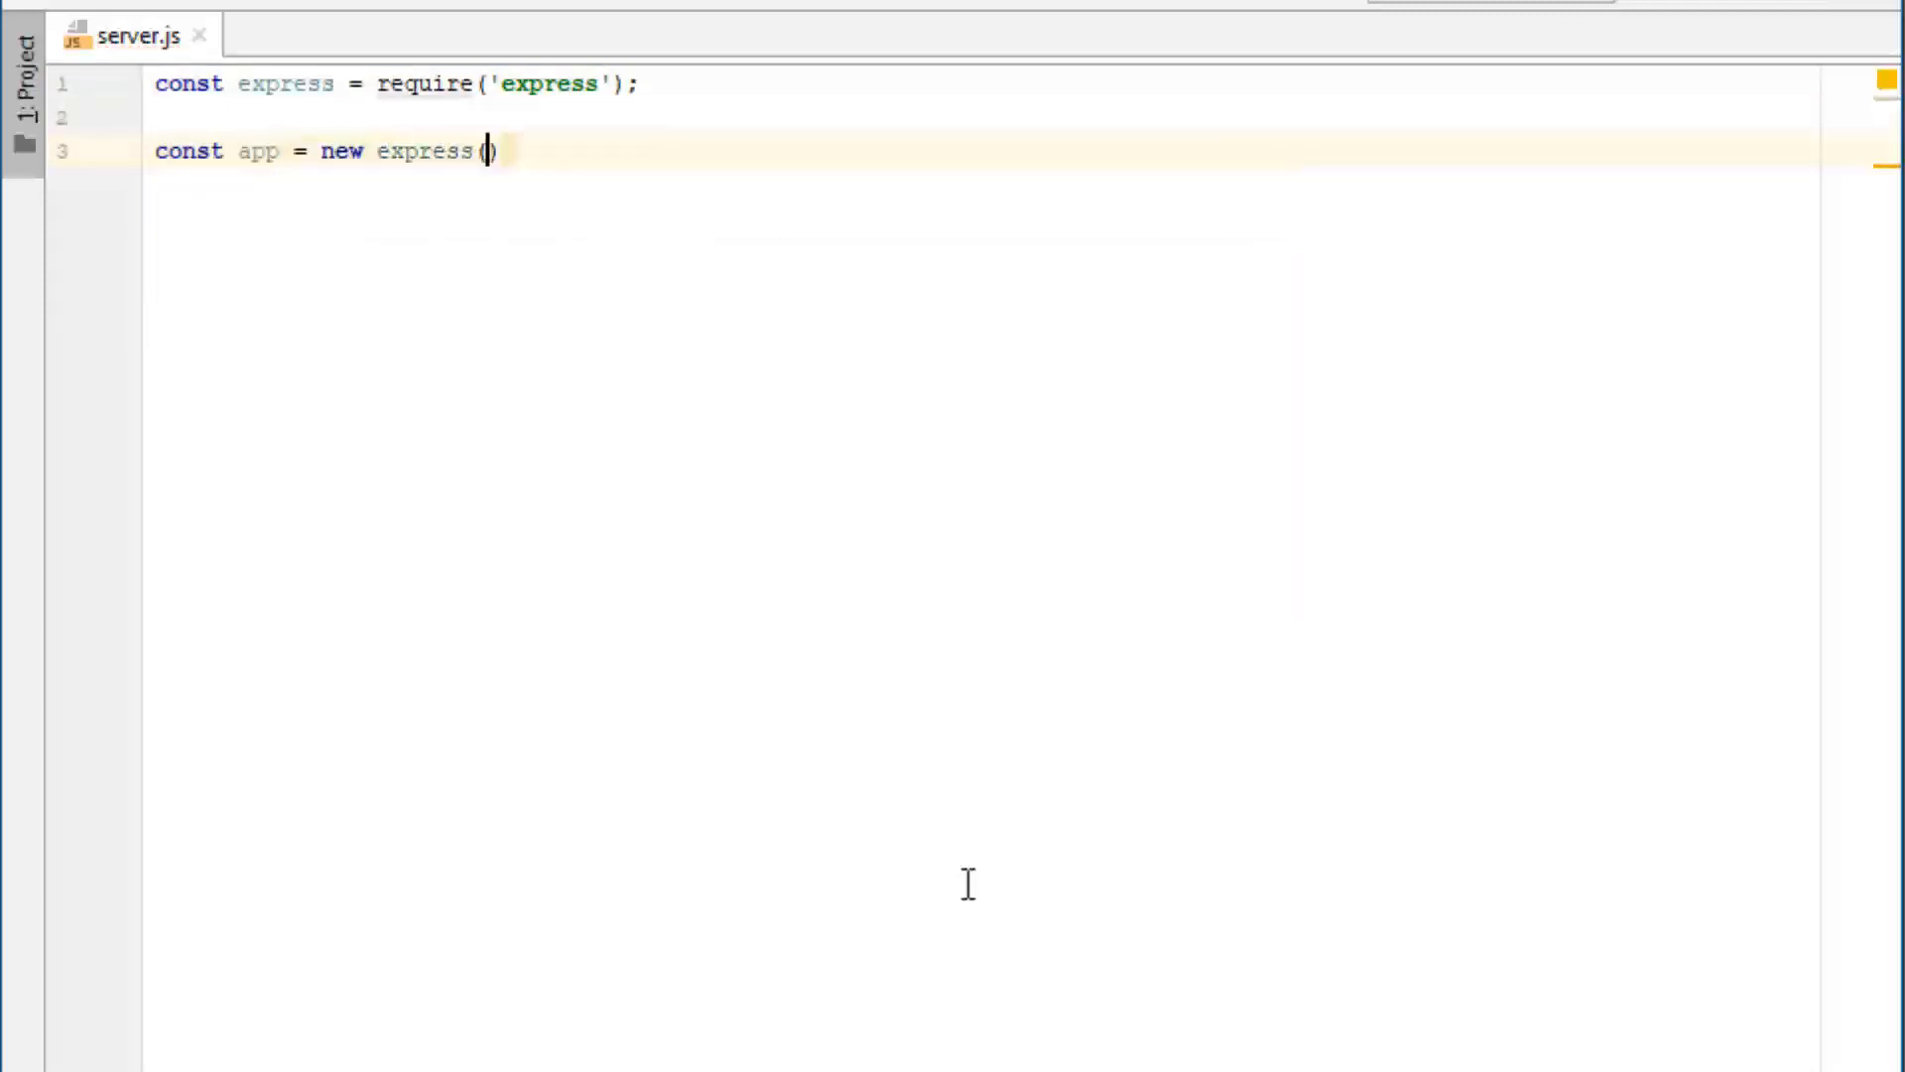
pyautogui.write(');')
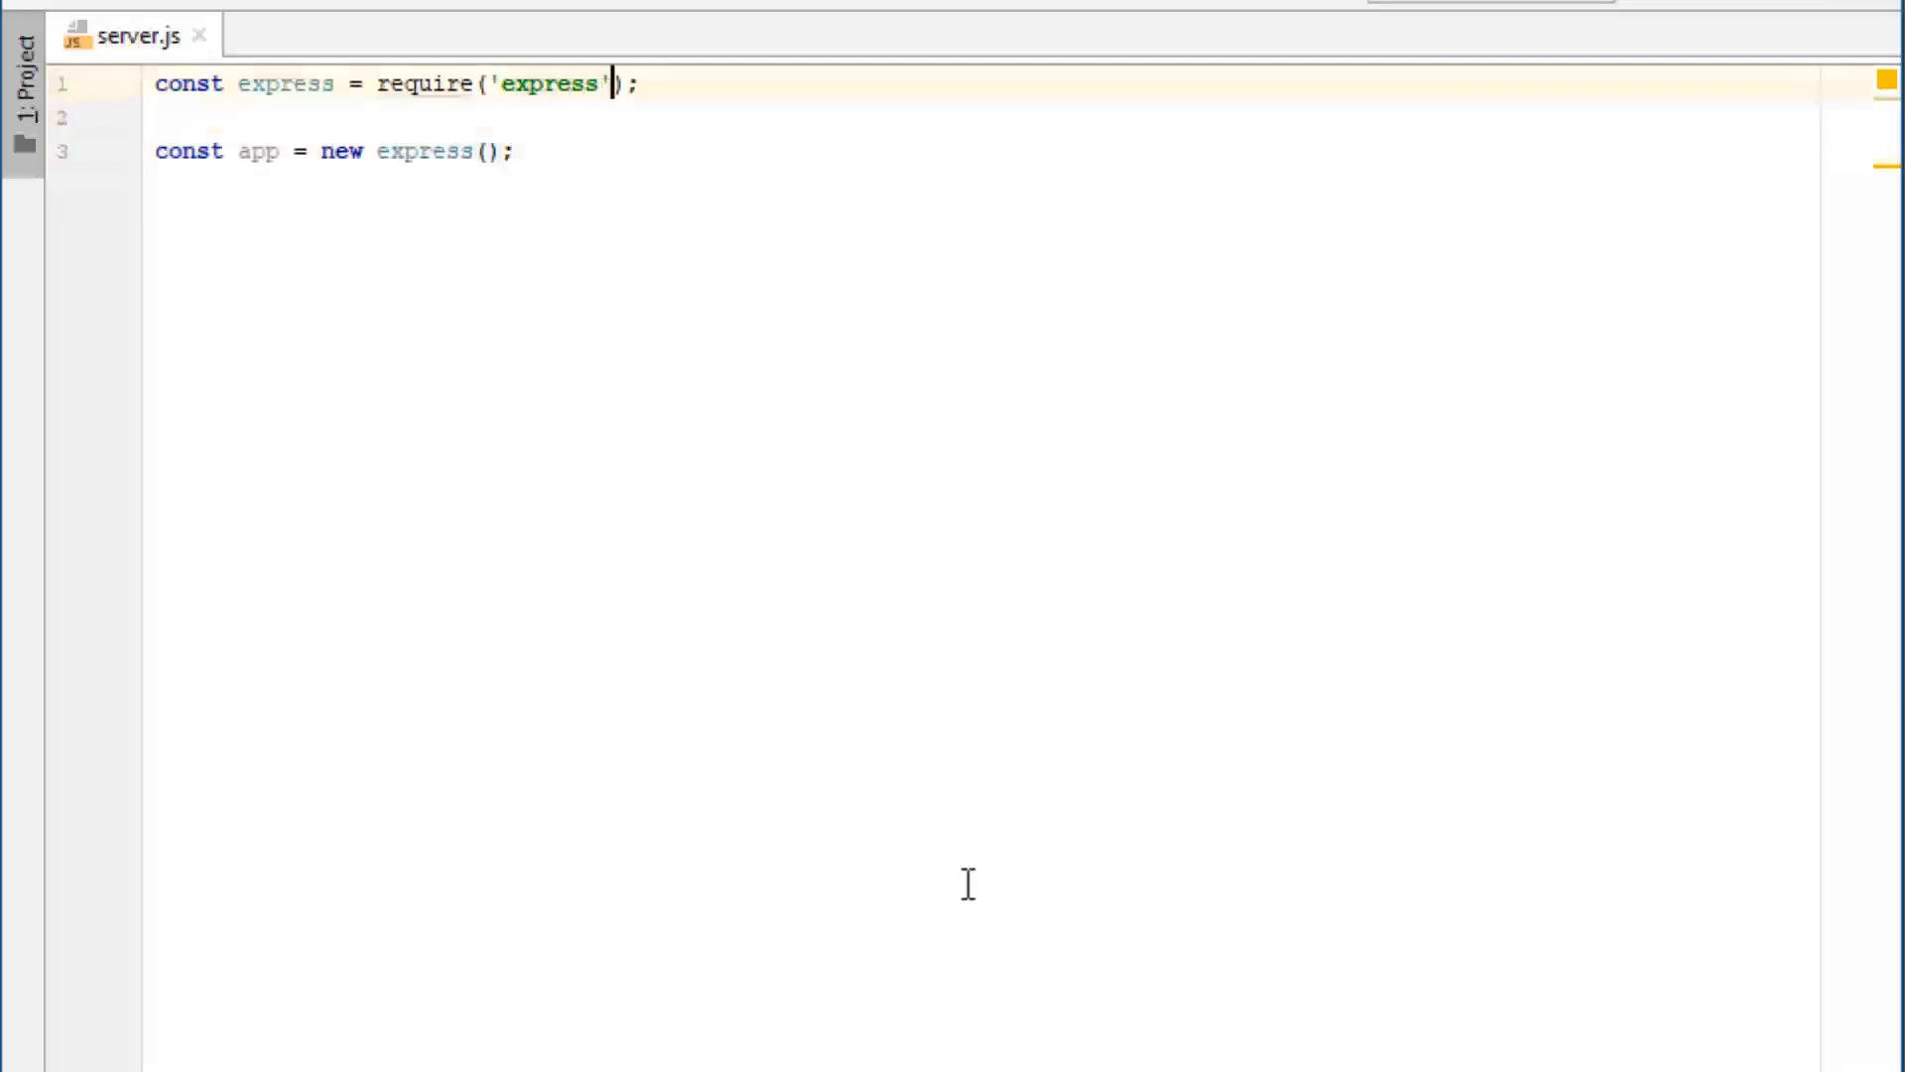
# Add const http = require('http'); below the express import.
pyautogui.press('Enter')
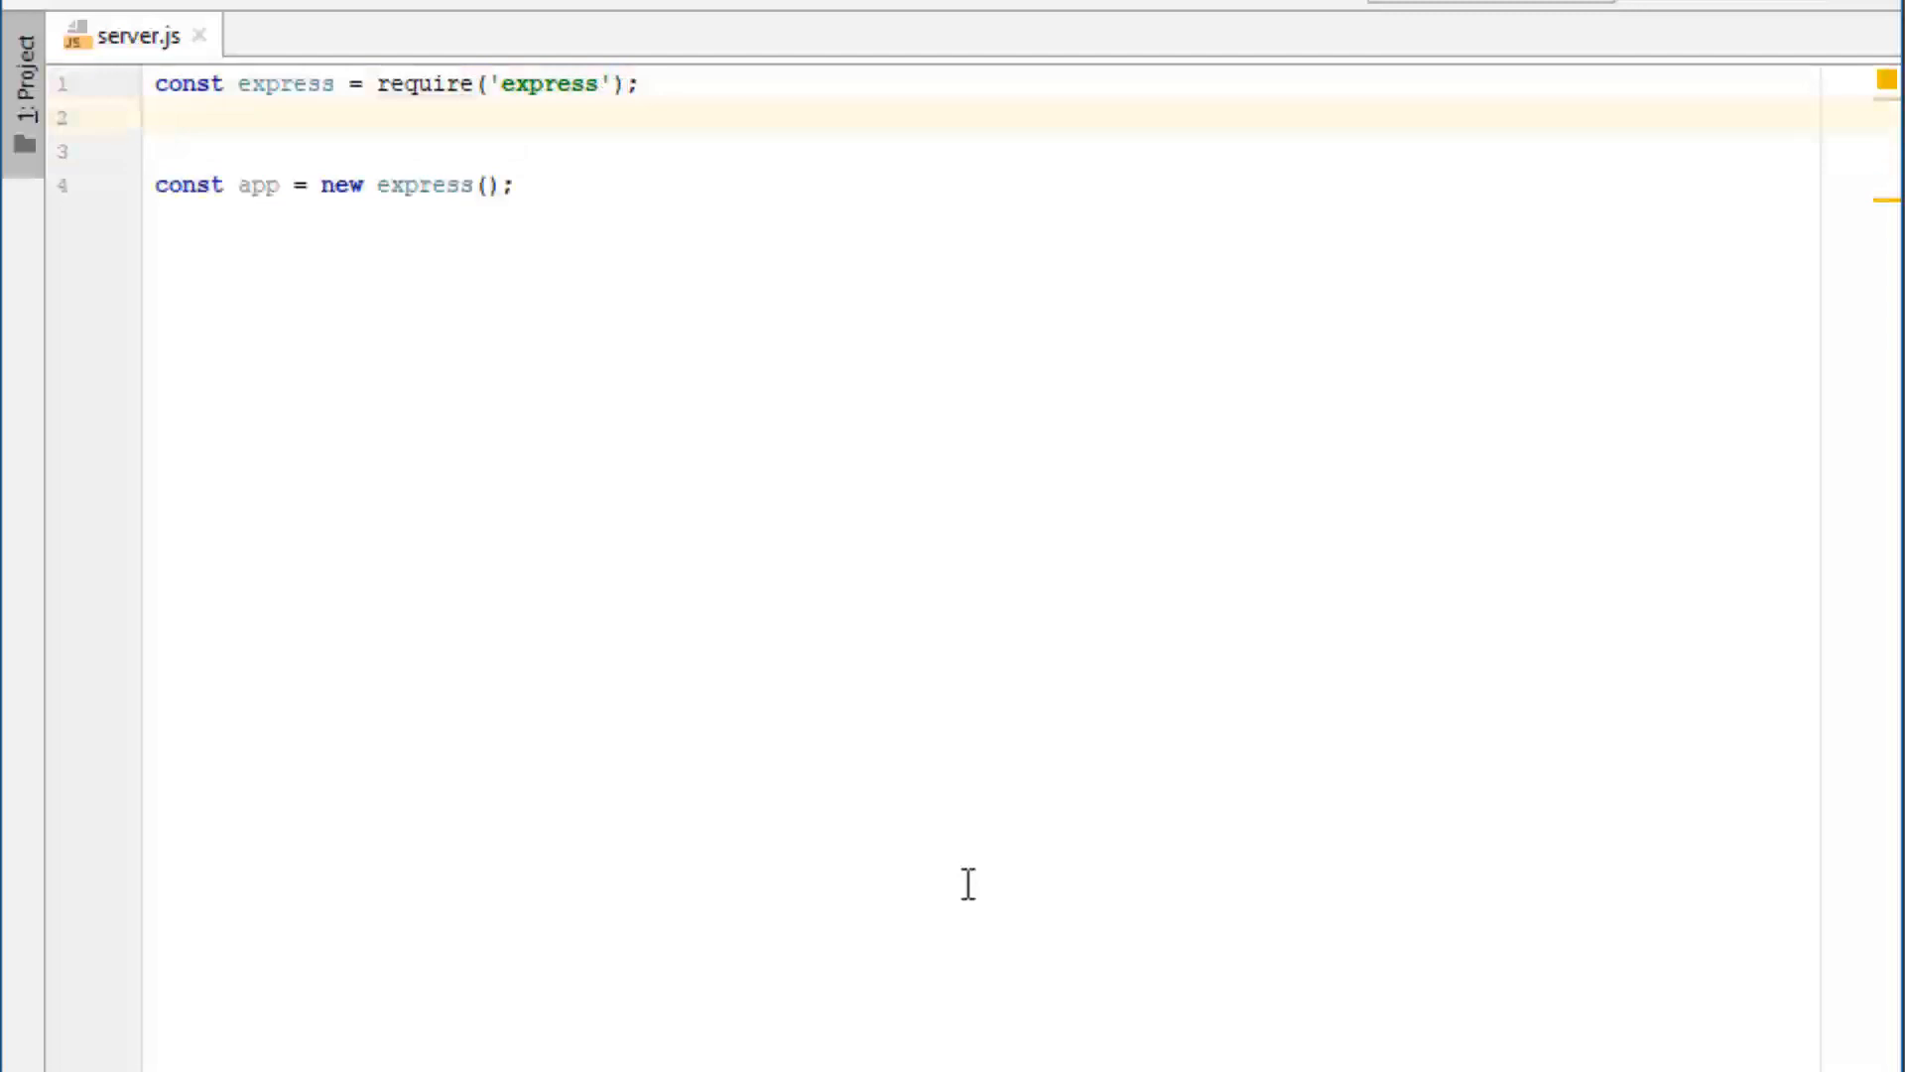
pyautogui.write('const http    =')
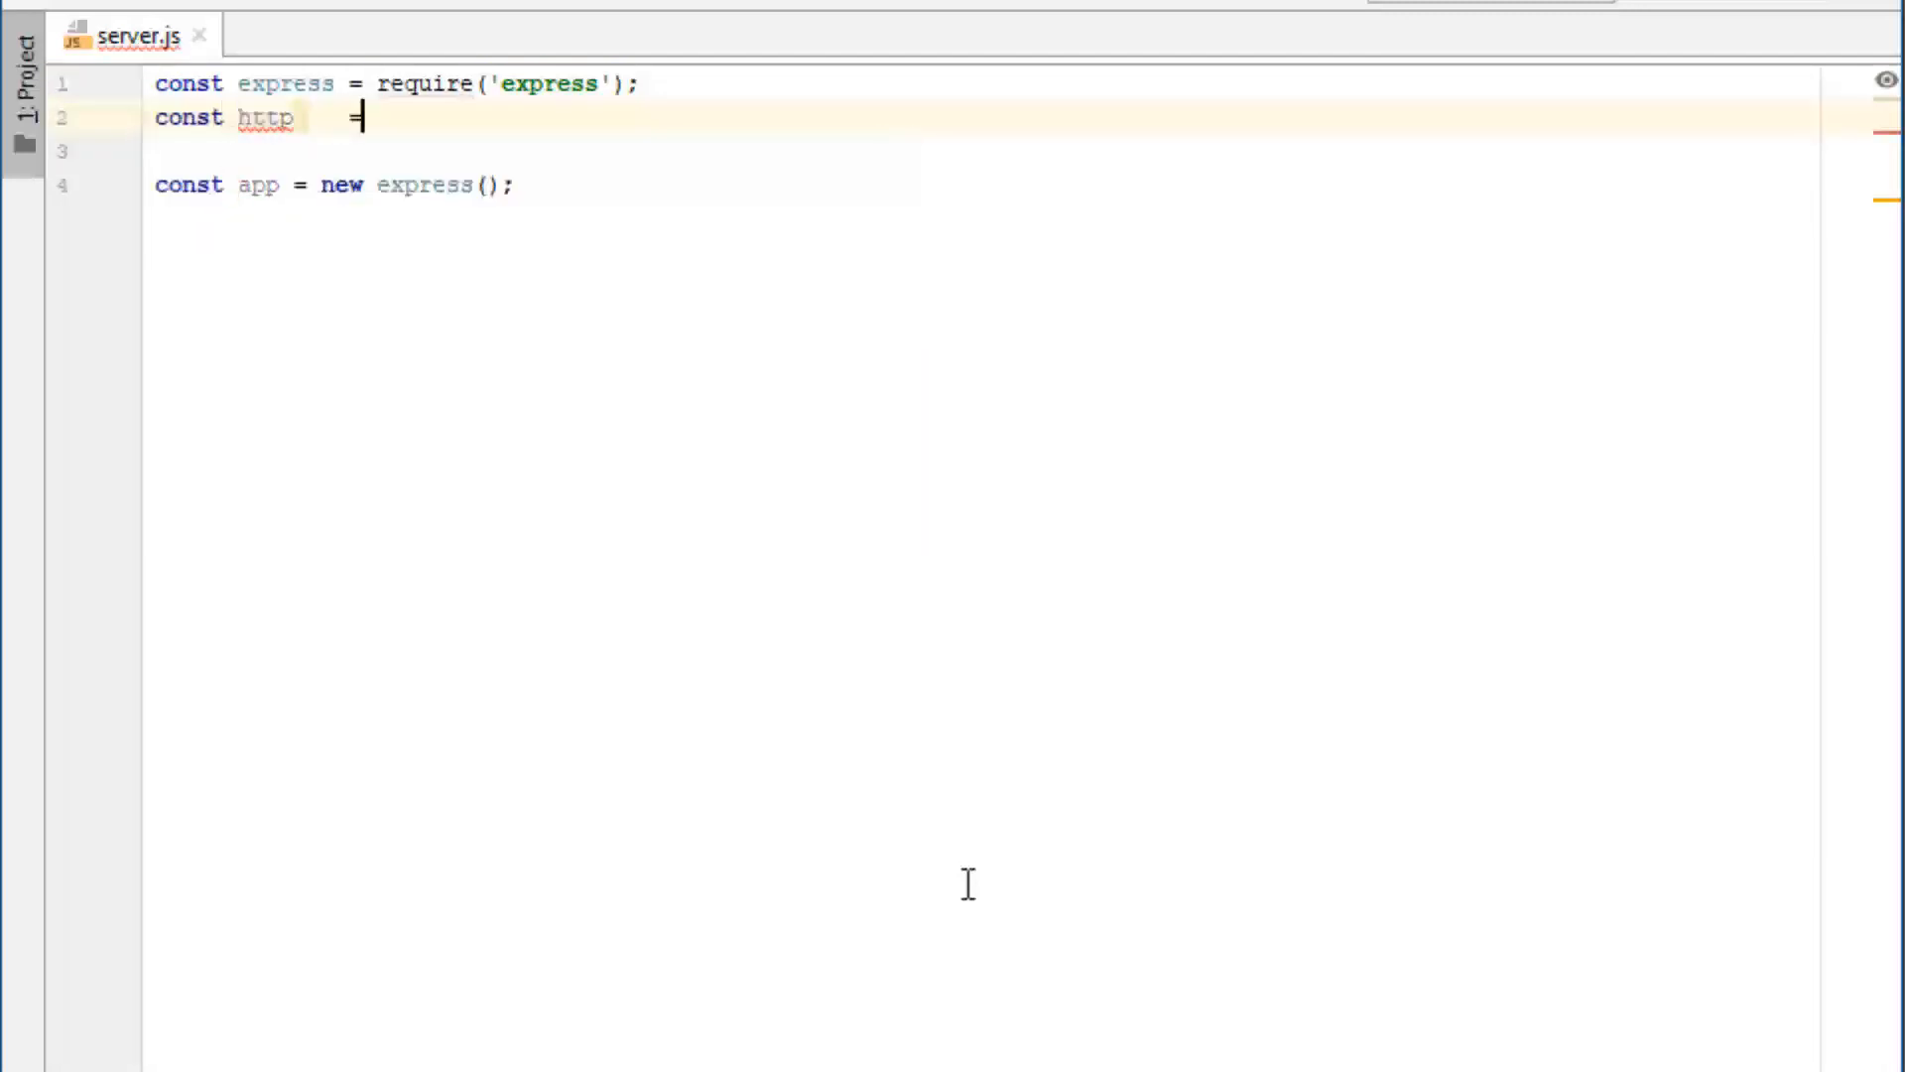
pyautogui.write("require('h')")
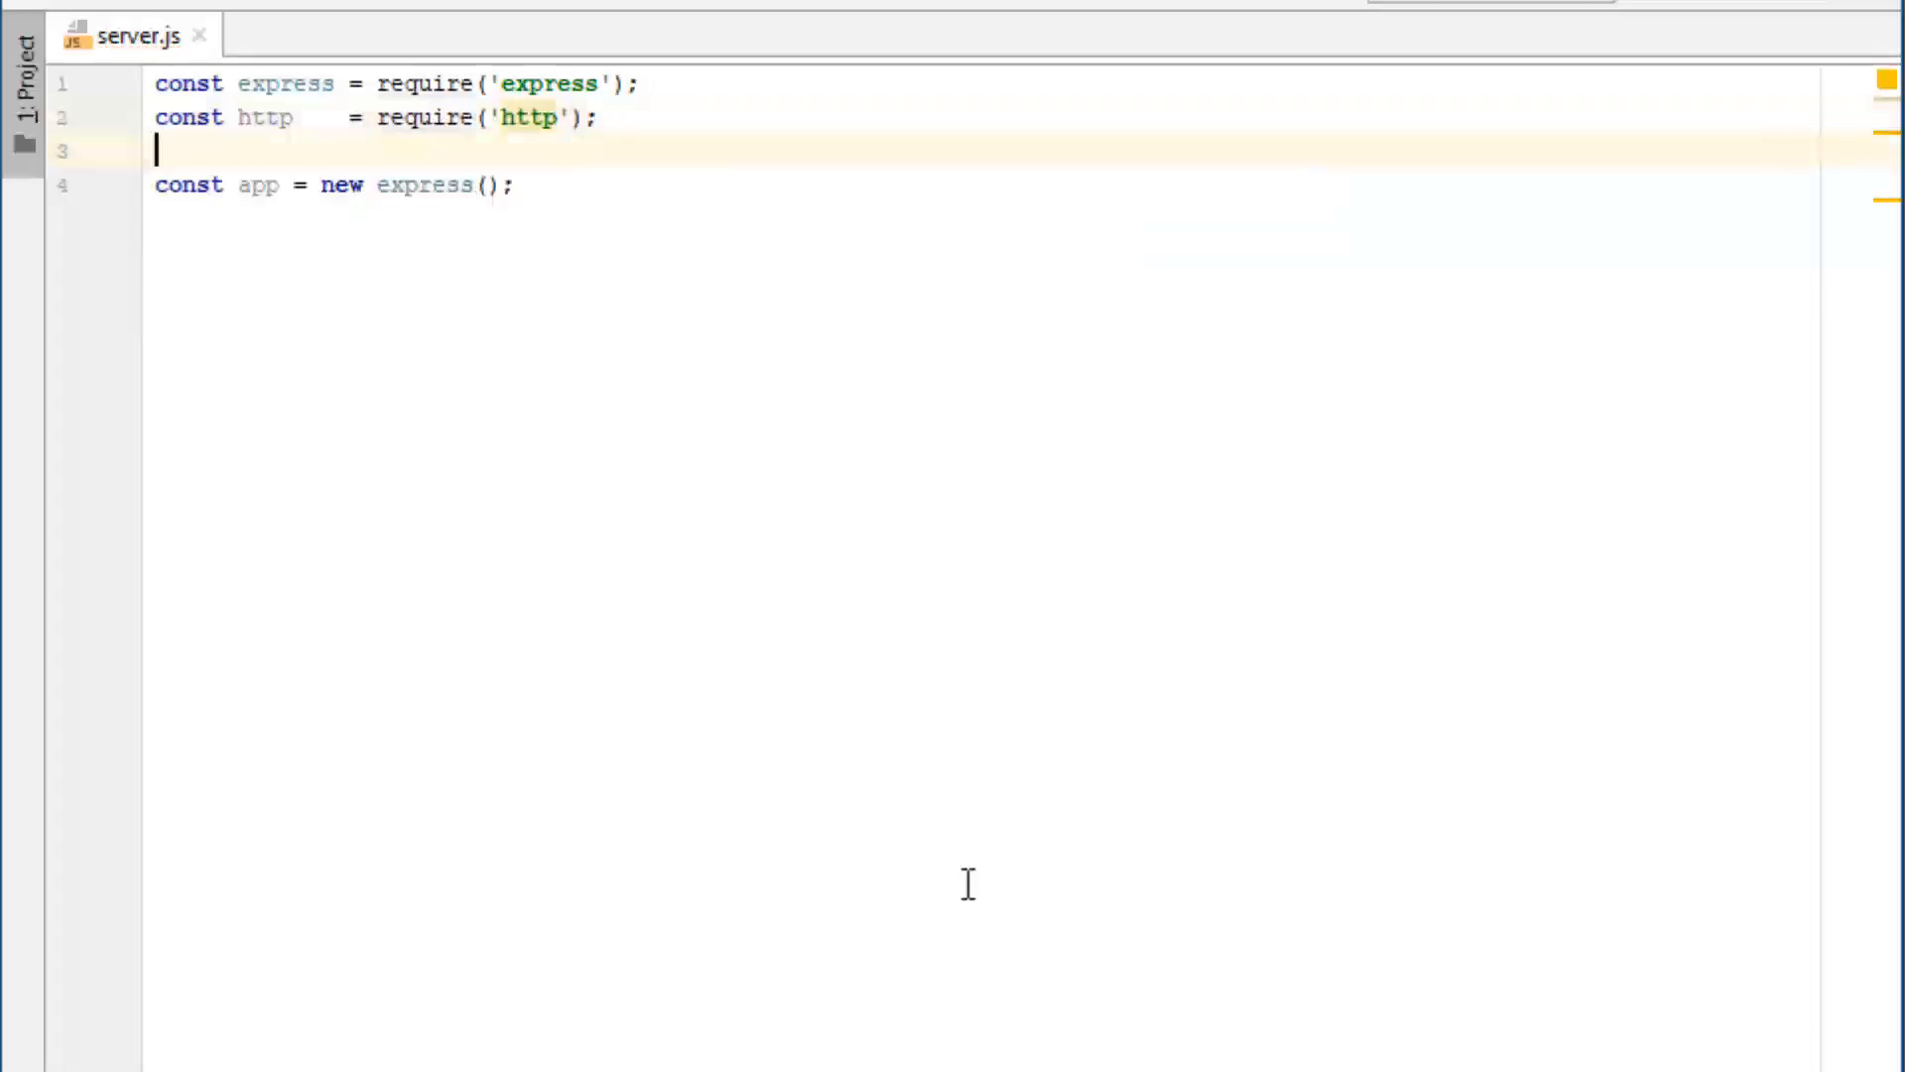
# Add const httpServer = http.Server(app); below the app declaration.
pyautogui.press('Enter')
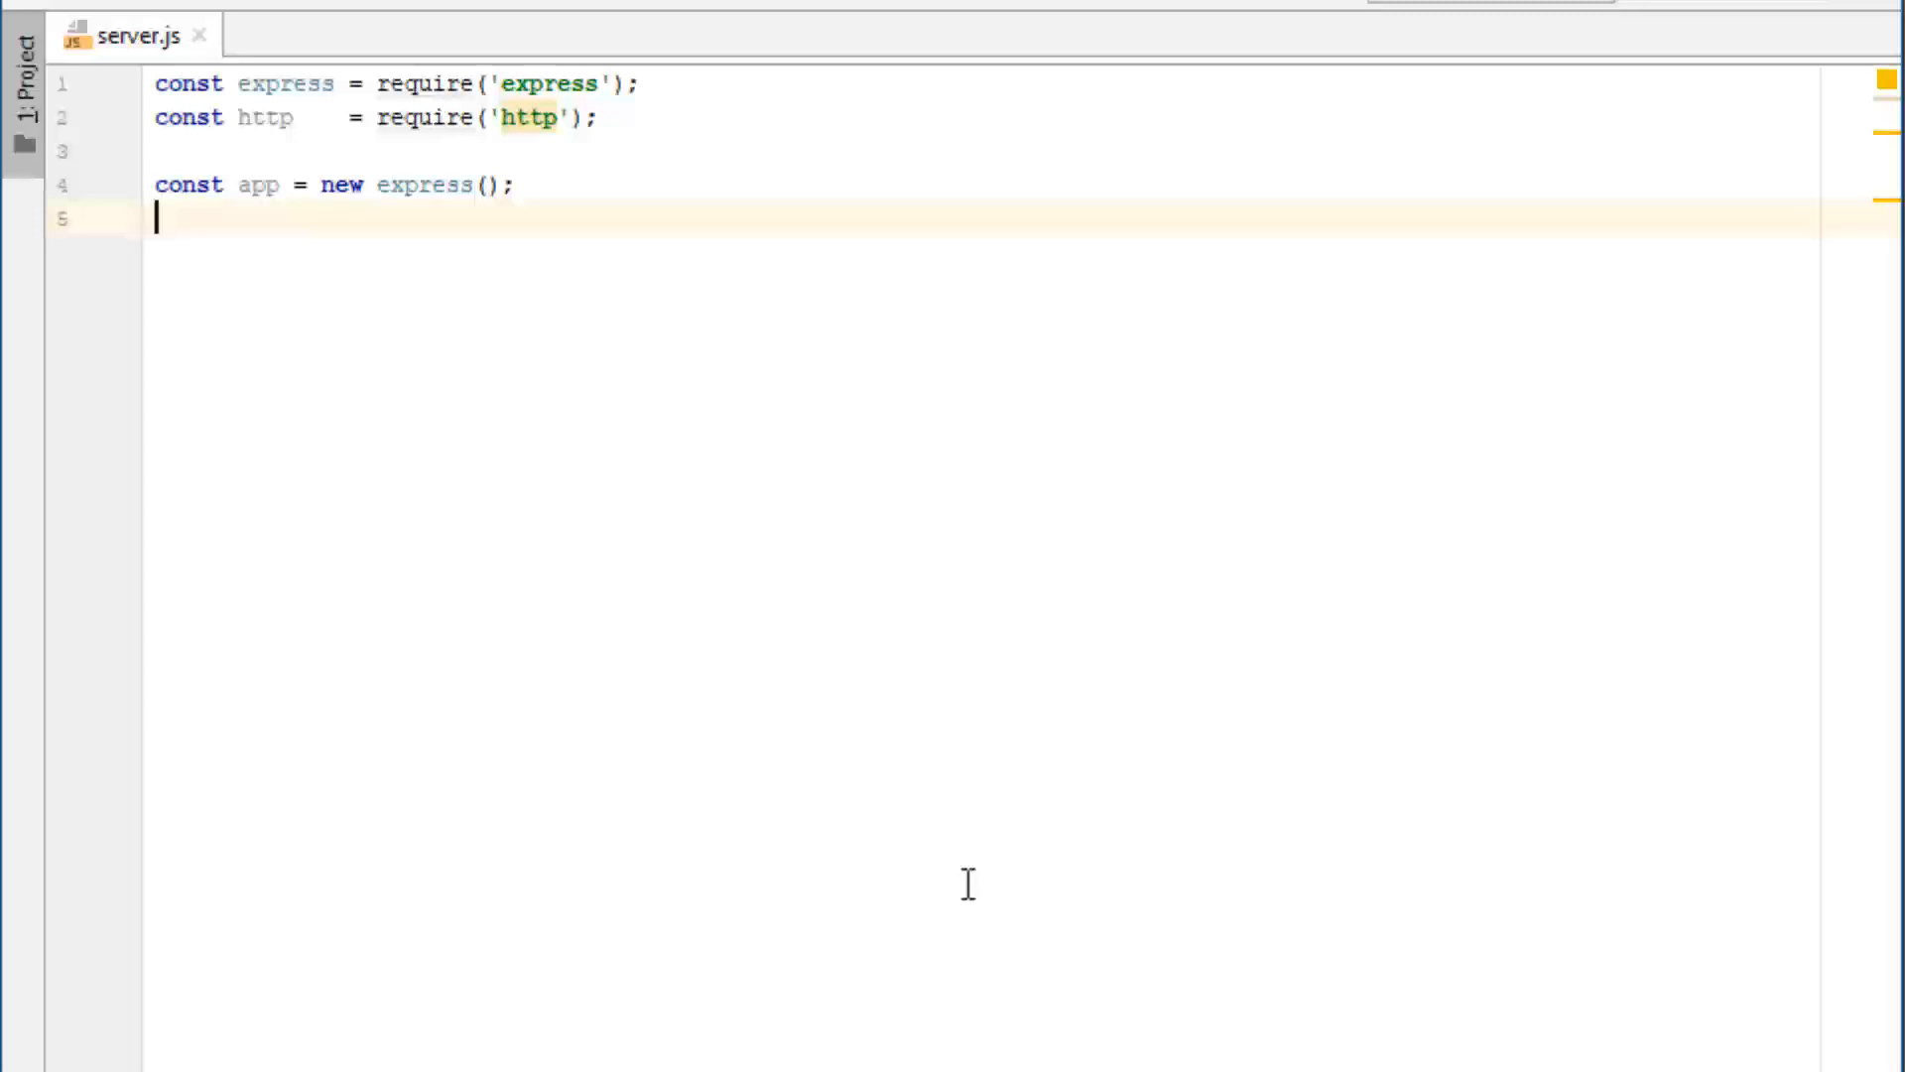
pyautogui.press('Enter')
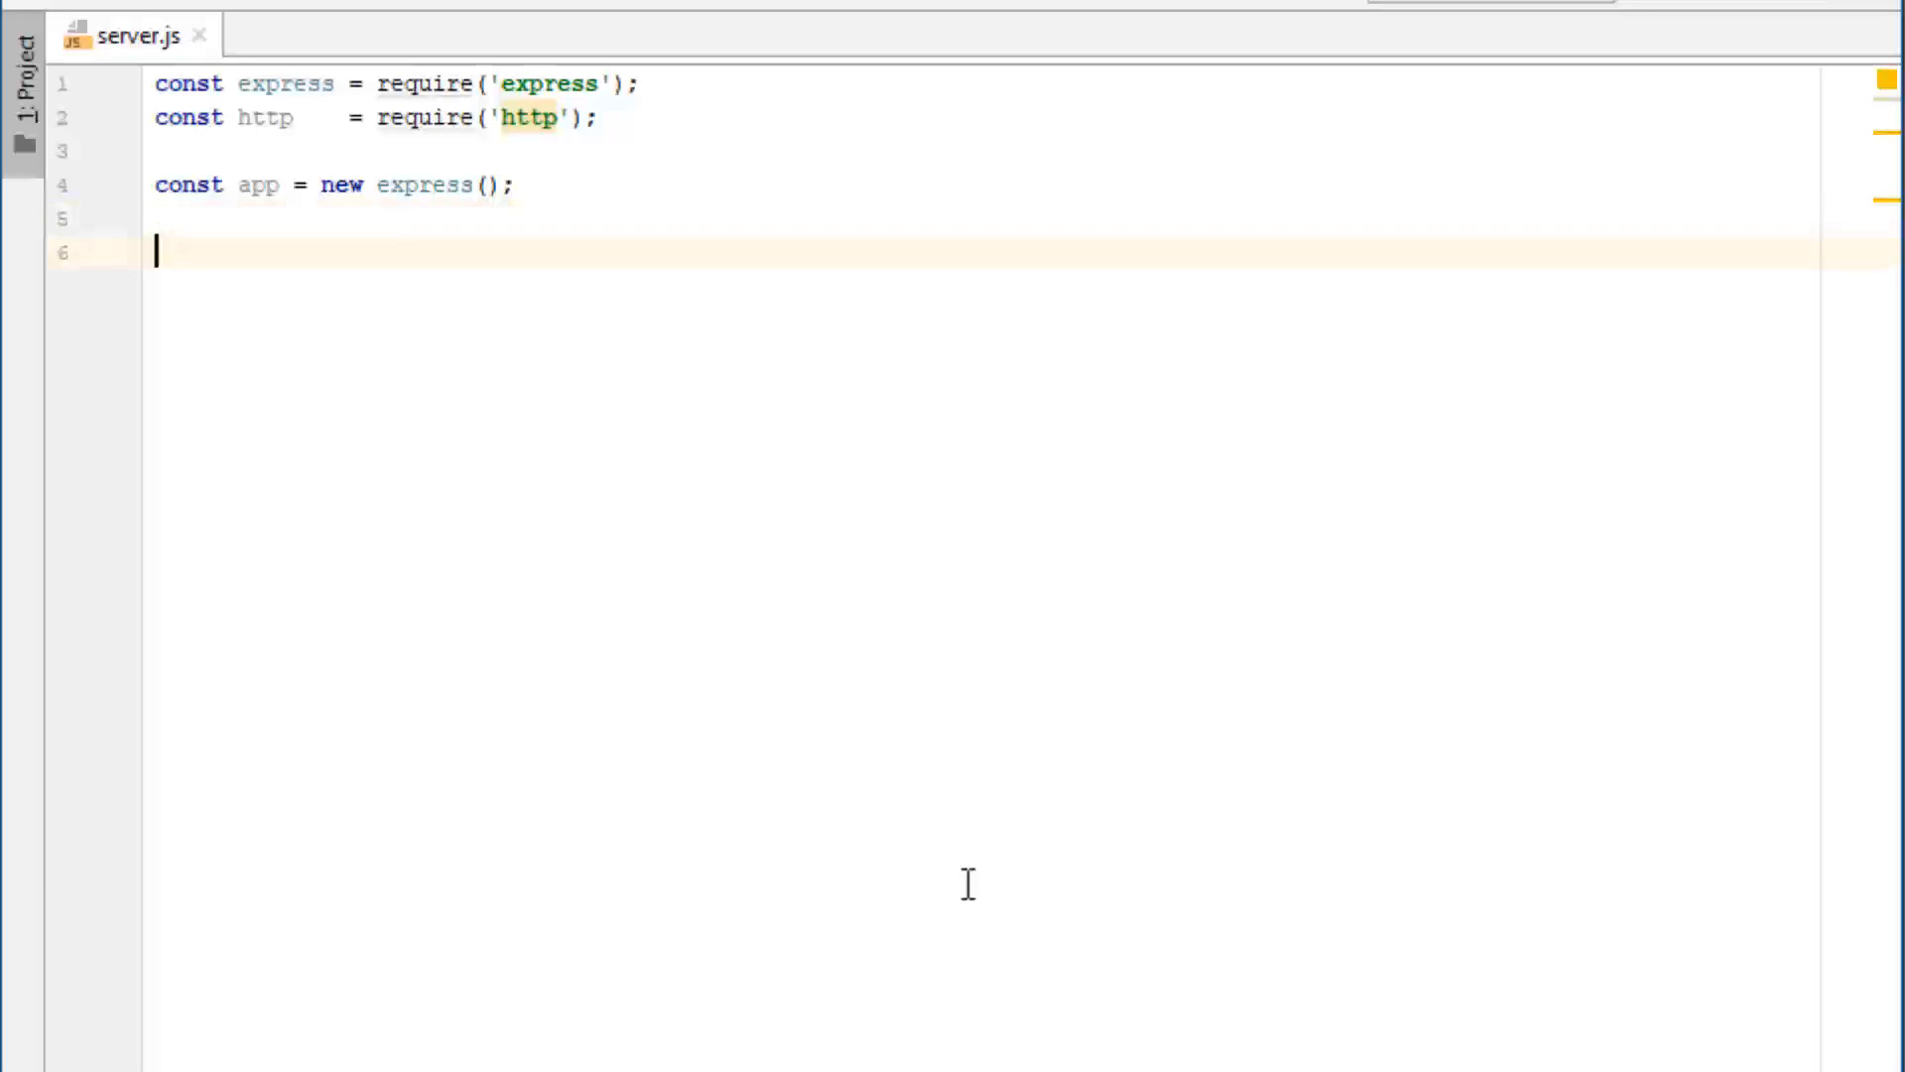
pyautogui.write('const ht')
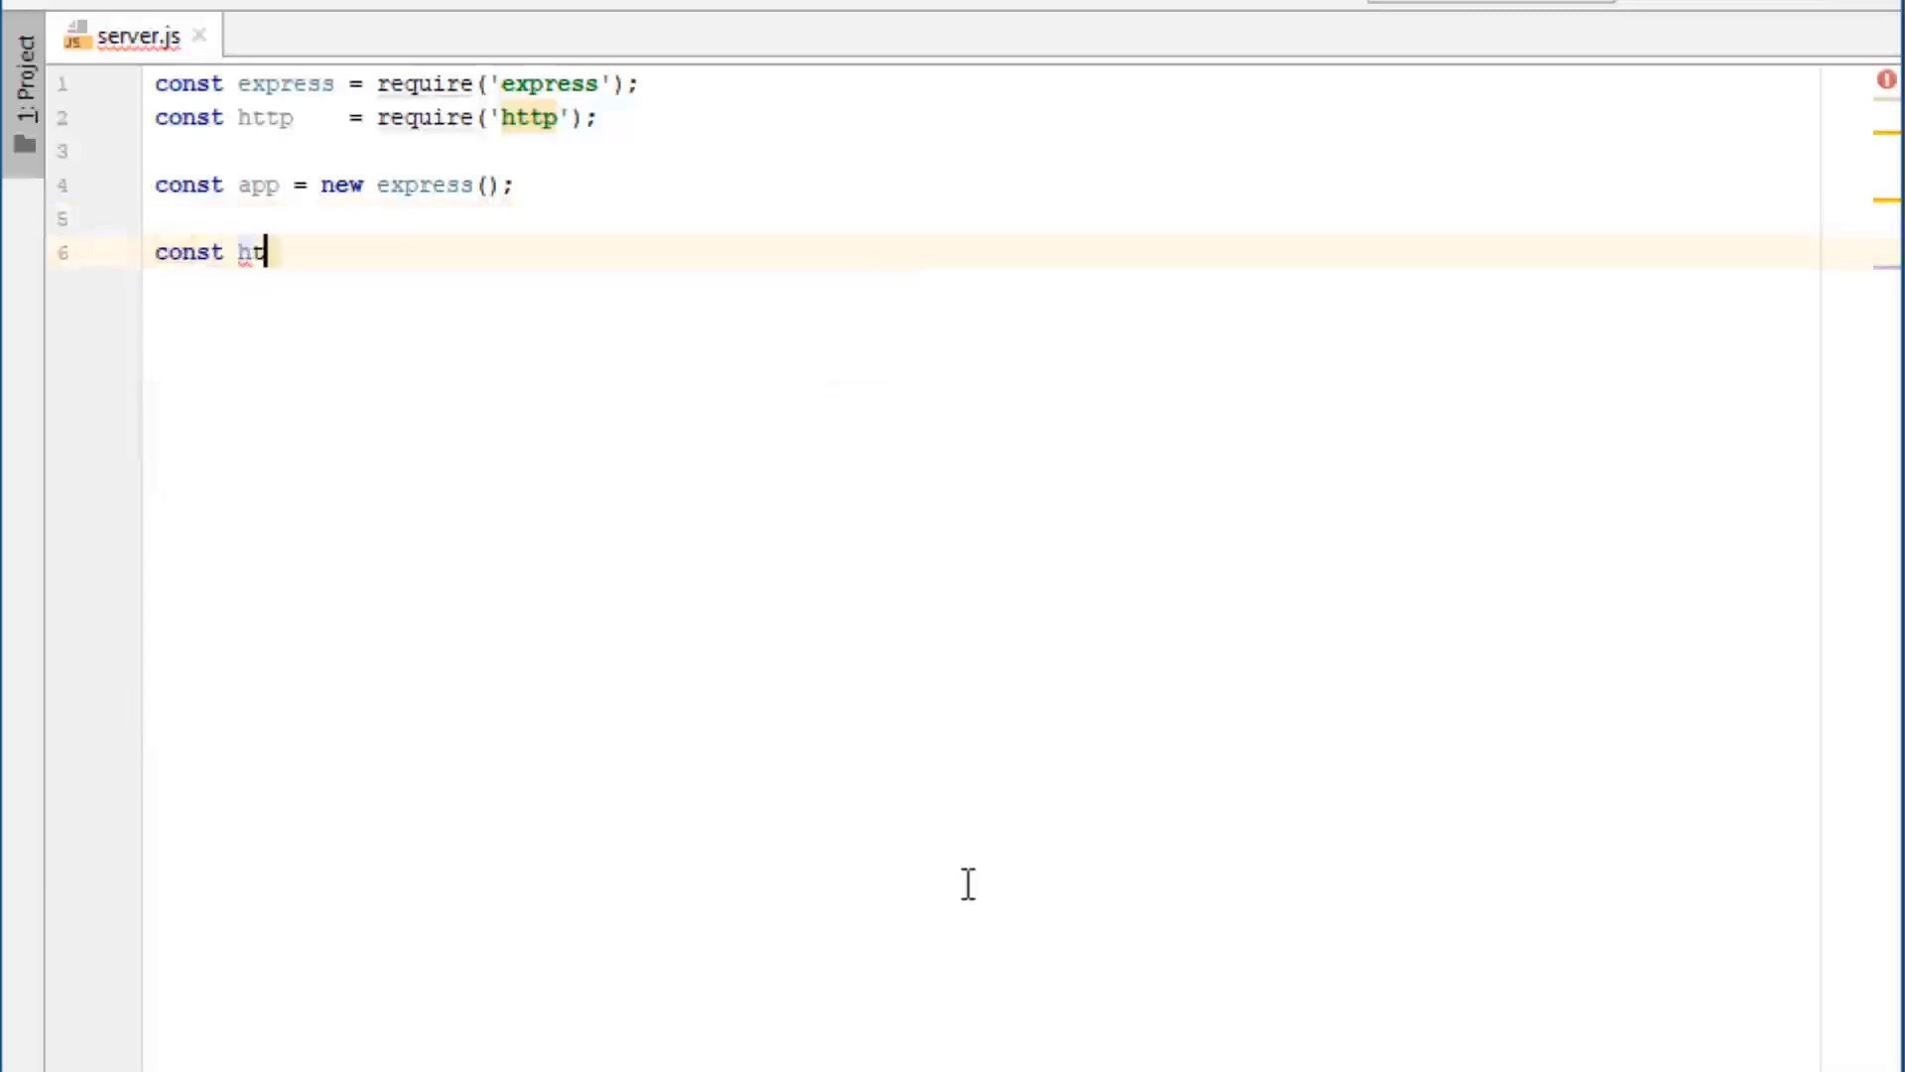
pyautogui.write('tp')
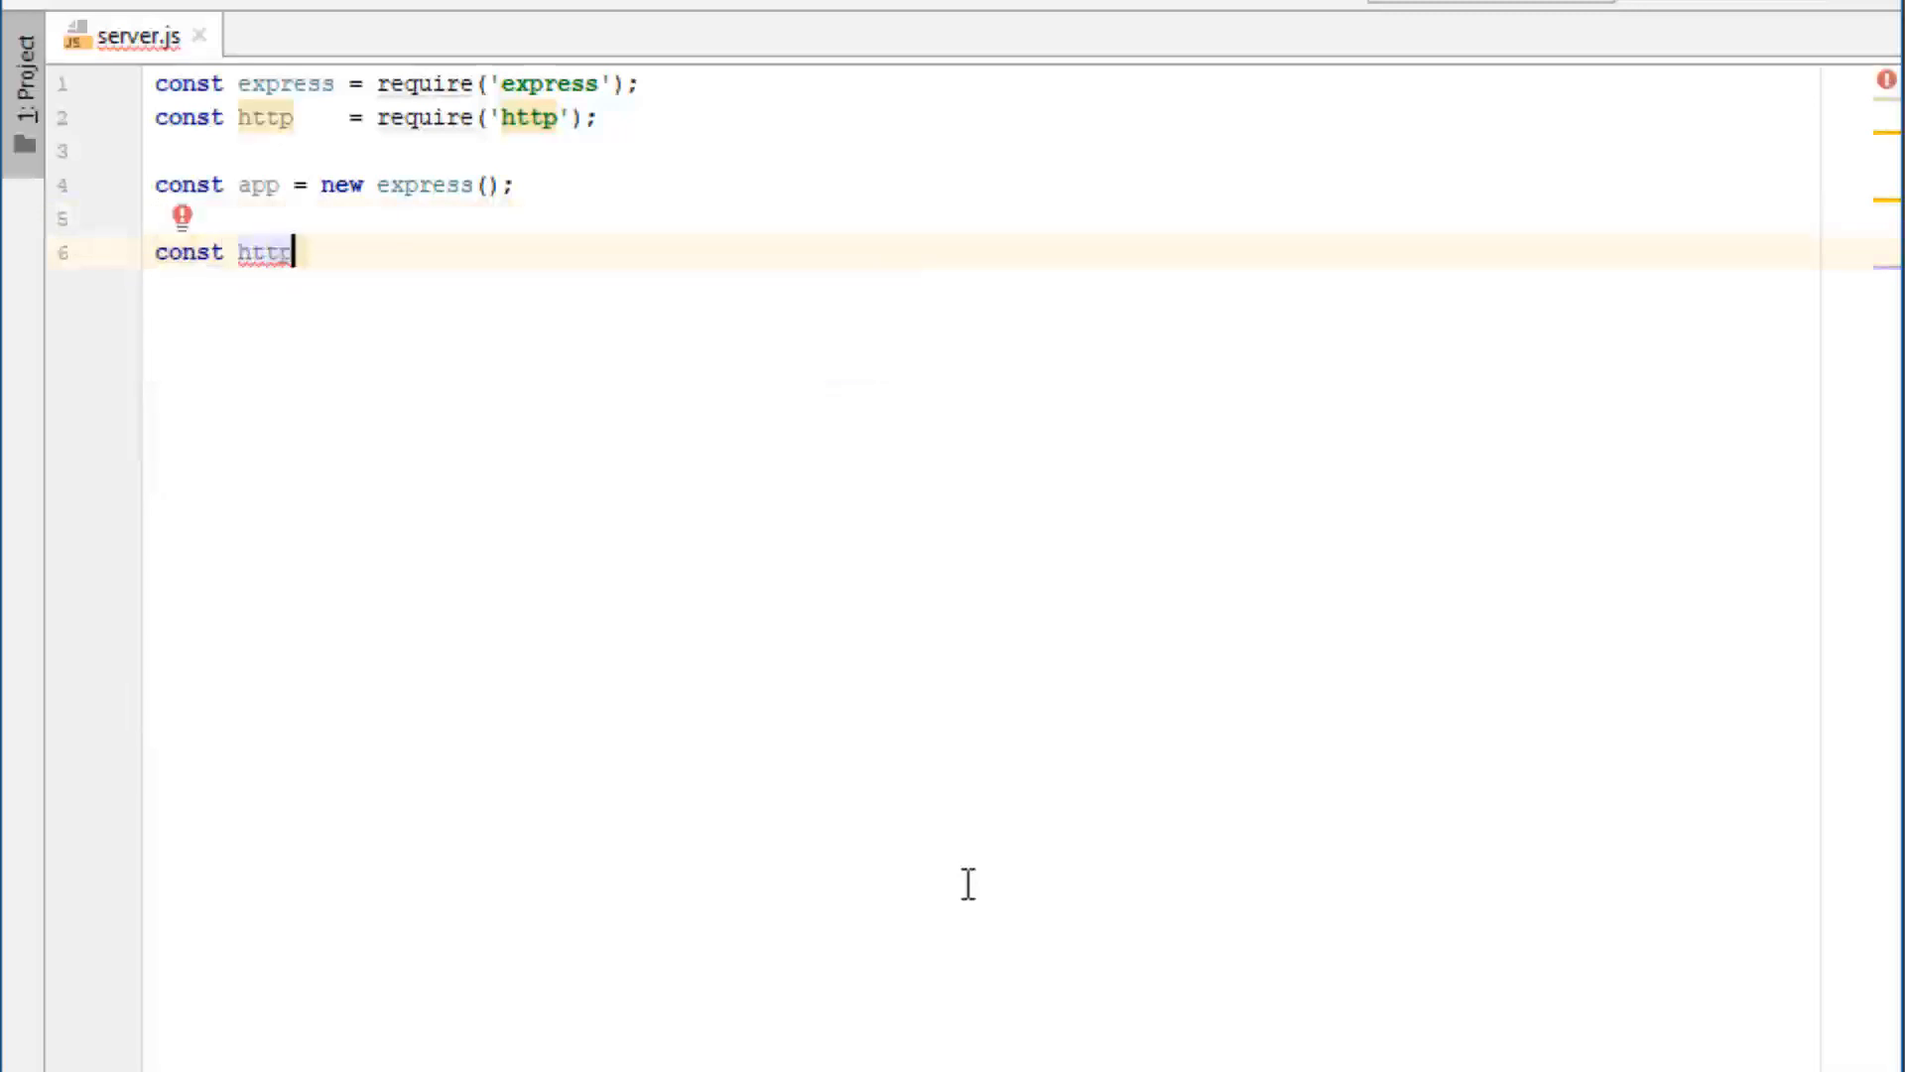
pyautogui.write('Server =')
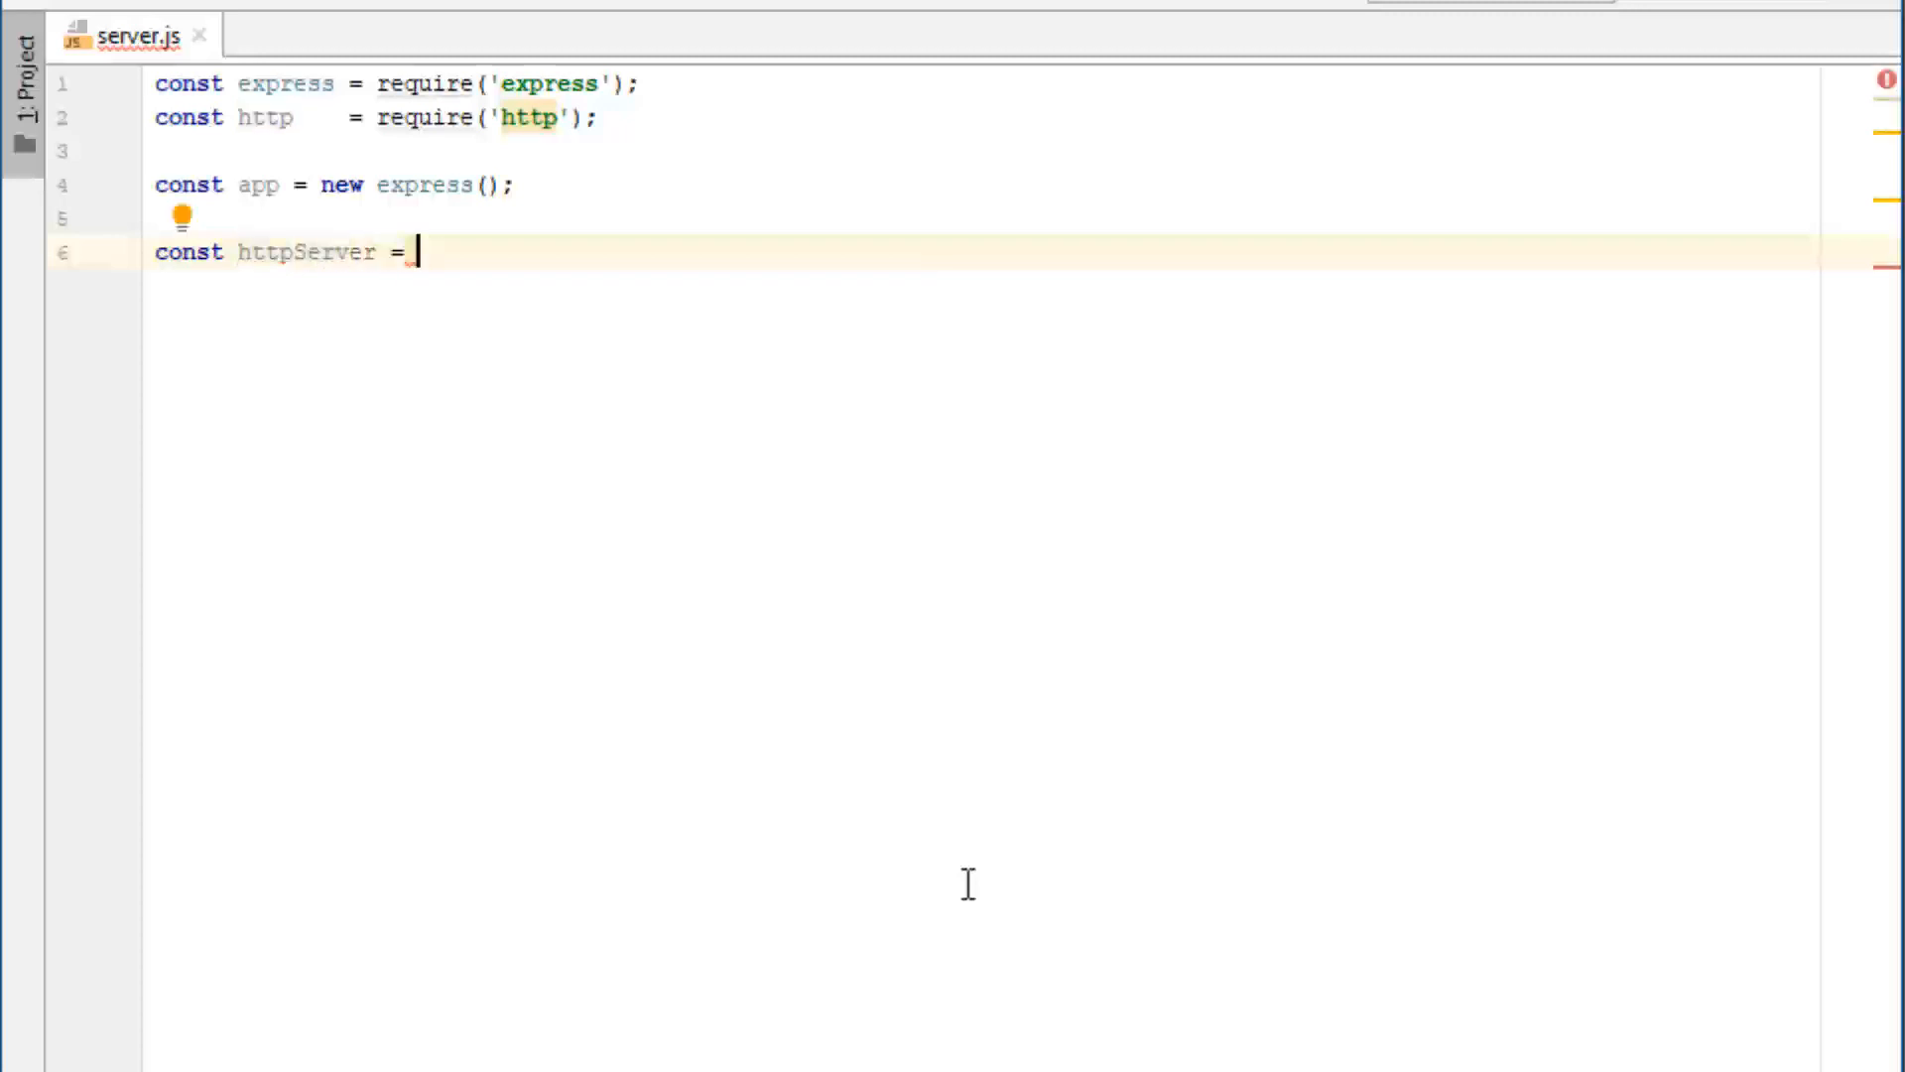
pyautogui.write('http.S')
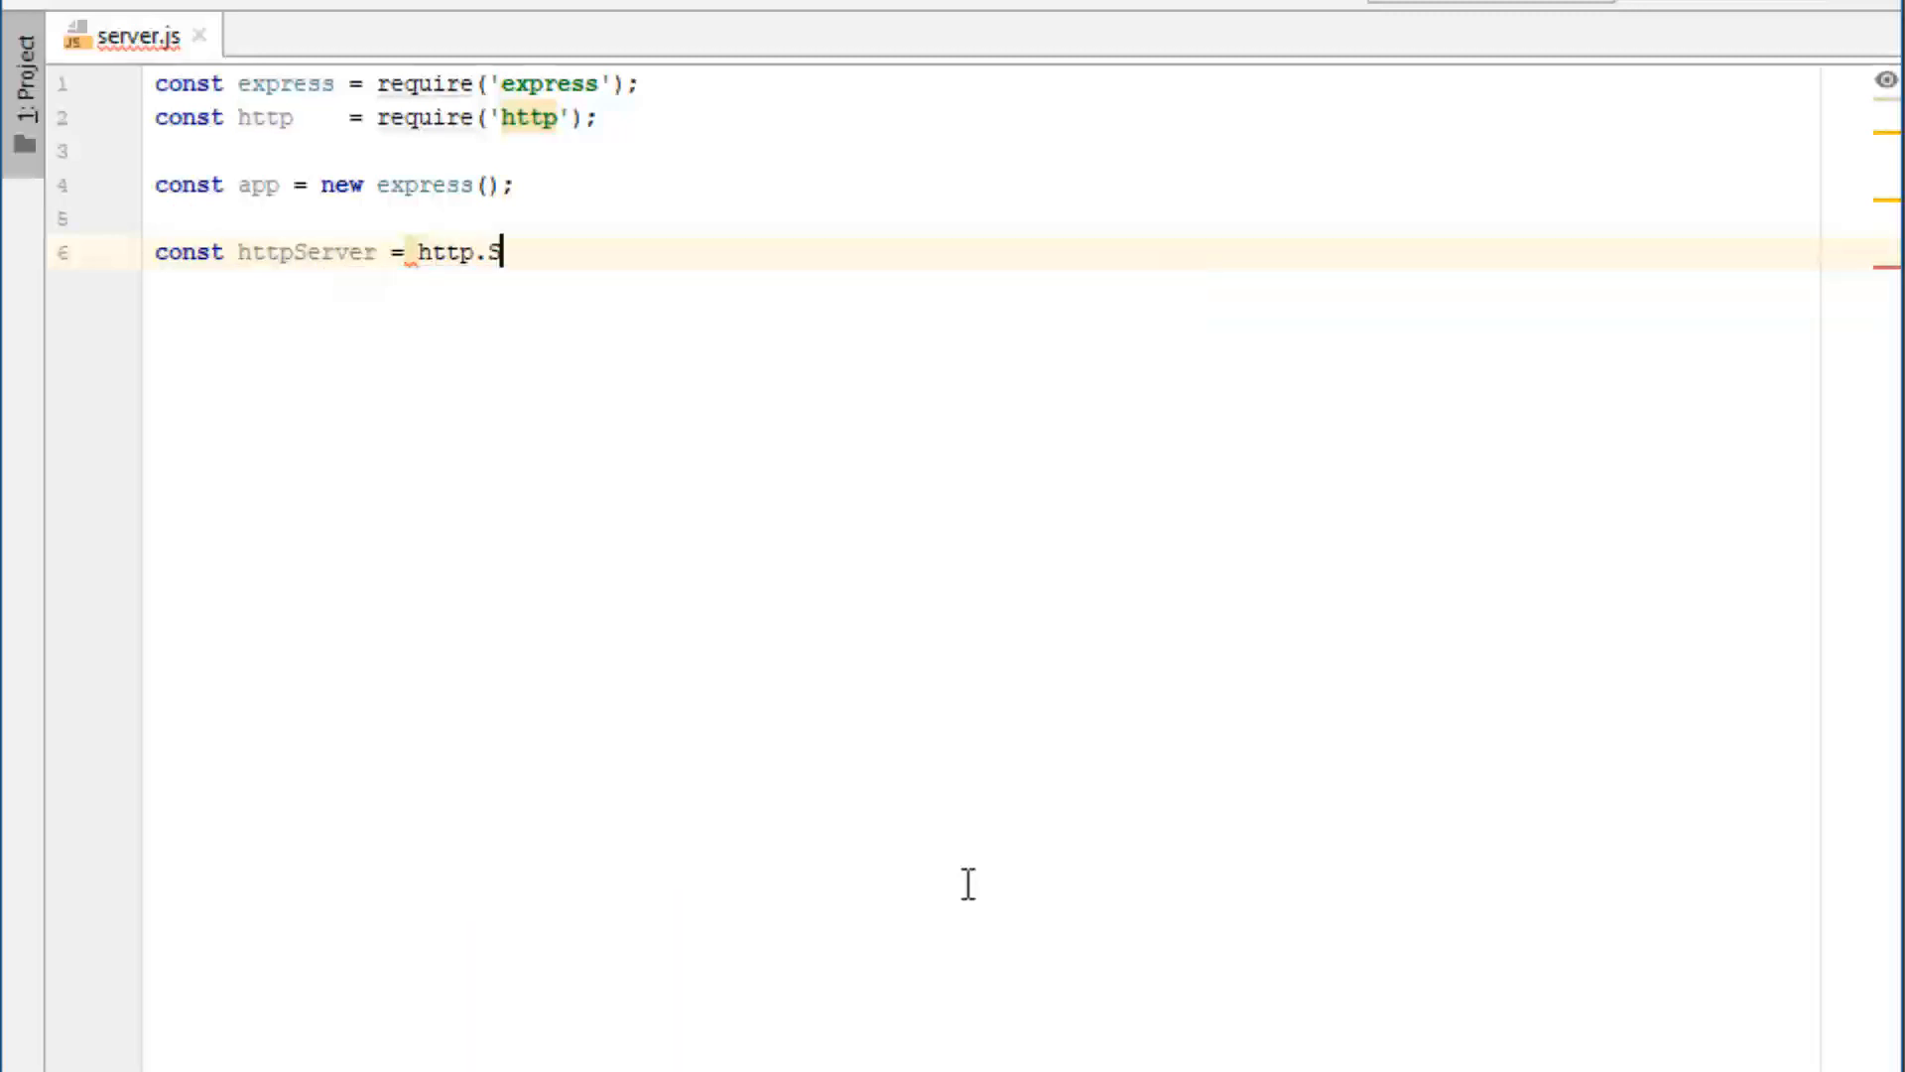
pyautogui.write('erve(app);')
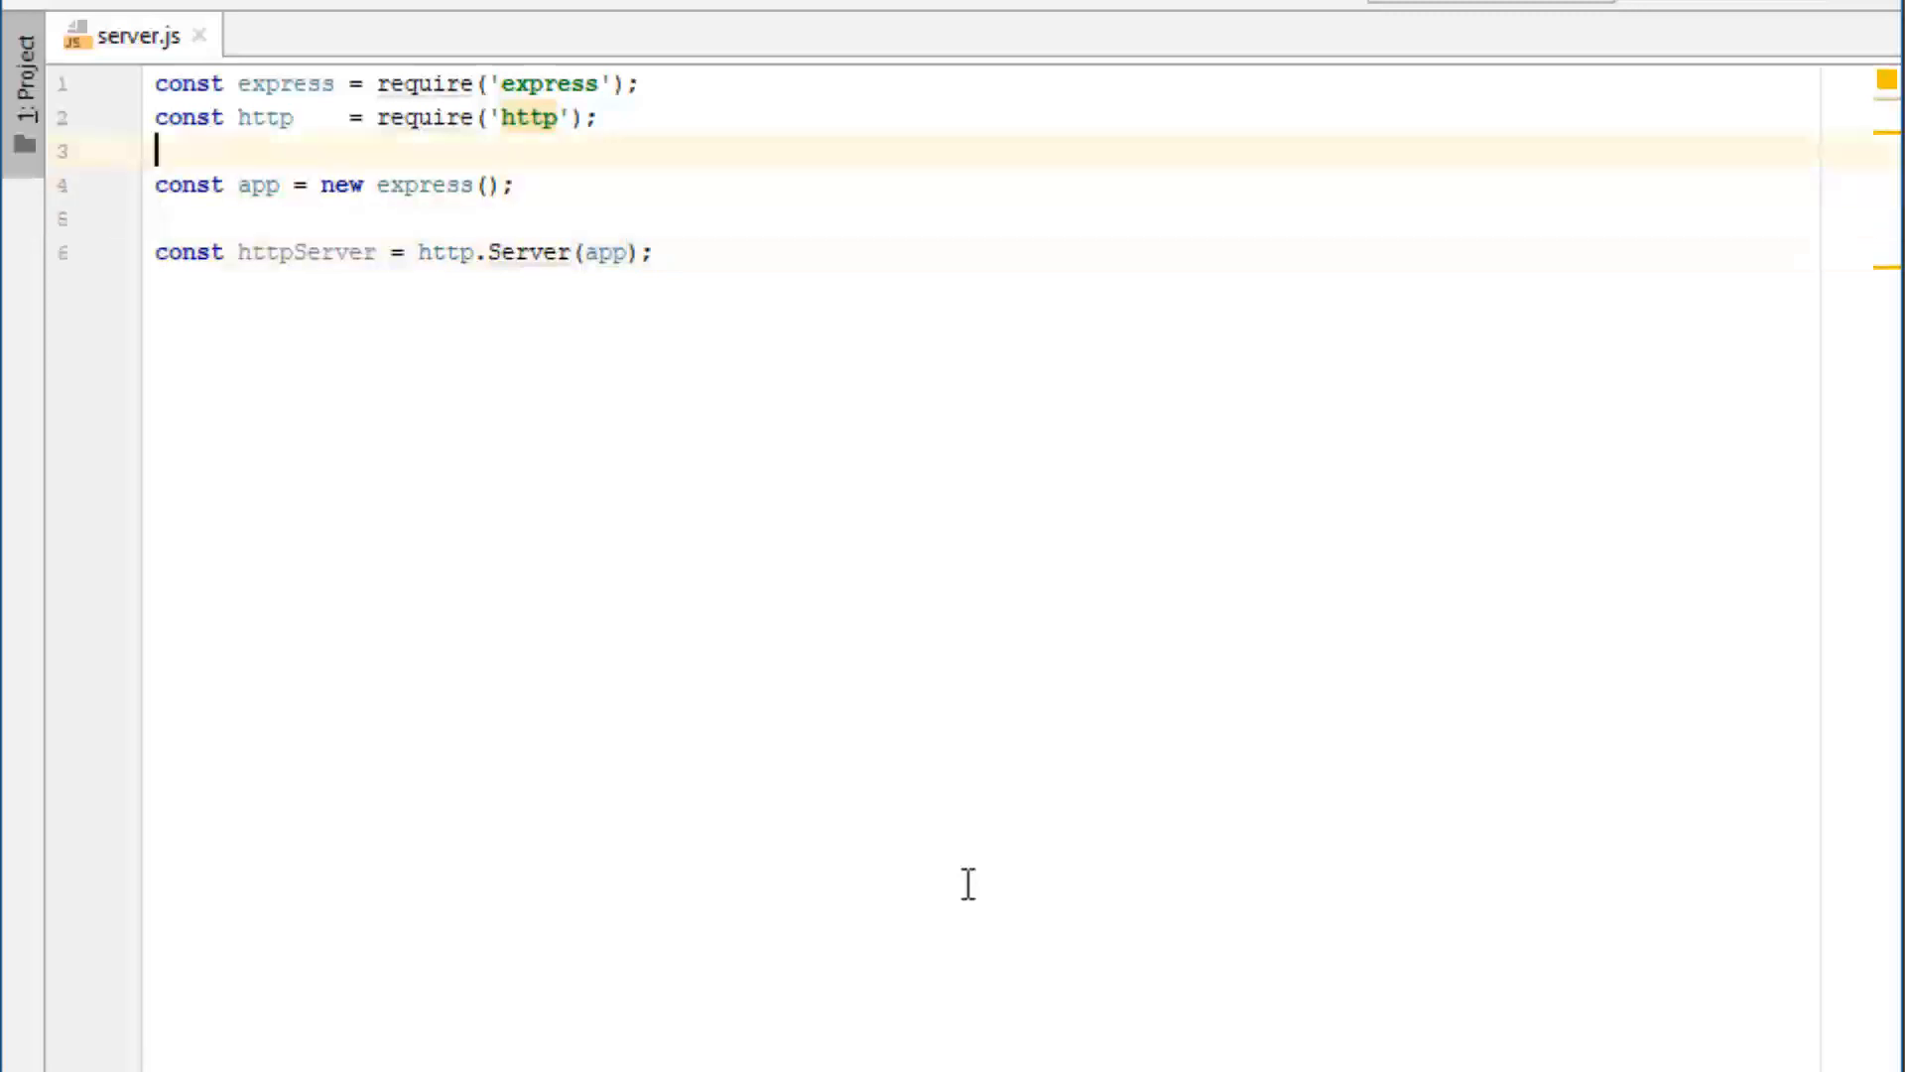
# Add const socketio = require('socket.io'); on line 3.
pyautogui.write('const soc')
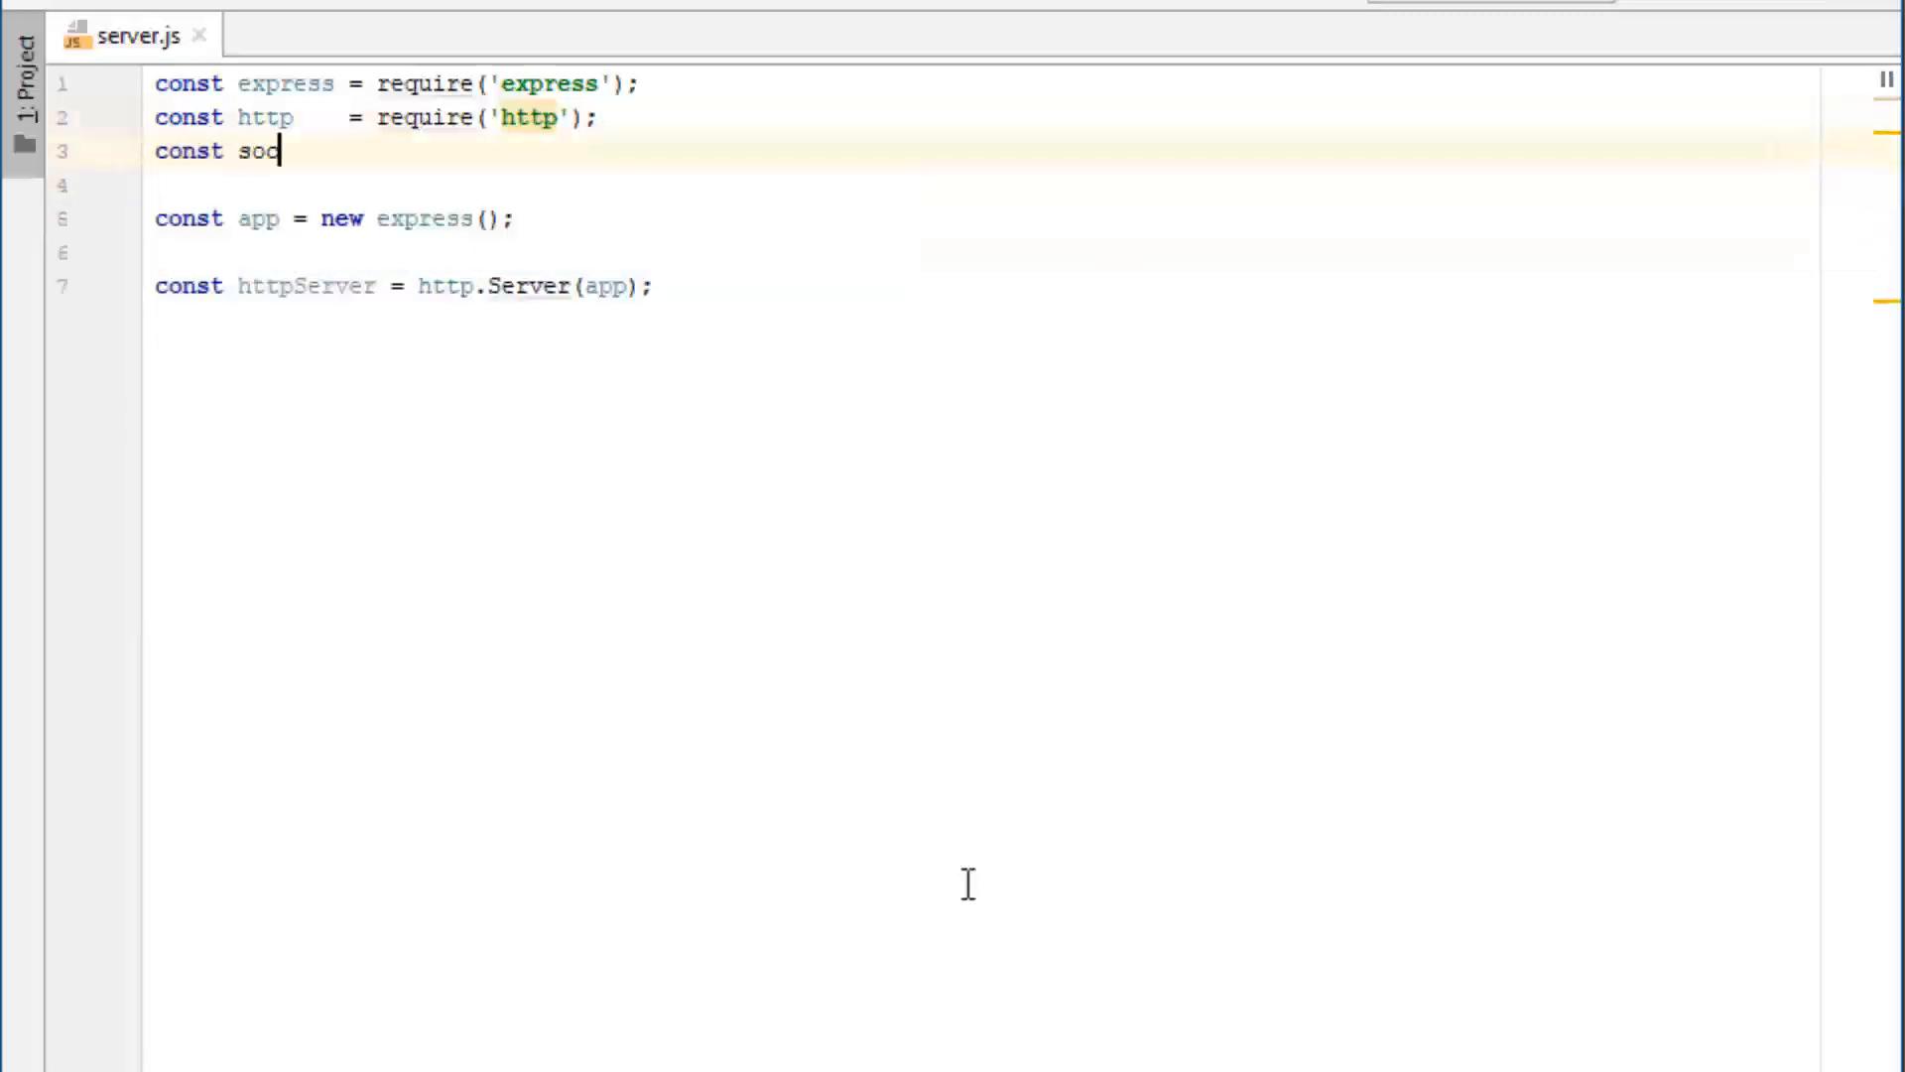
pyautogui.write('ketio =  r')
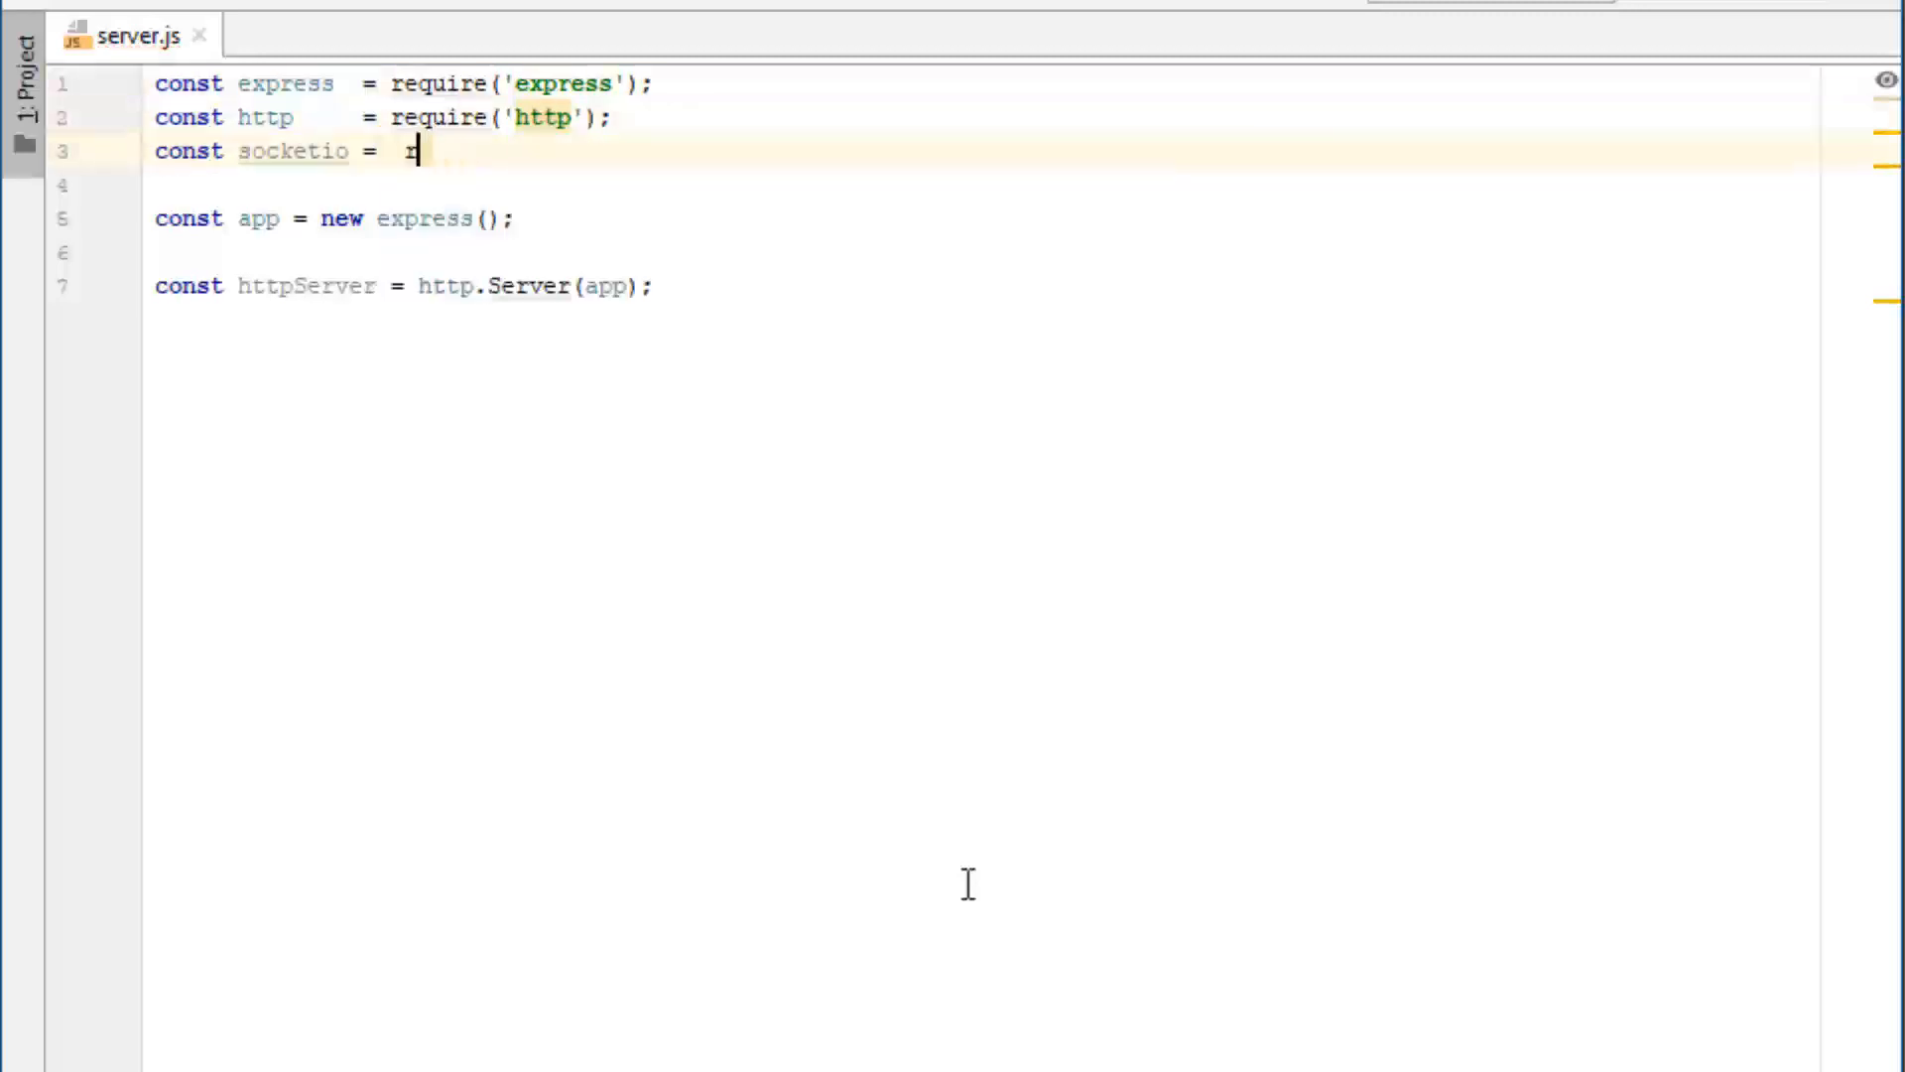
pyautogui.write("equire('')")
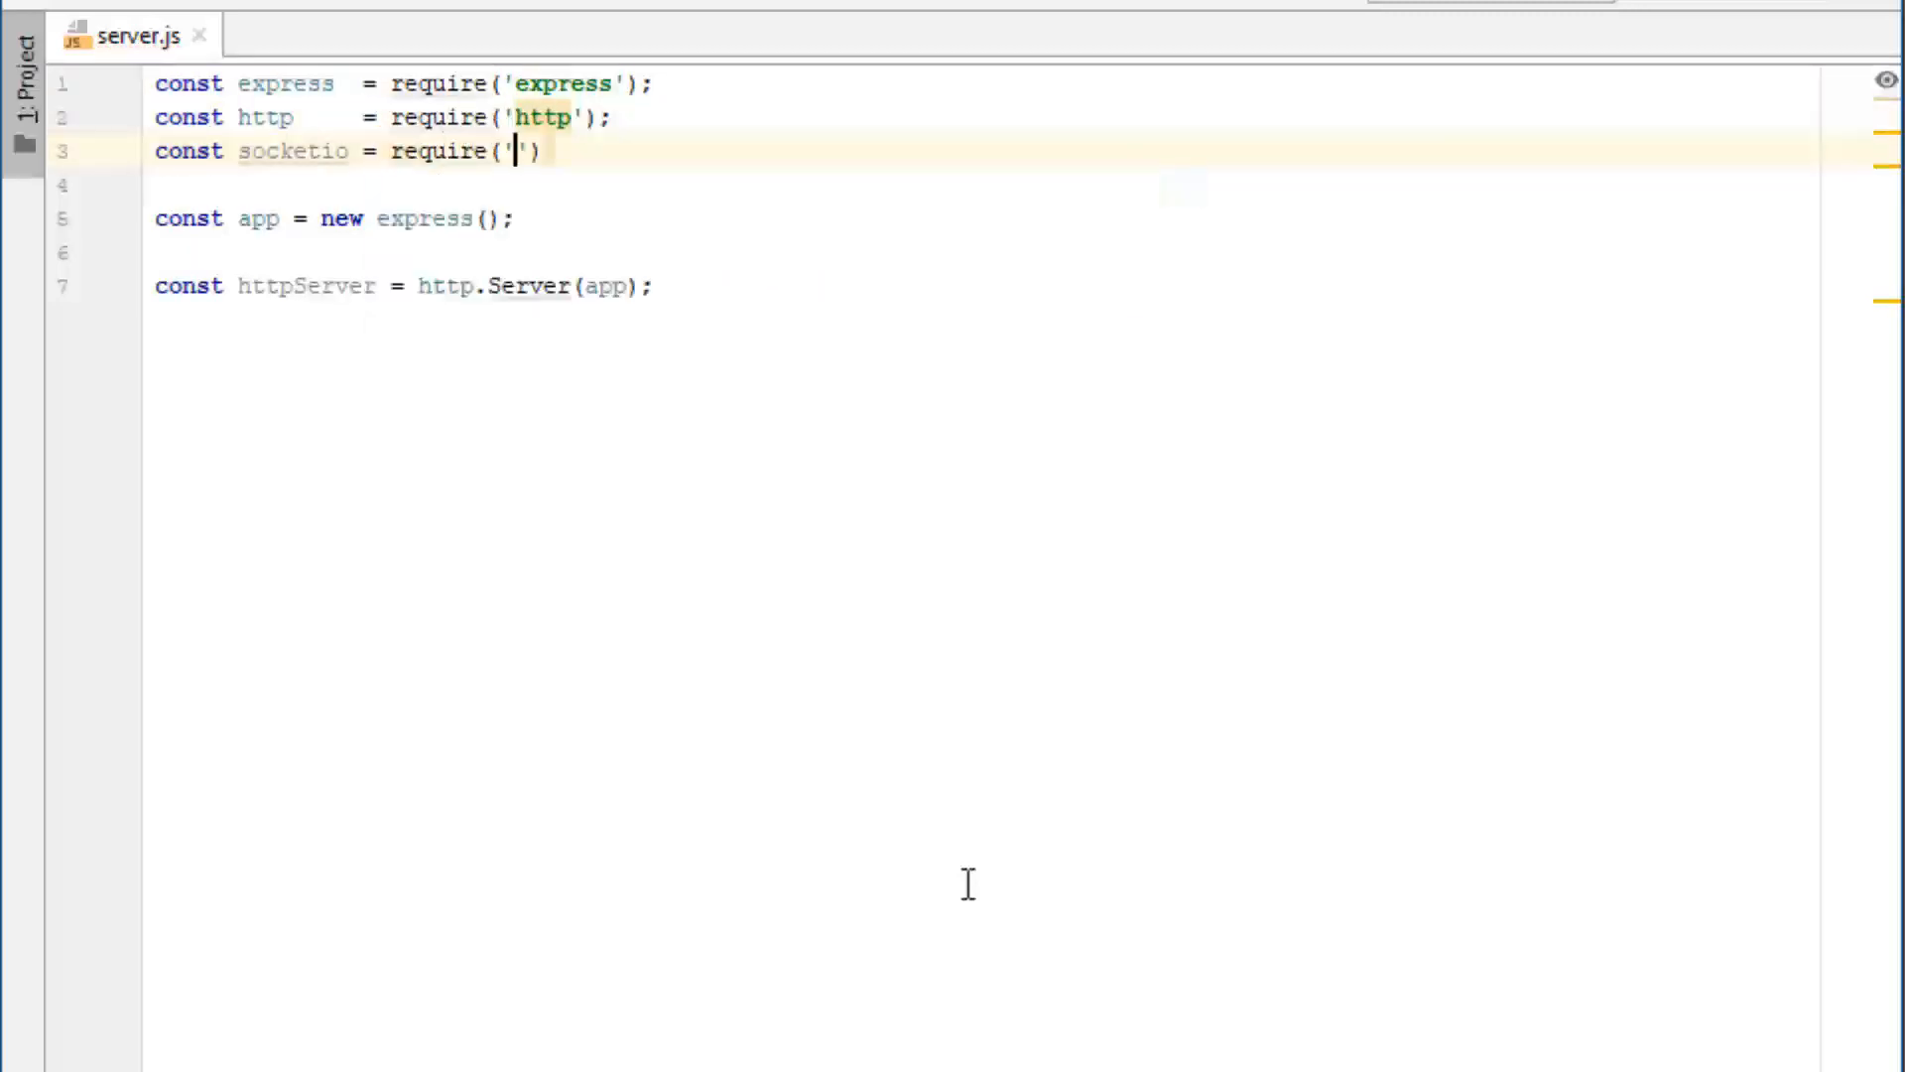
pyautogui.write('socket.io')
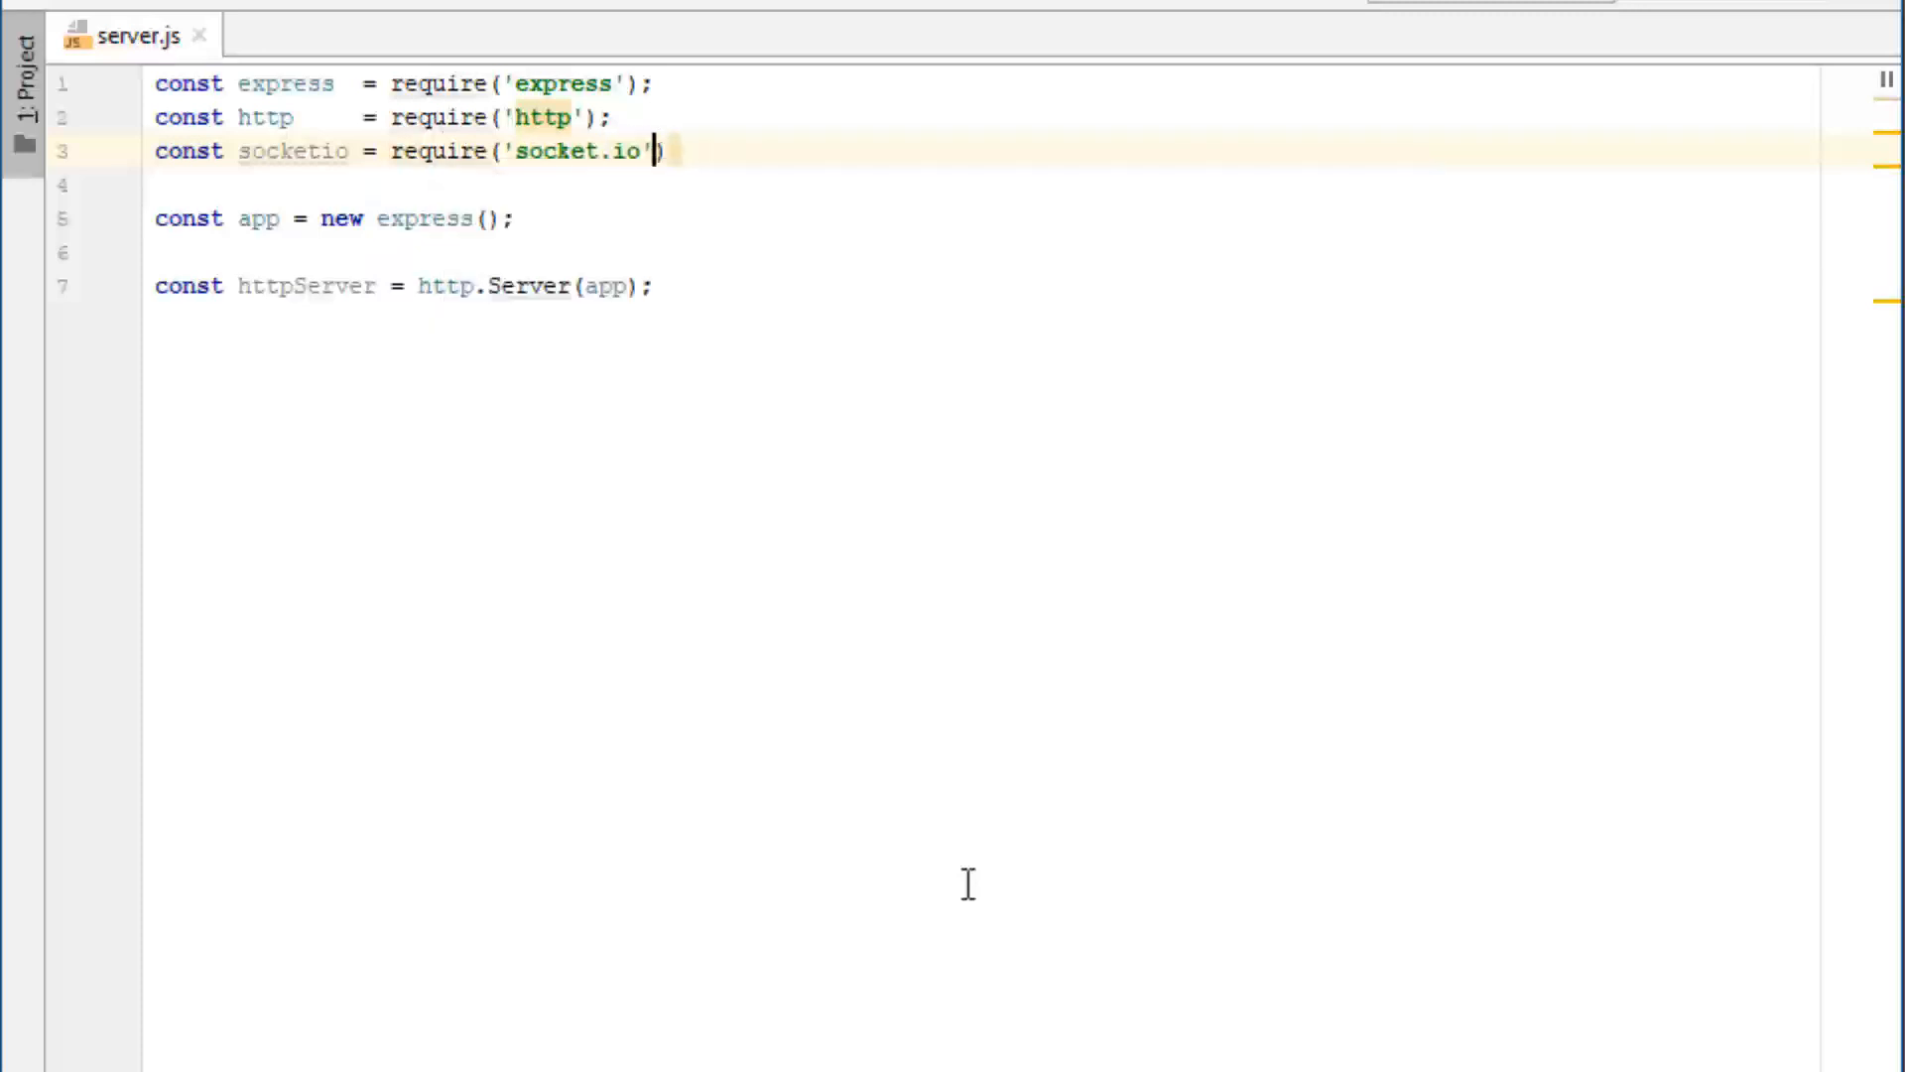
pyautogui.write(';')
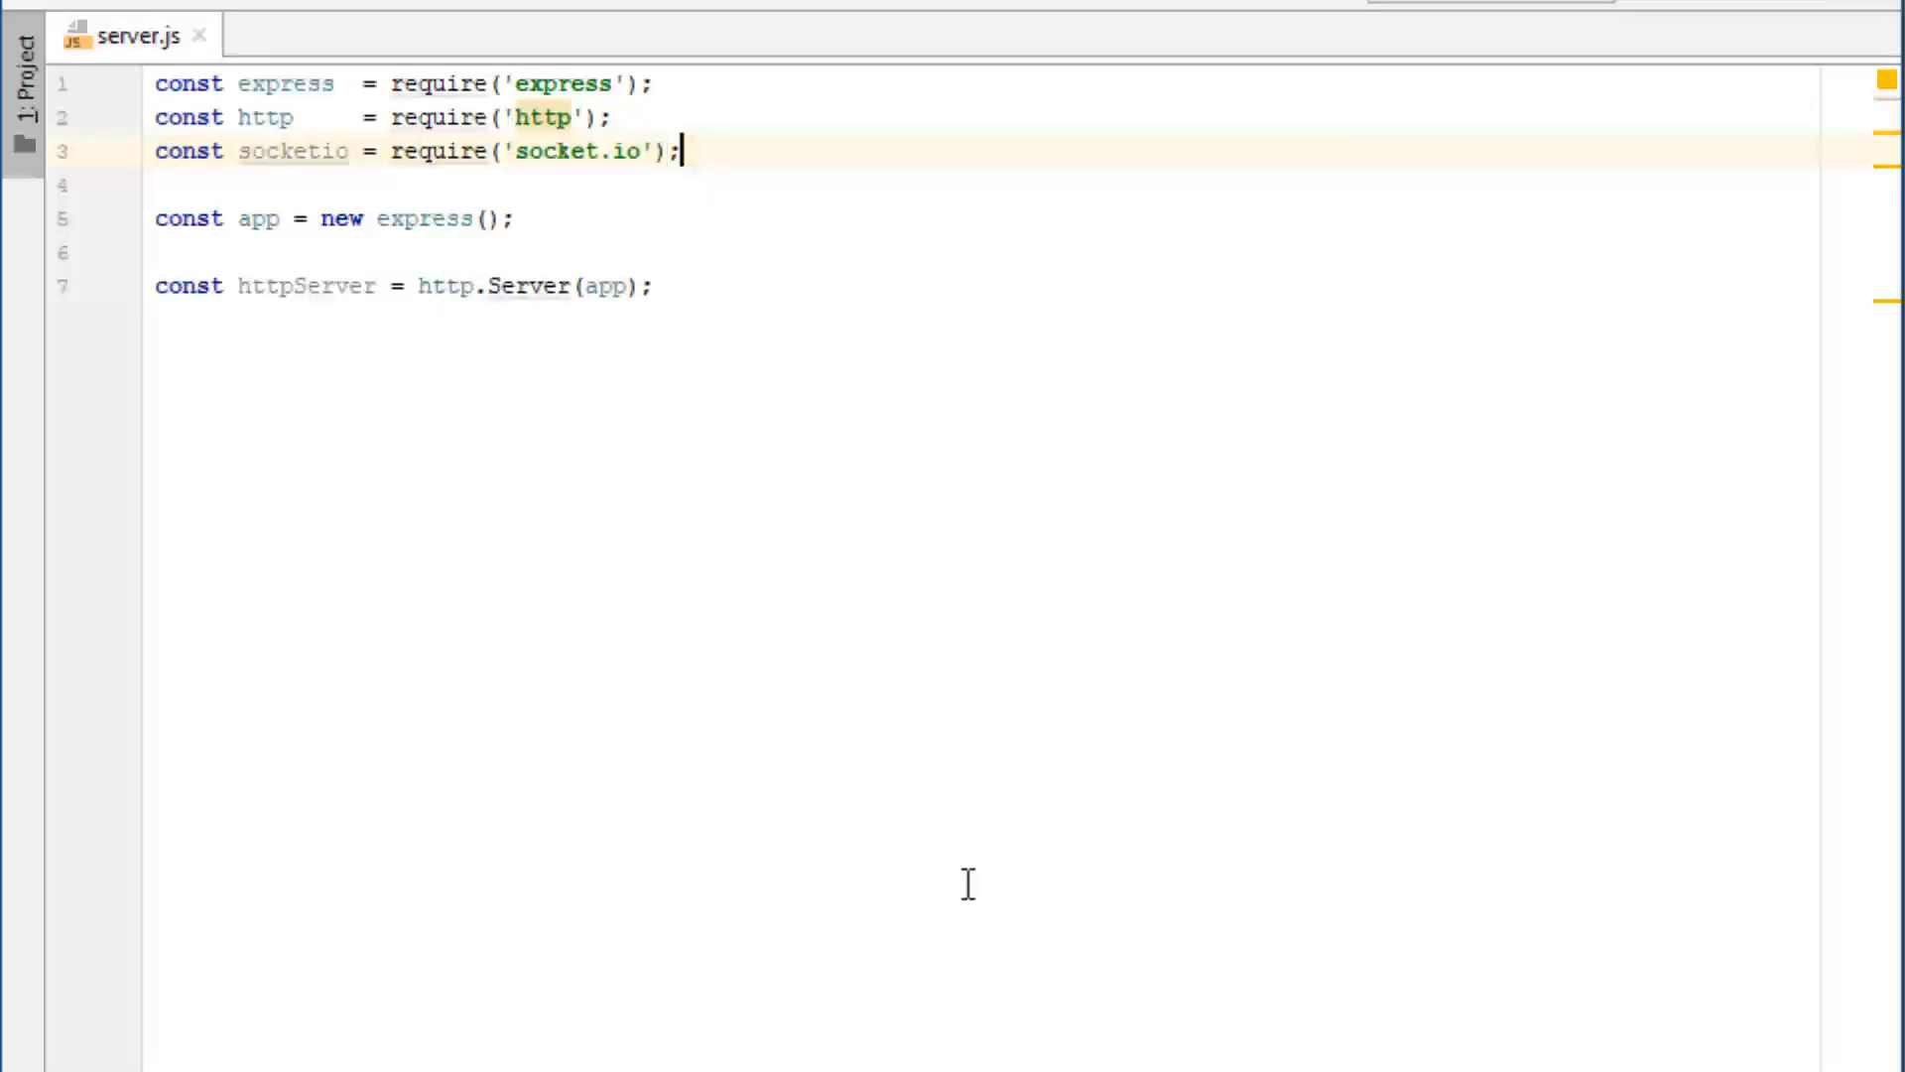
# Begin const io = socketio(http below the httpServer line.
pyautogui.press('Enter')
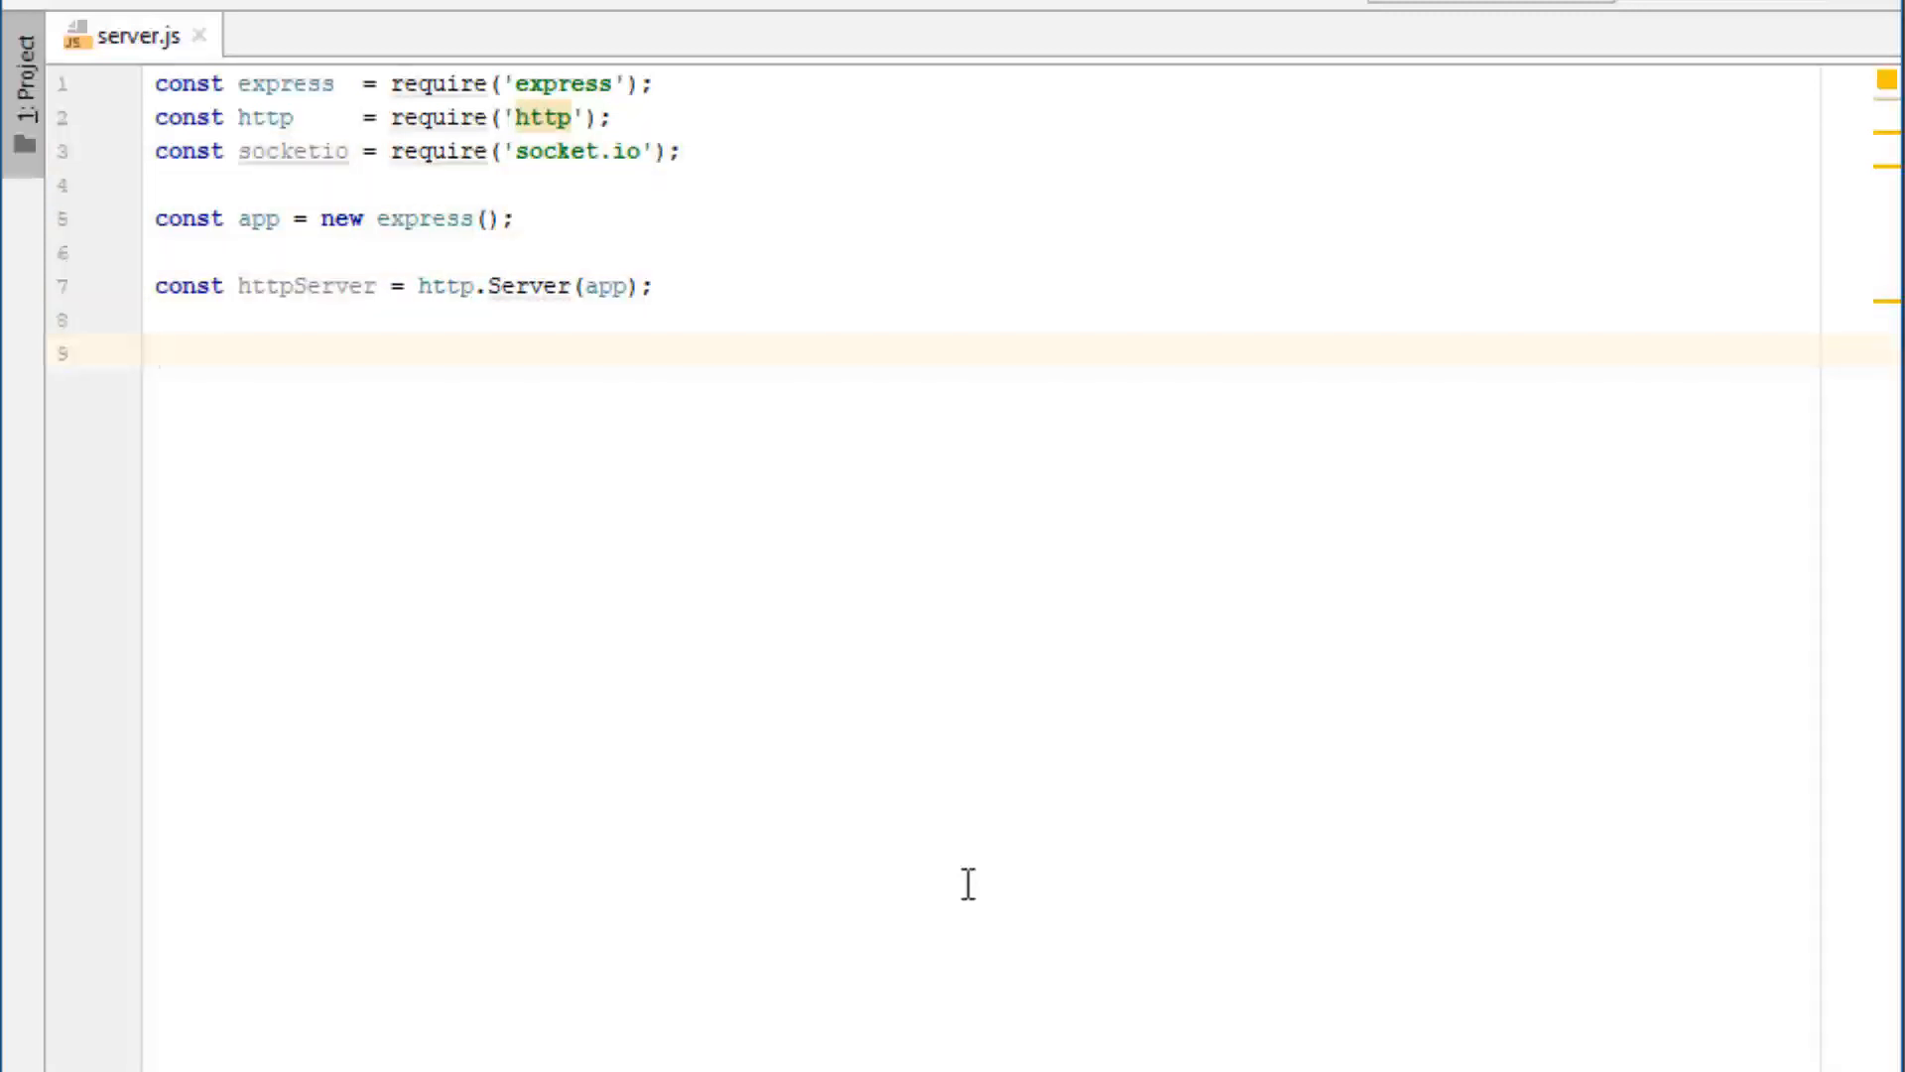
pyautogui.write('const io')
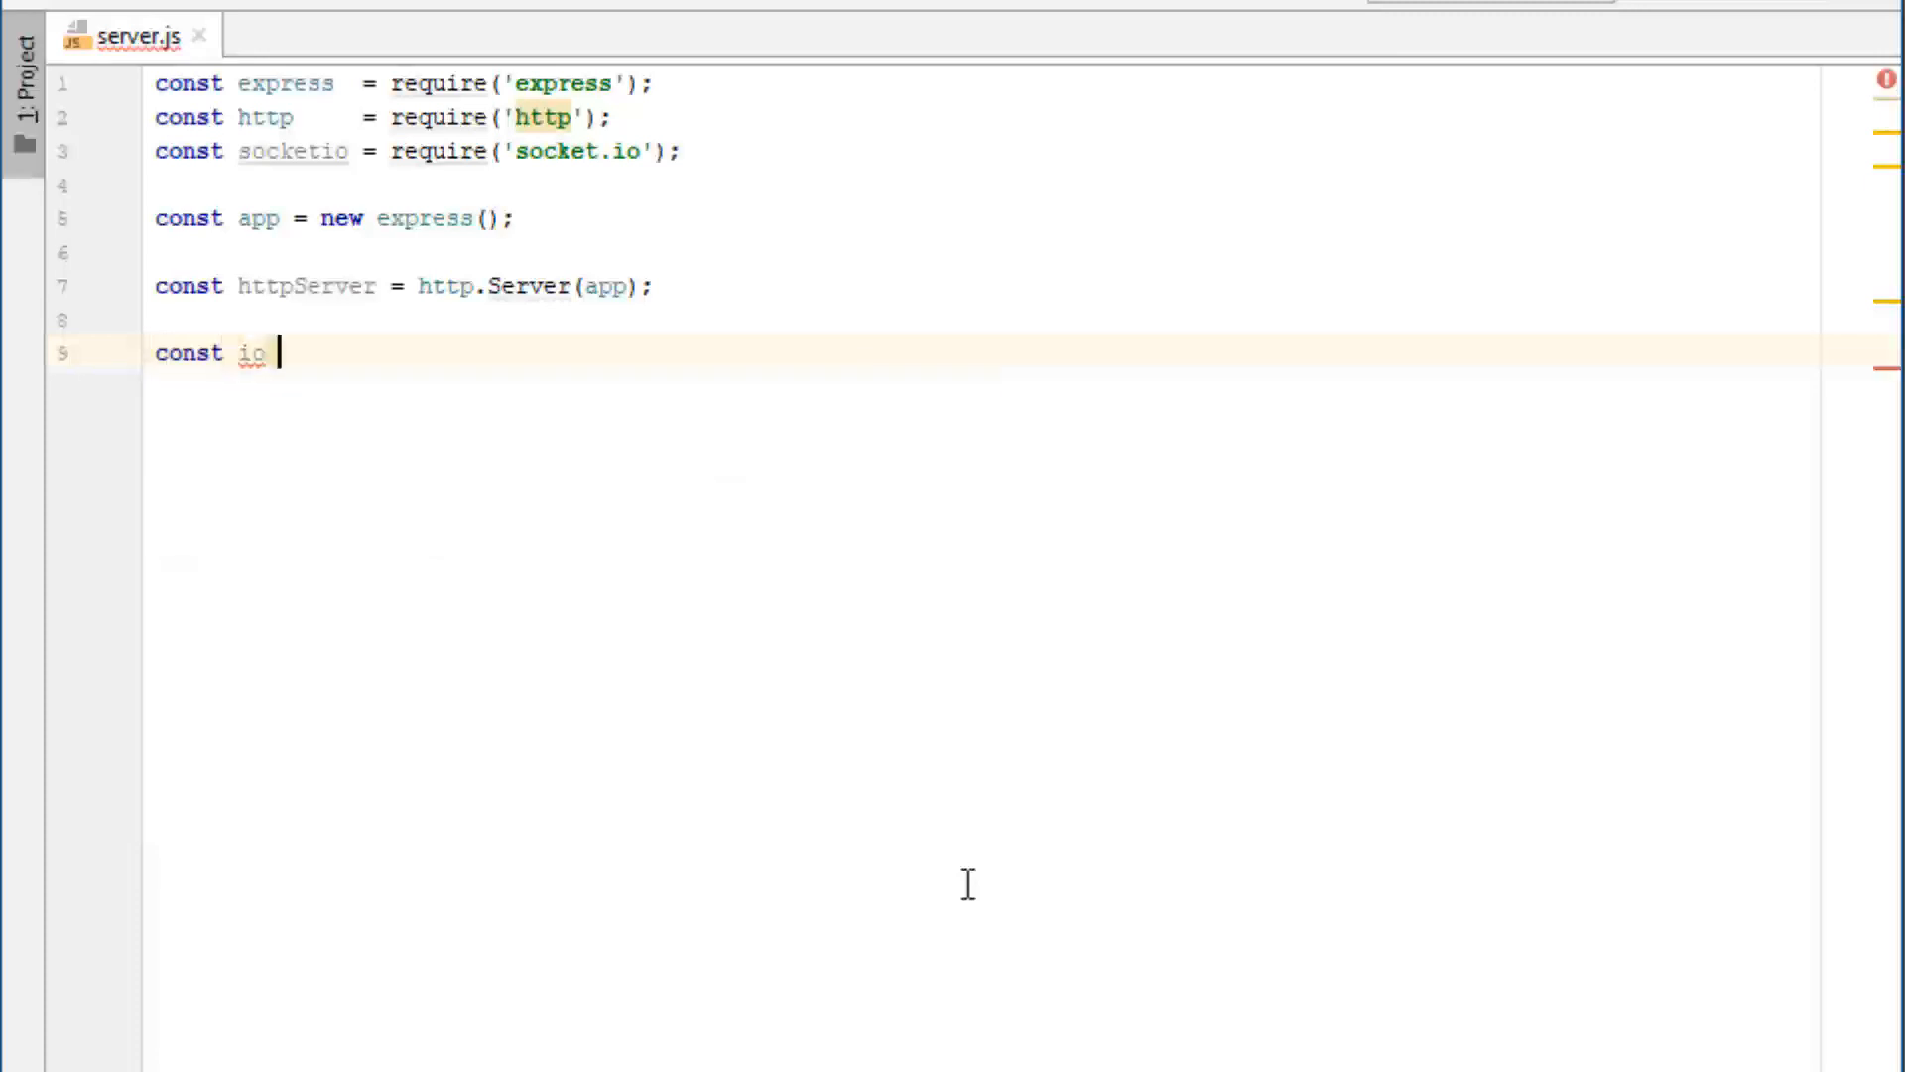
pyautogui.write('=')
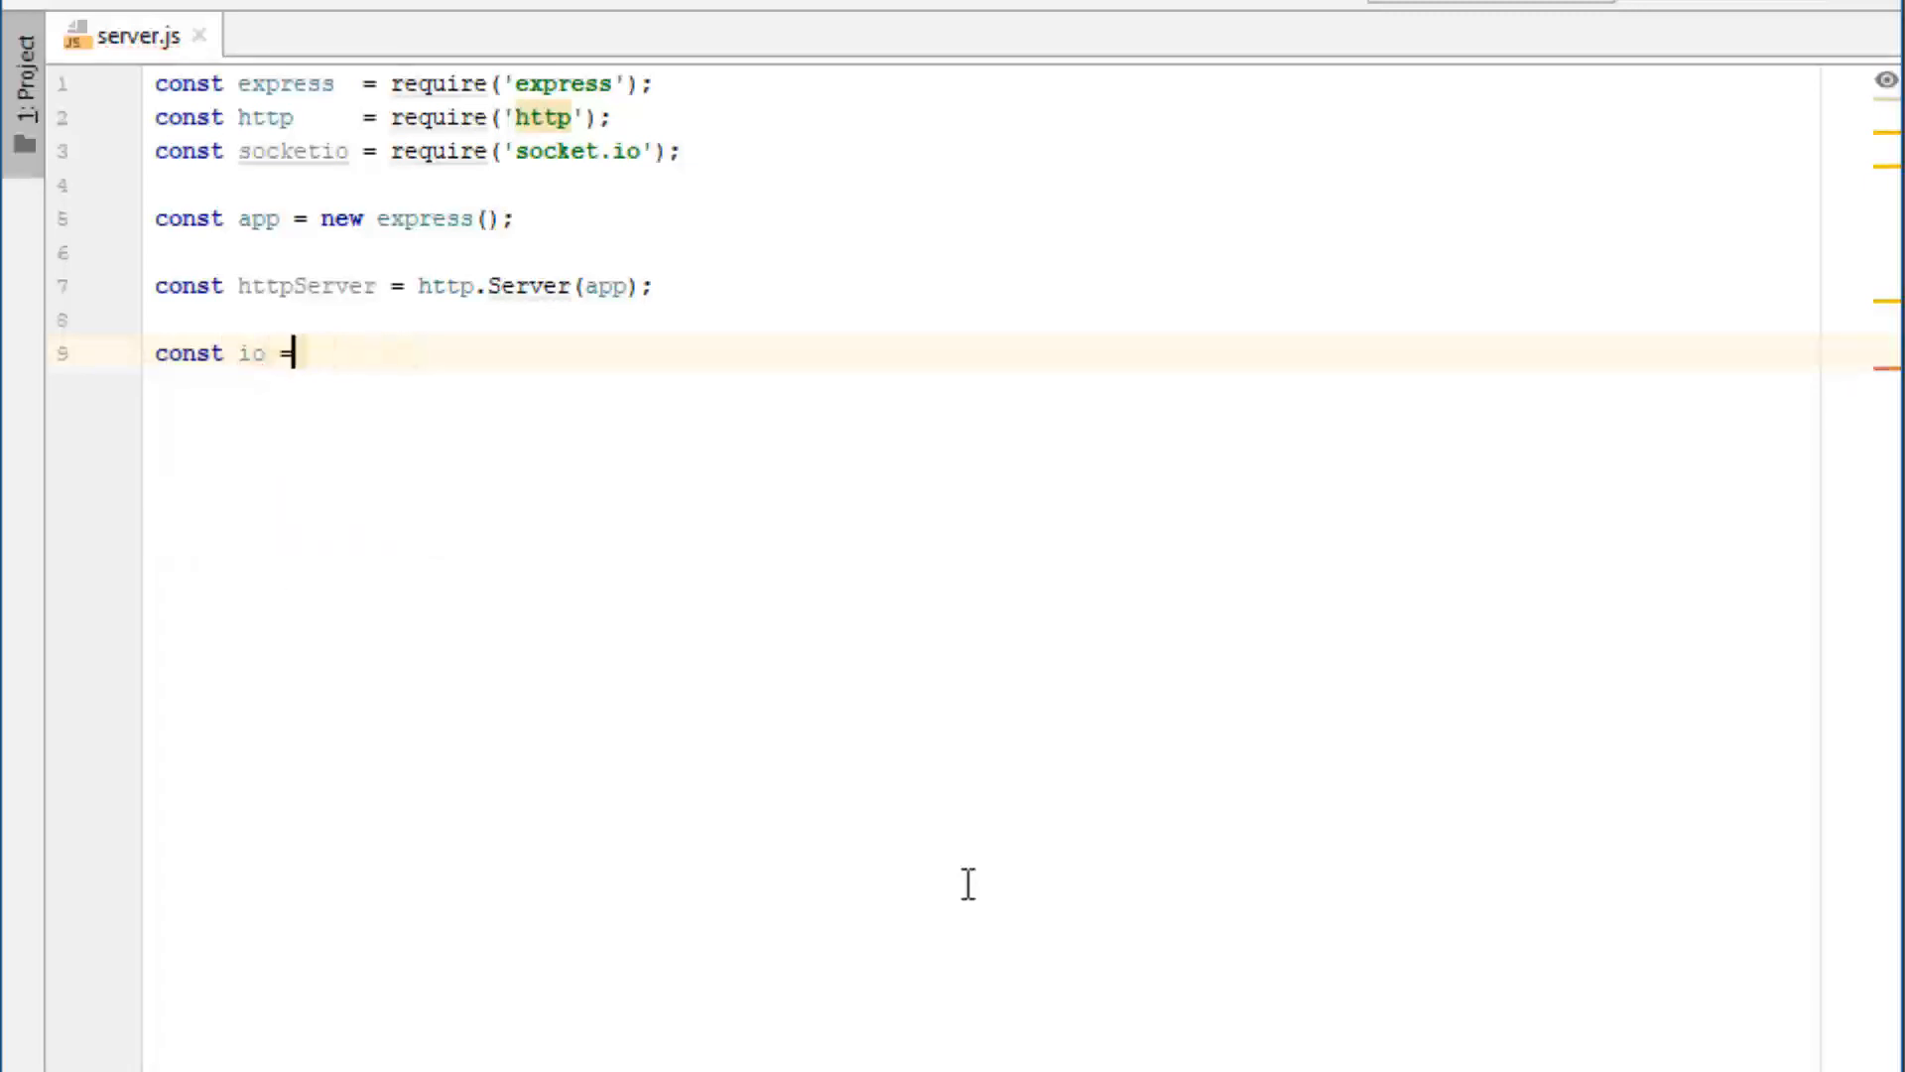
pyautogui.write('socketio')
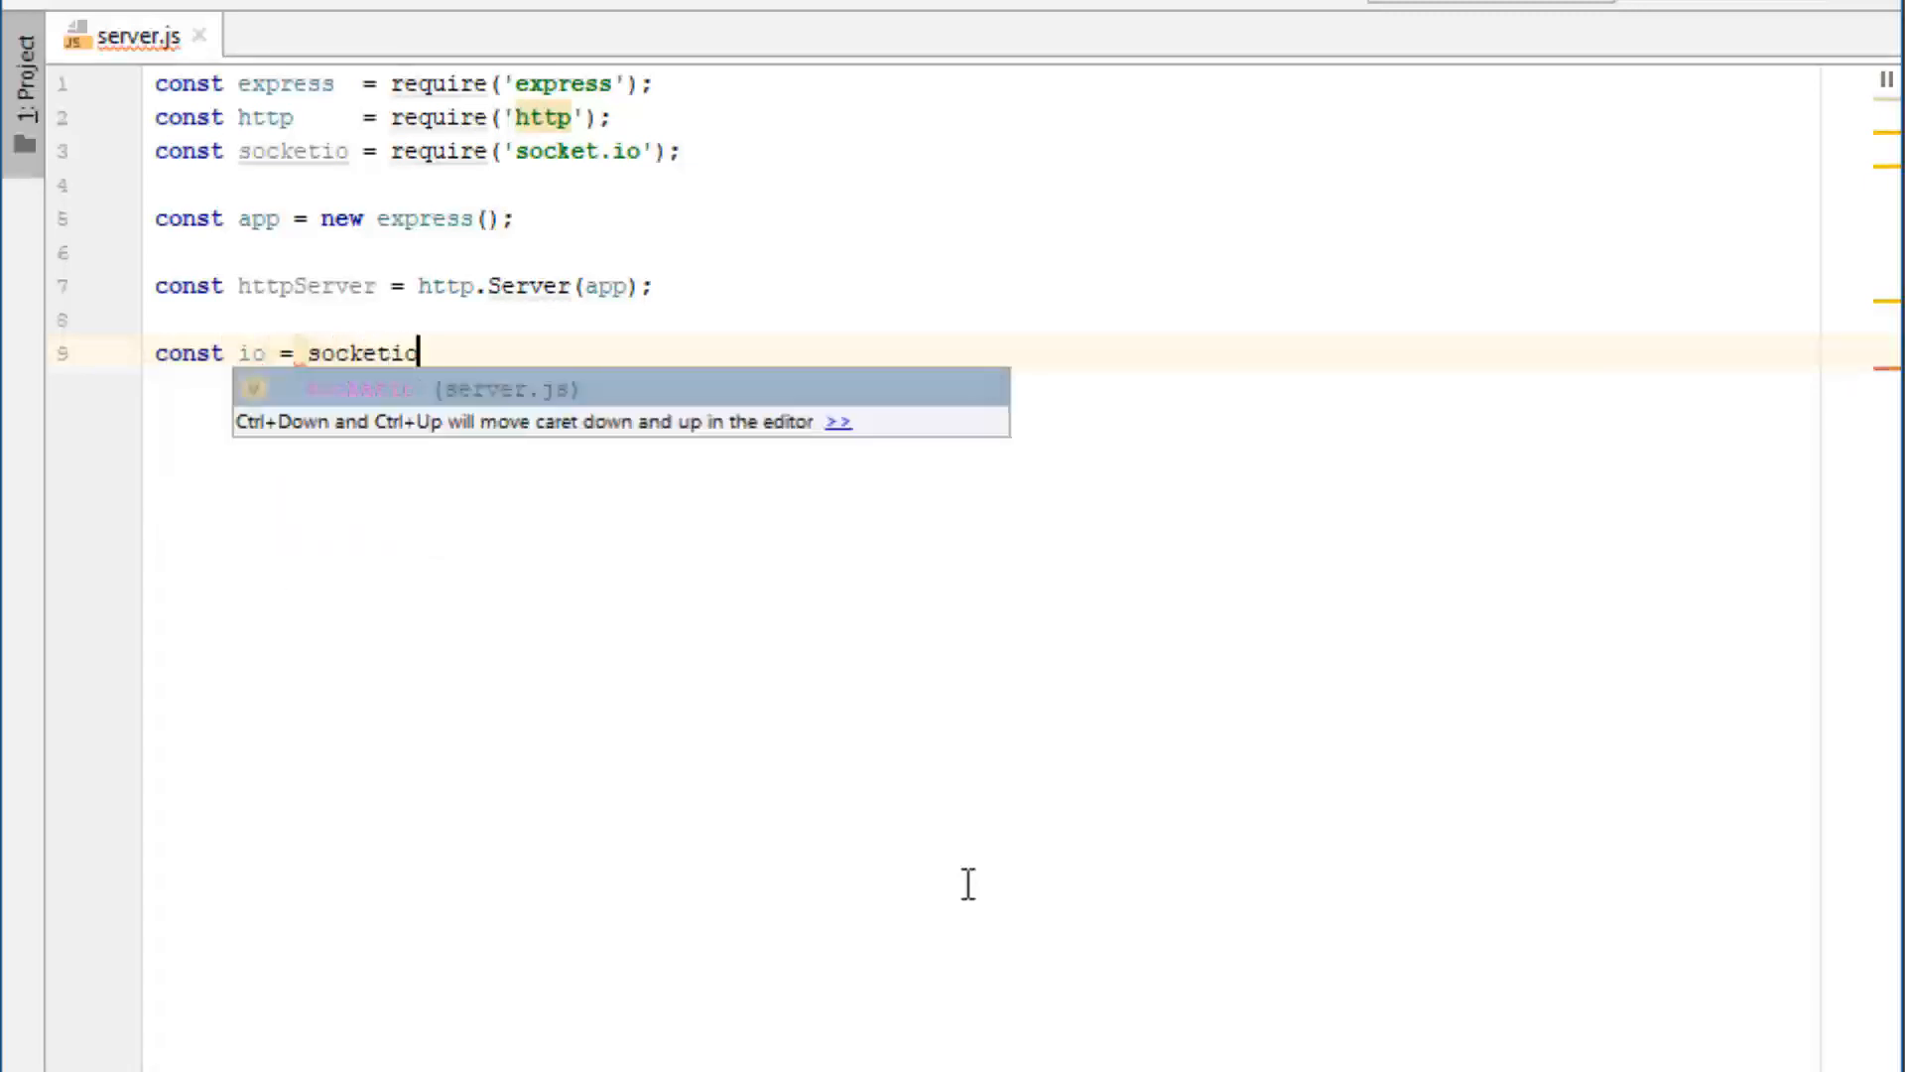
pyautogui.write('(httpServer);')
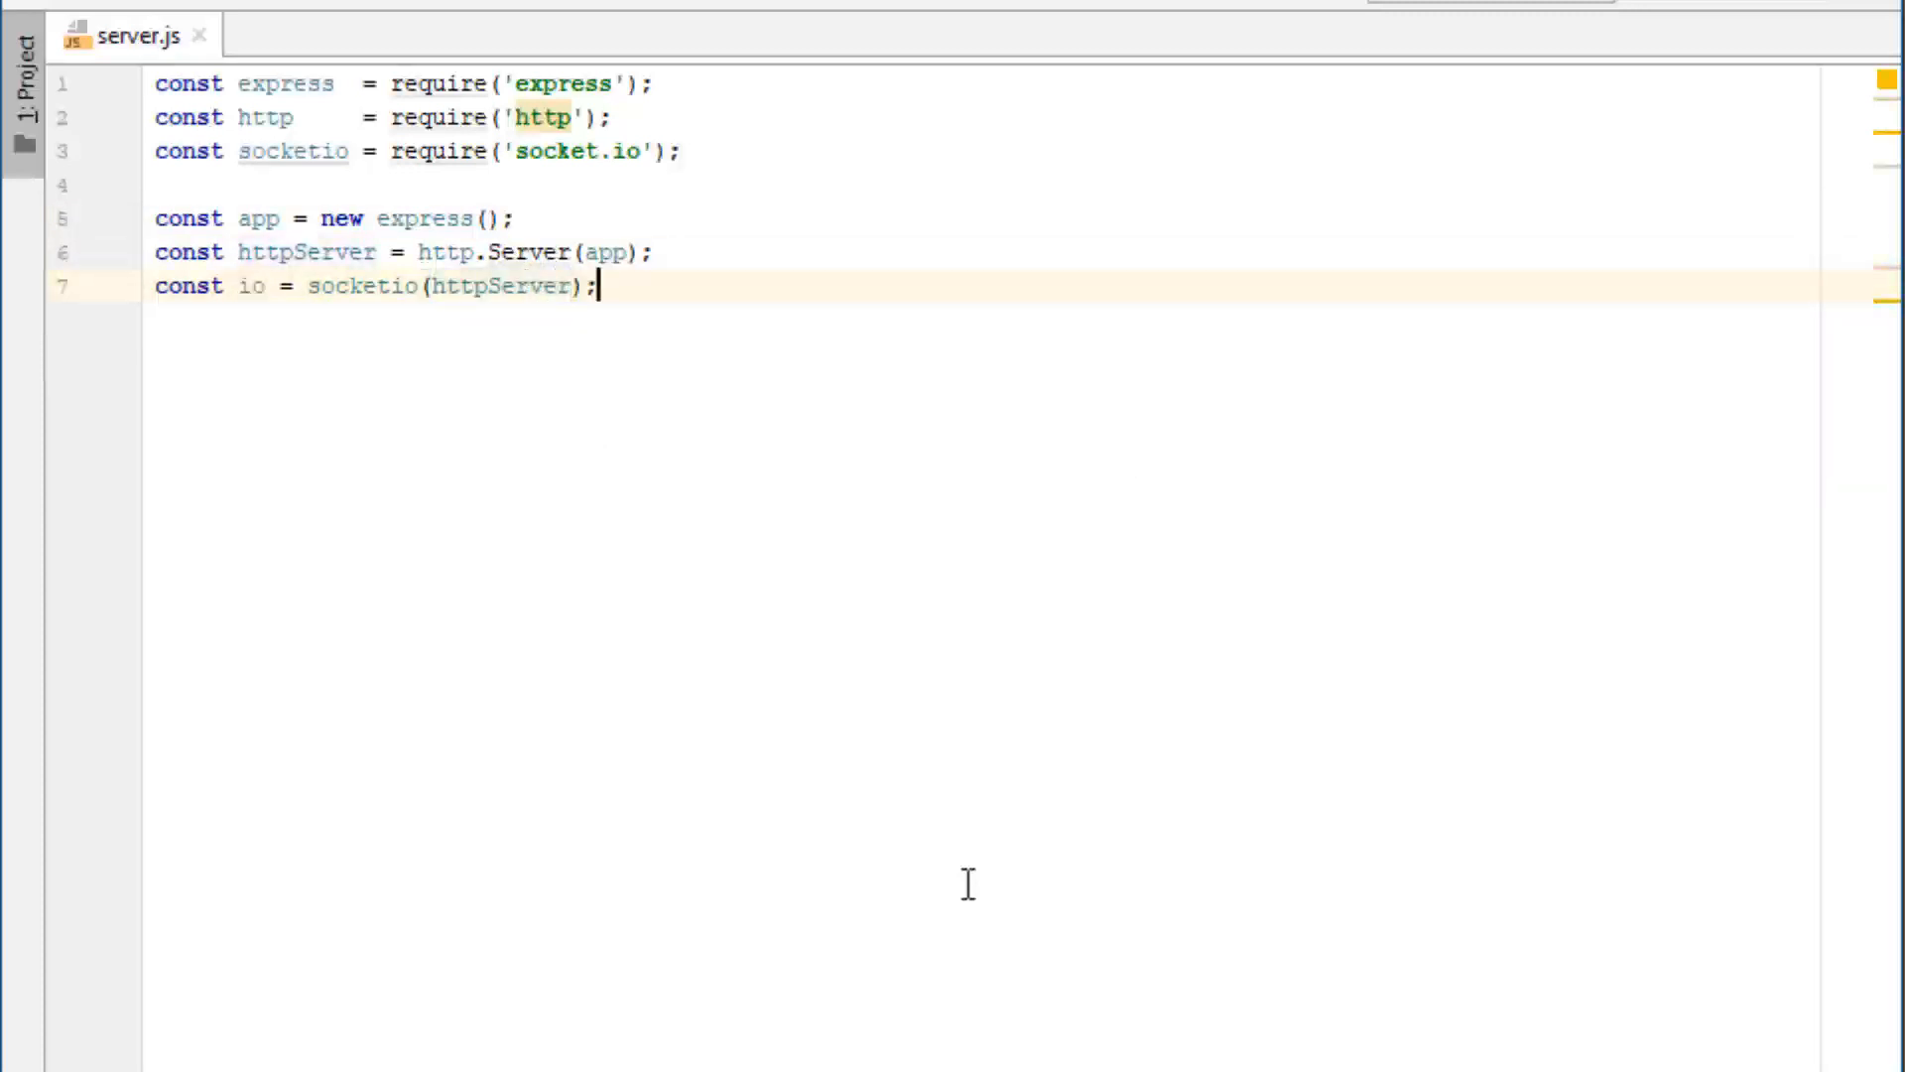
# Write an empty io.on('connection', (socket) => { }); handler below the Socket.IO setup.
pyautogui.press('Enter')
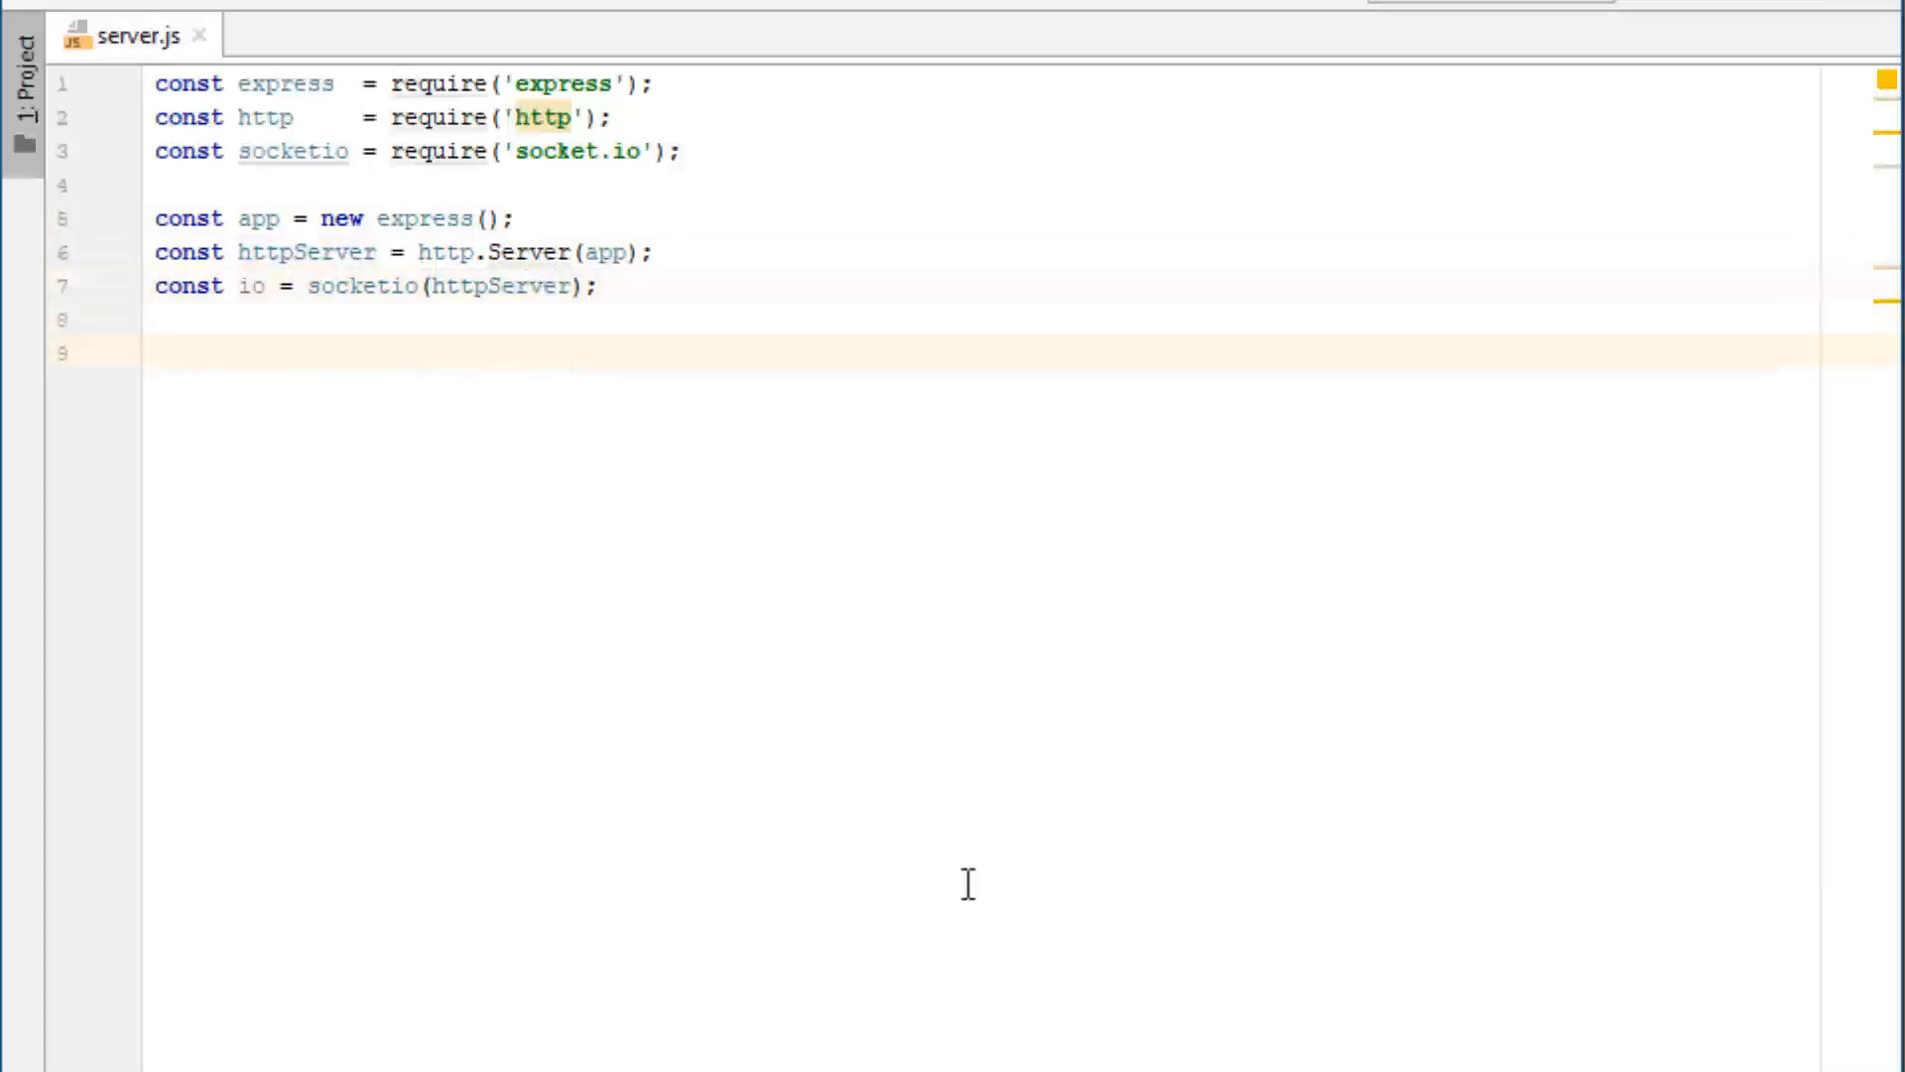
pyautogui.write('io.')
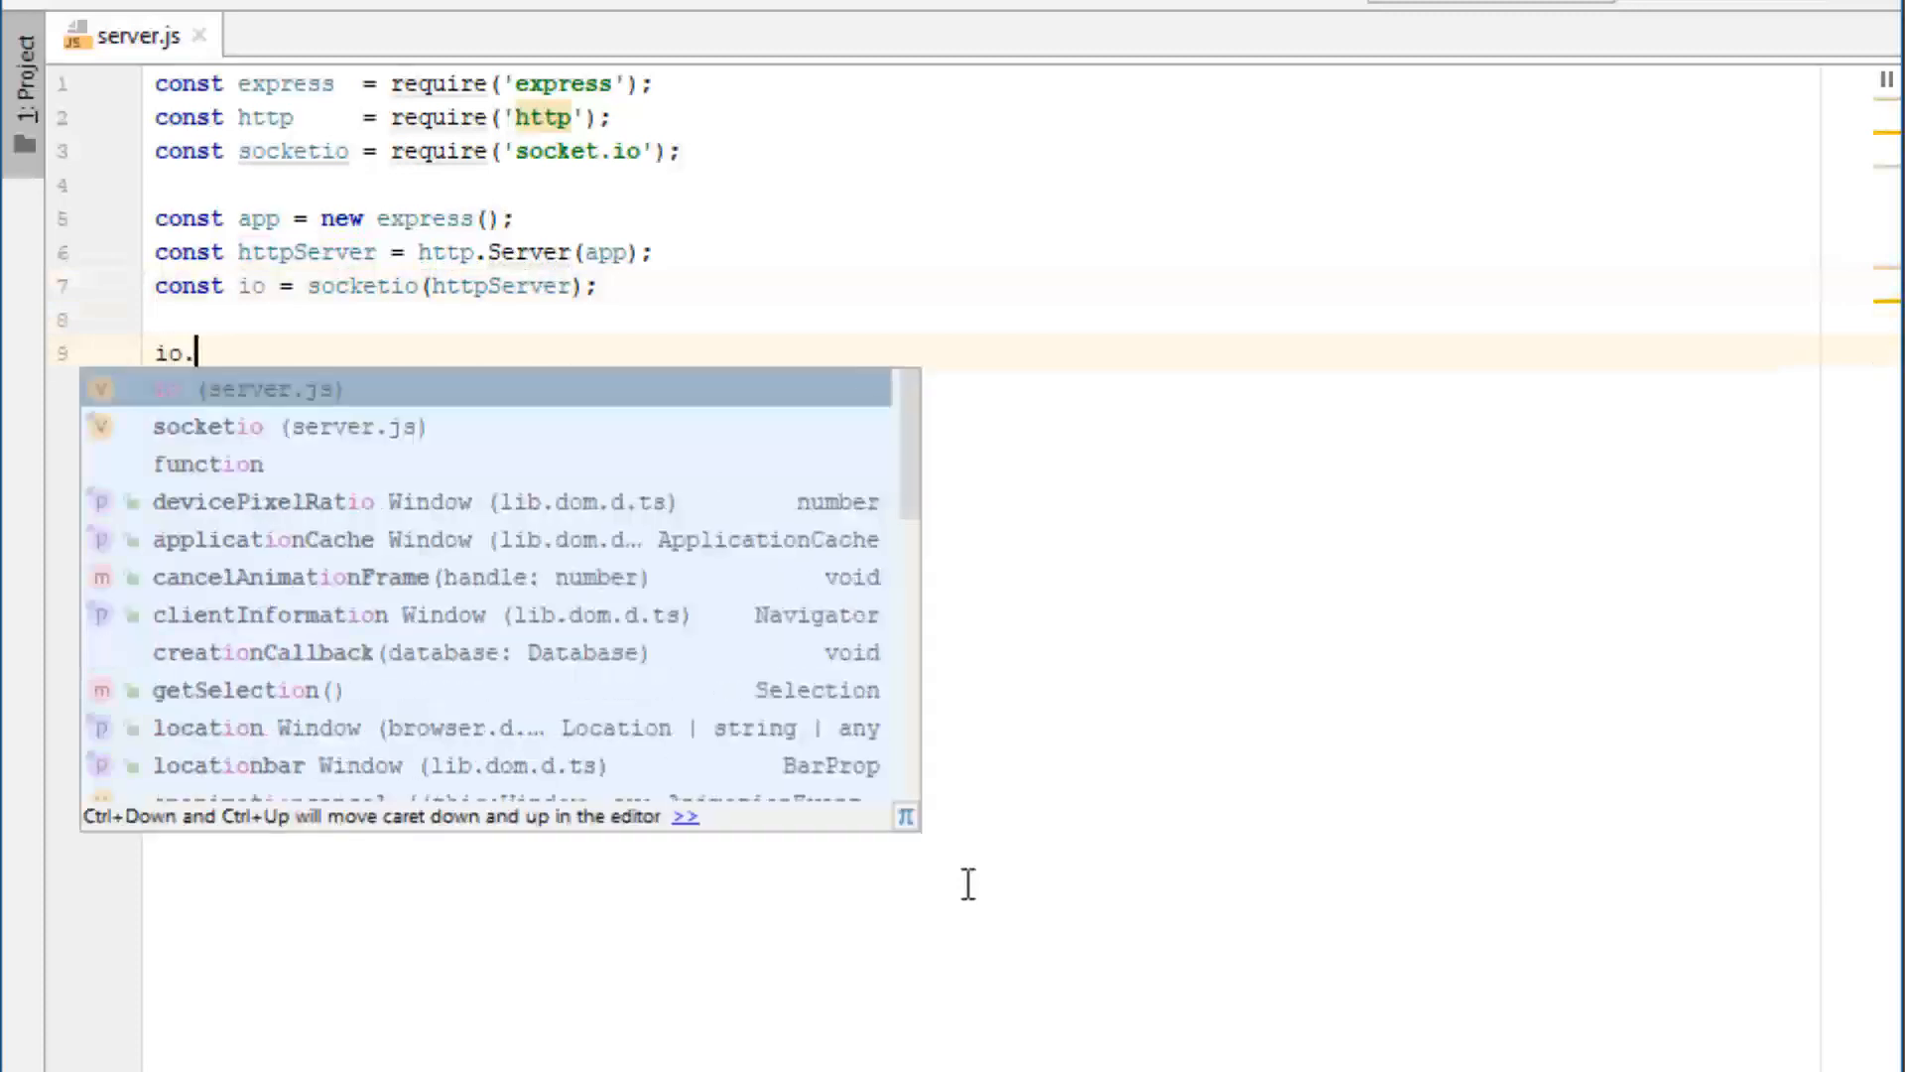
pyautogui.write('on(')
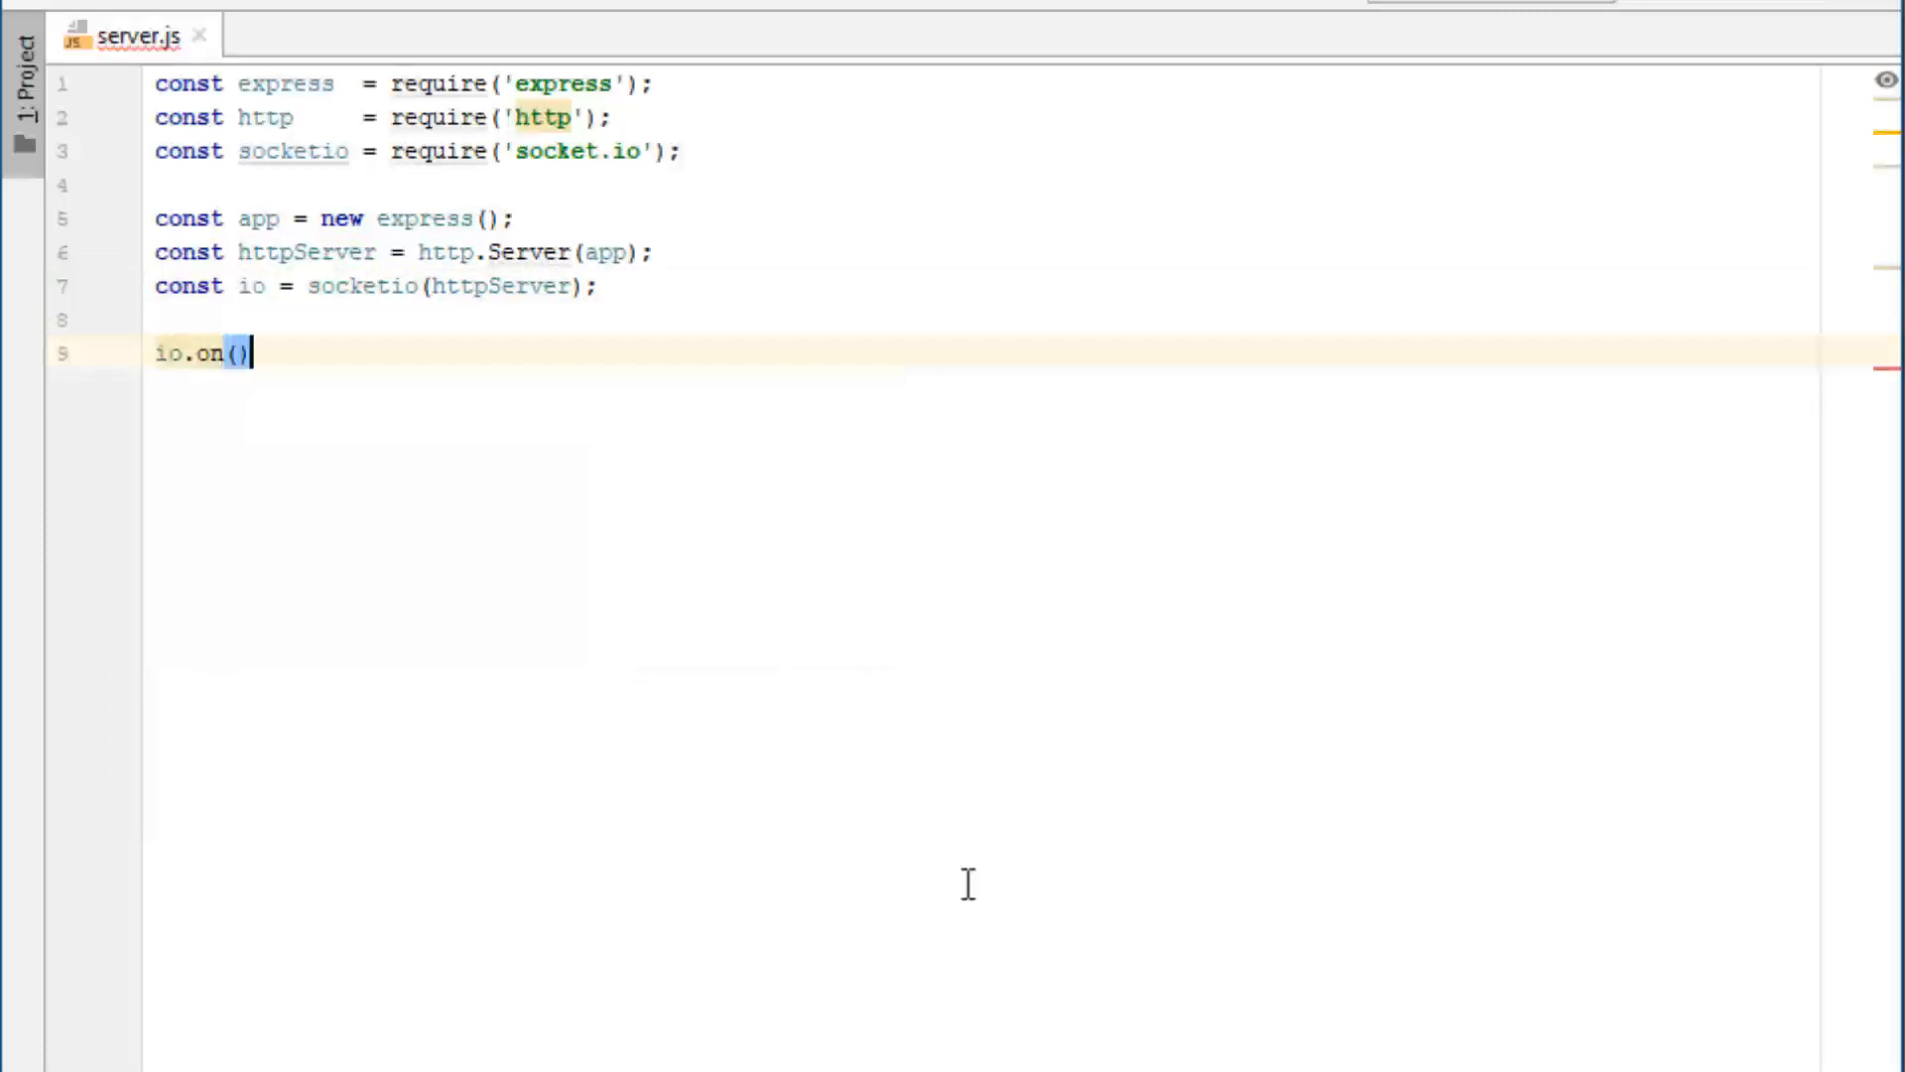
pyautogui.write("'conn")
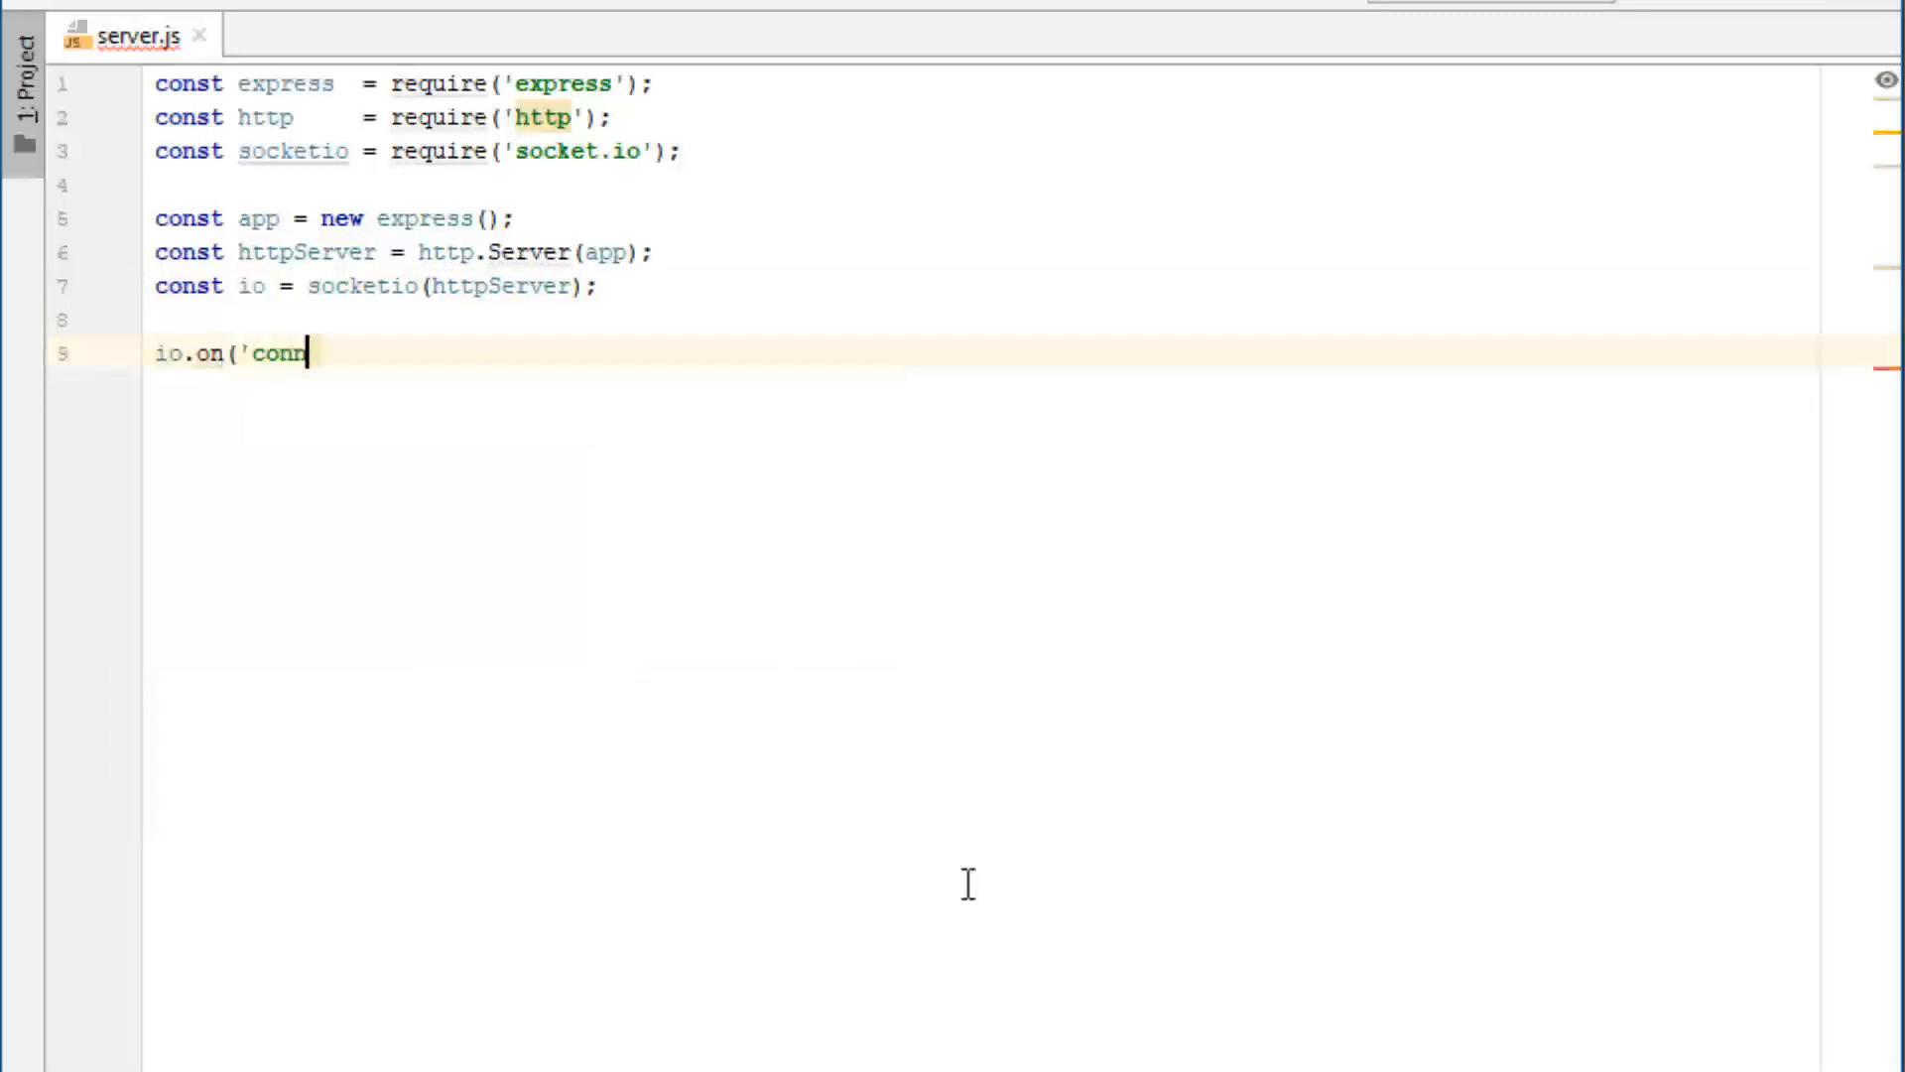
pyautogui.write("ection',")
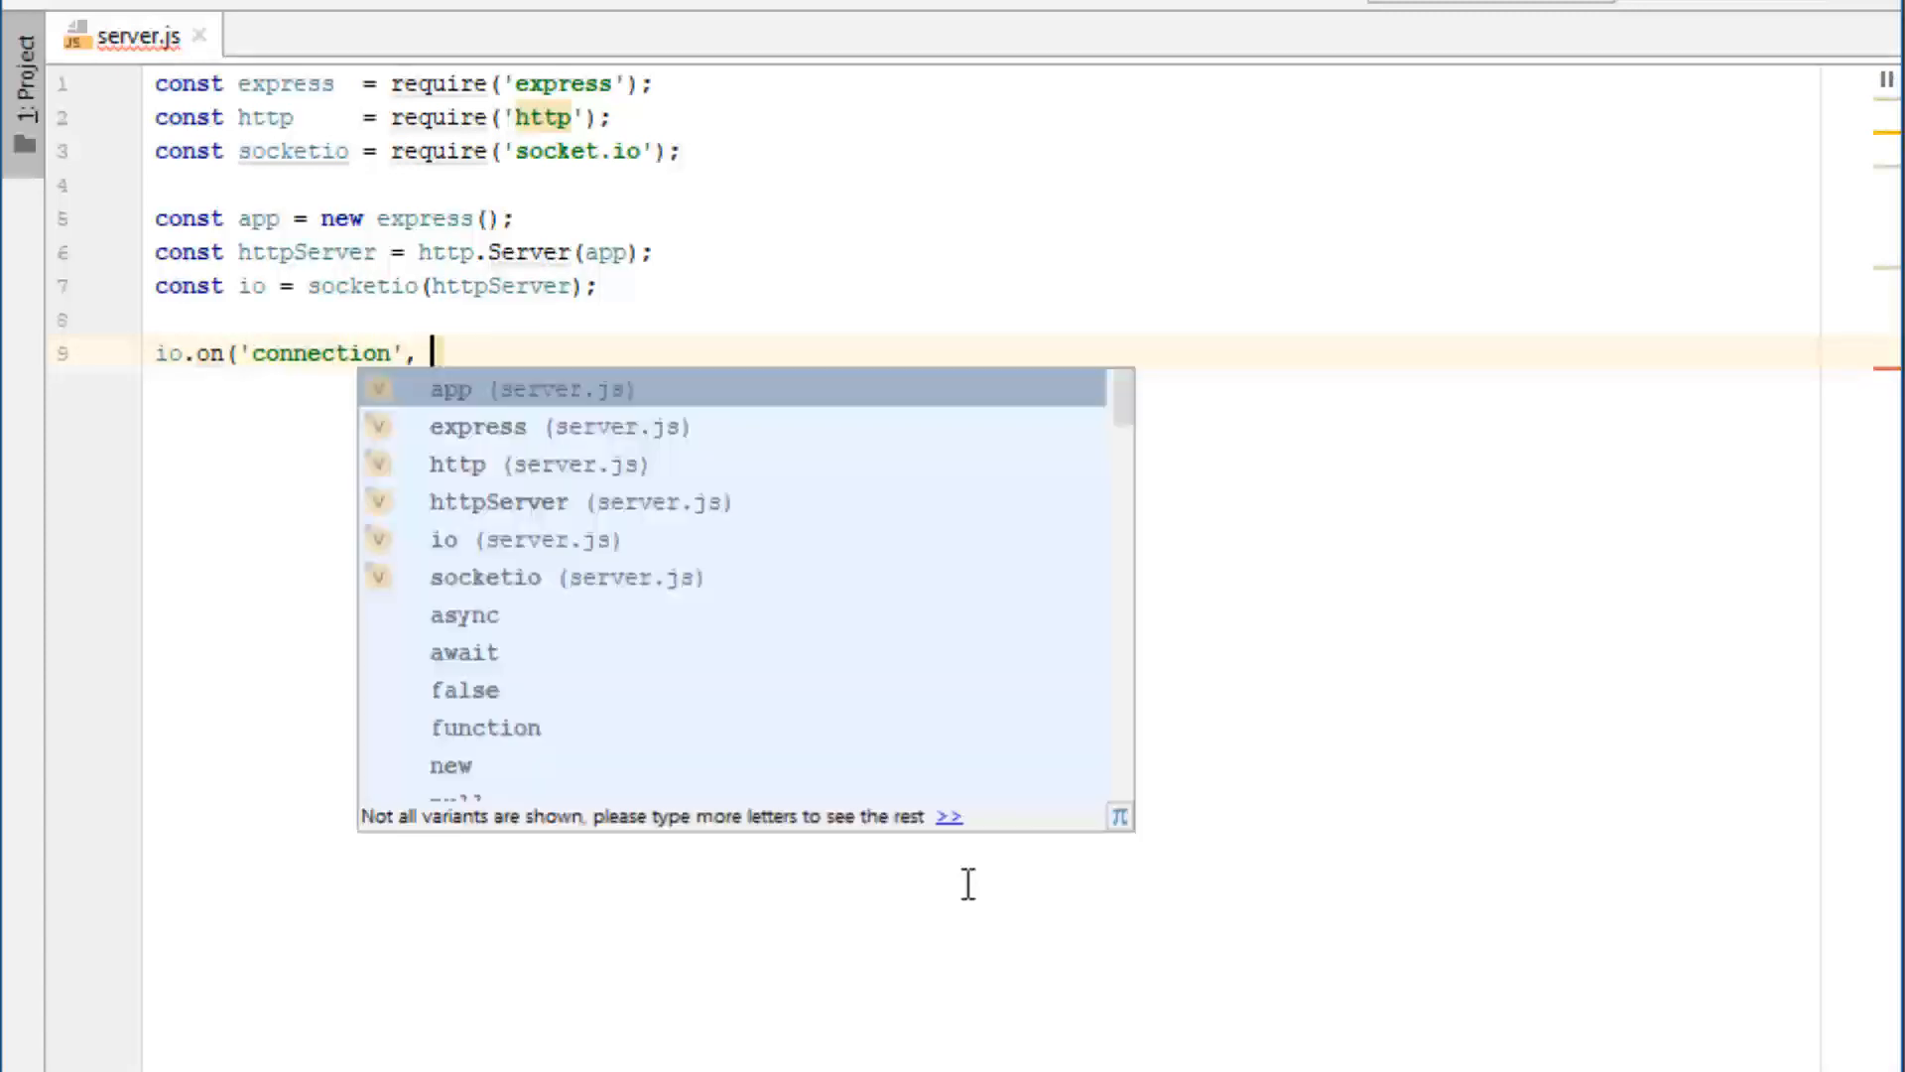
pyautogui.write('()')
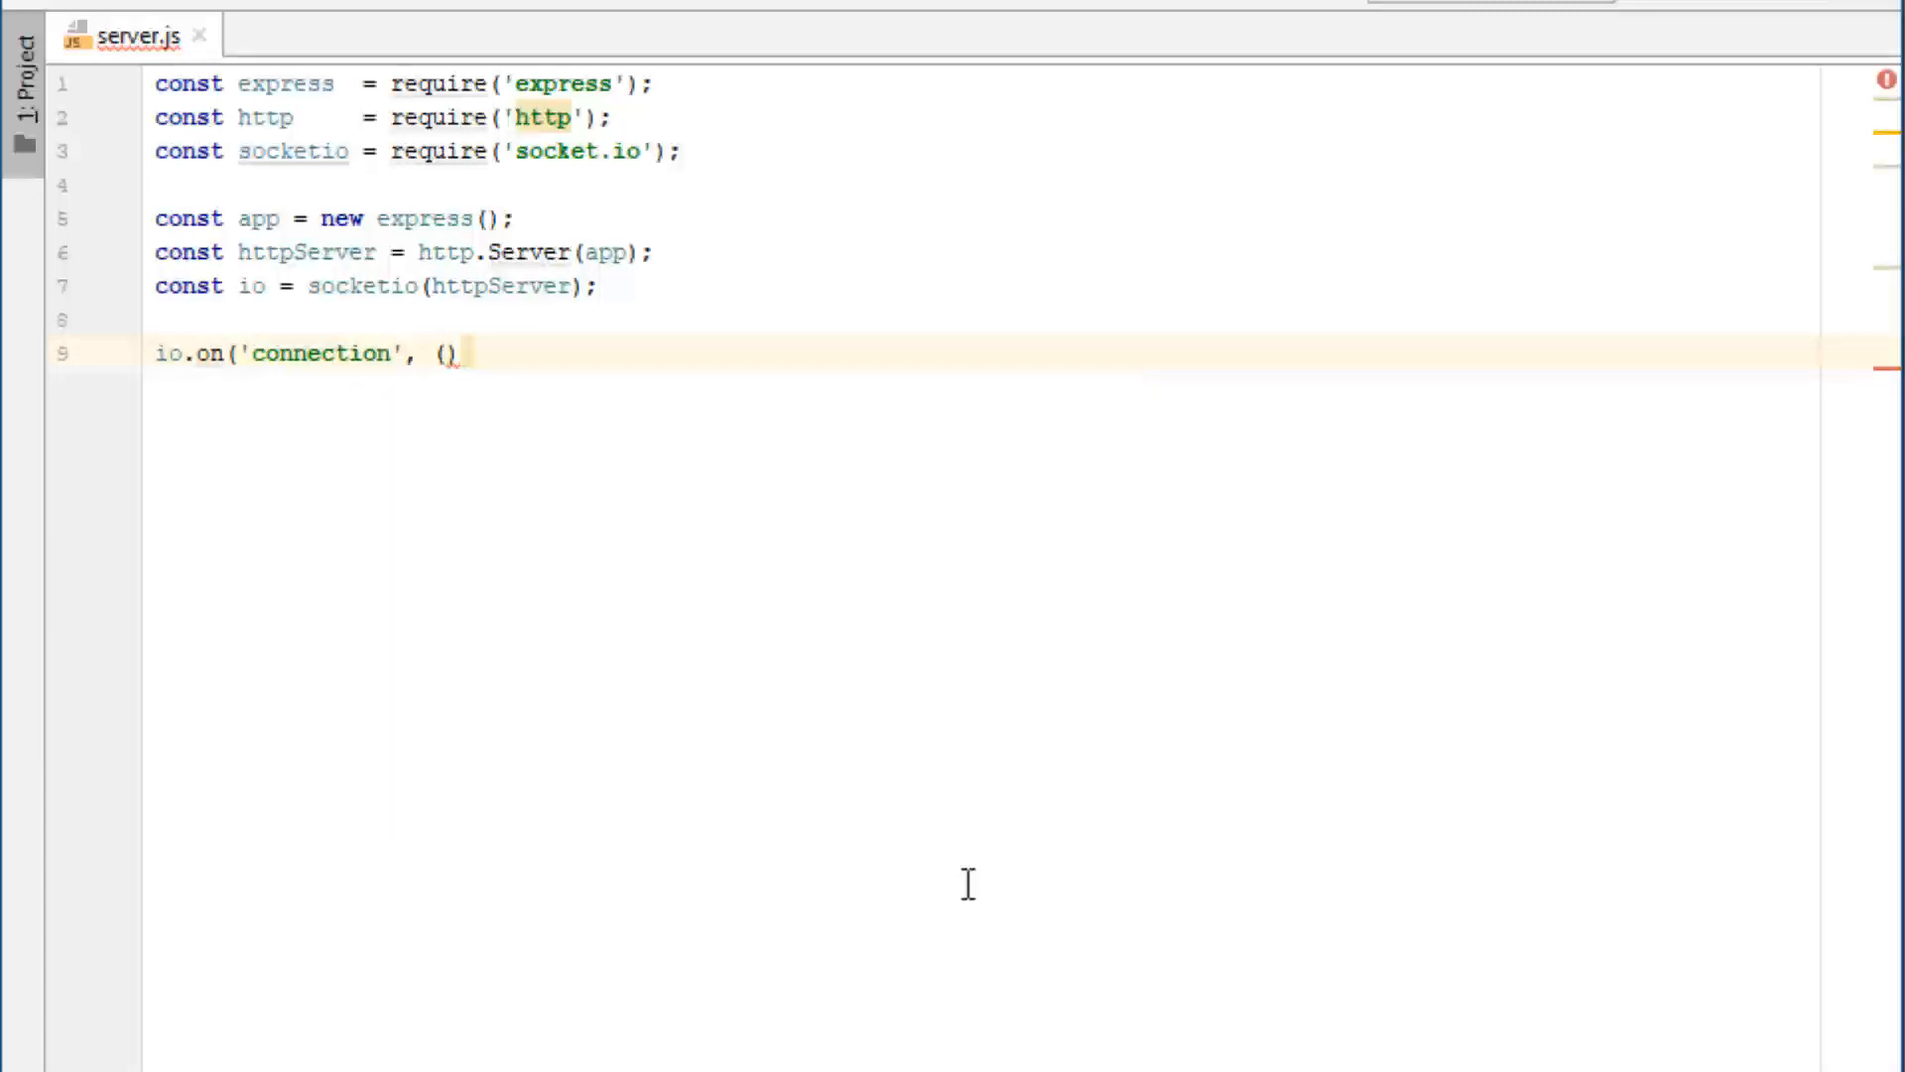
pyautogui.write('socket')
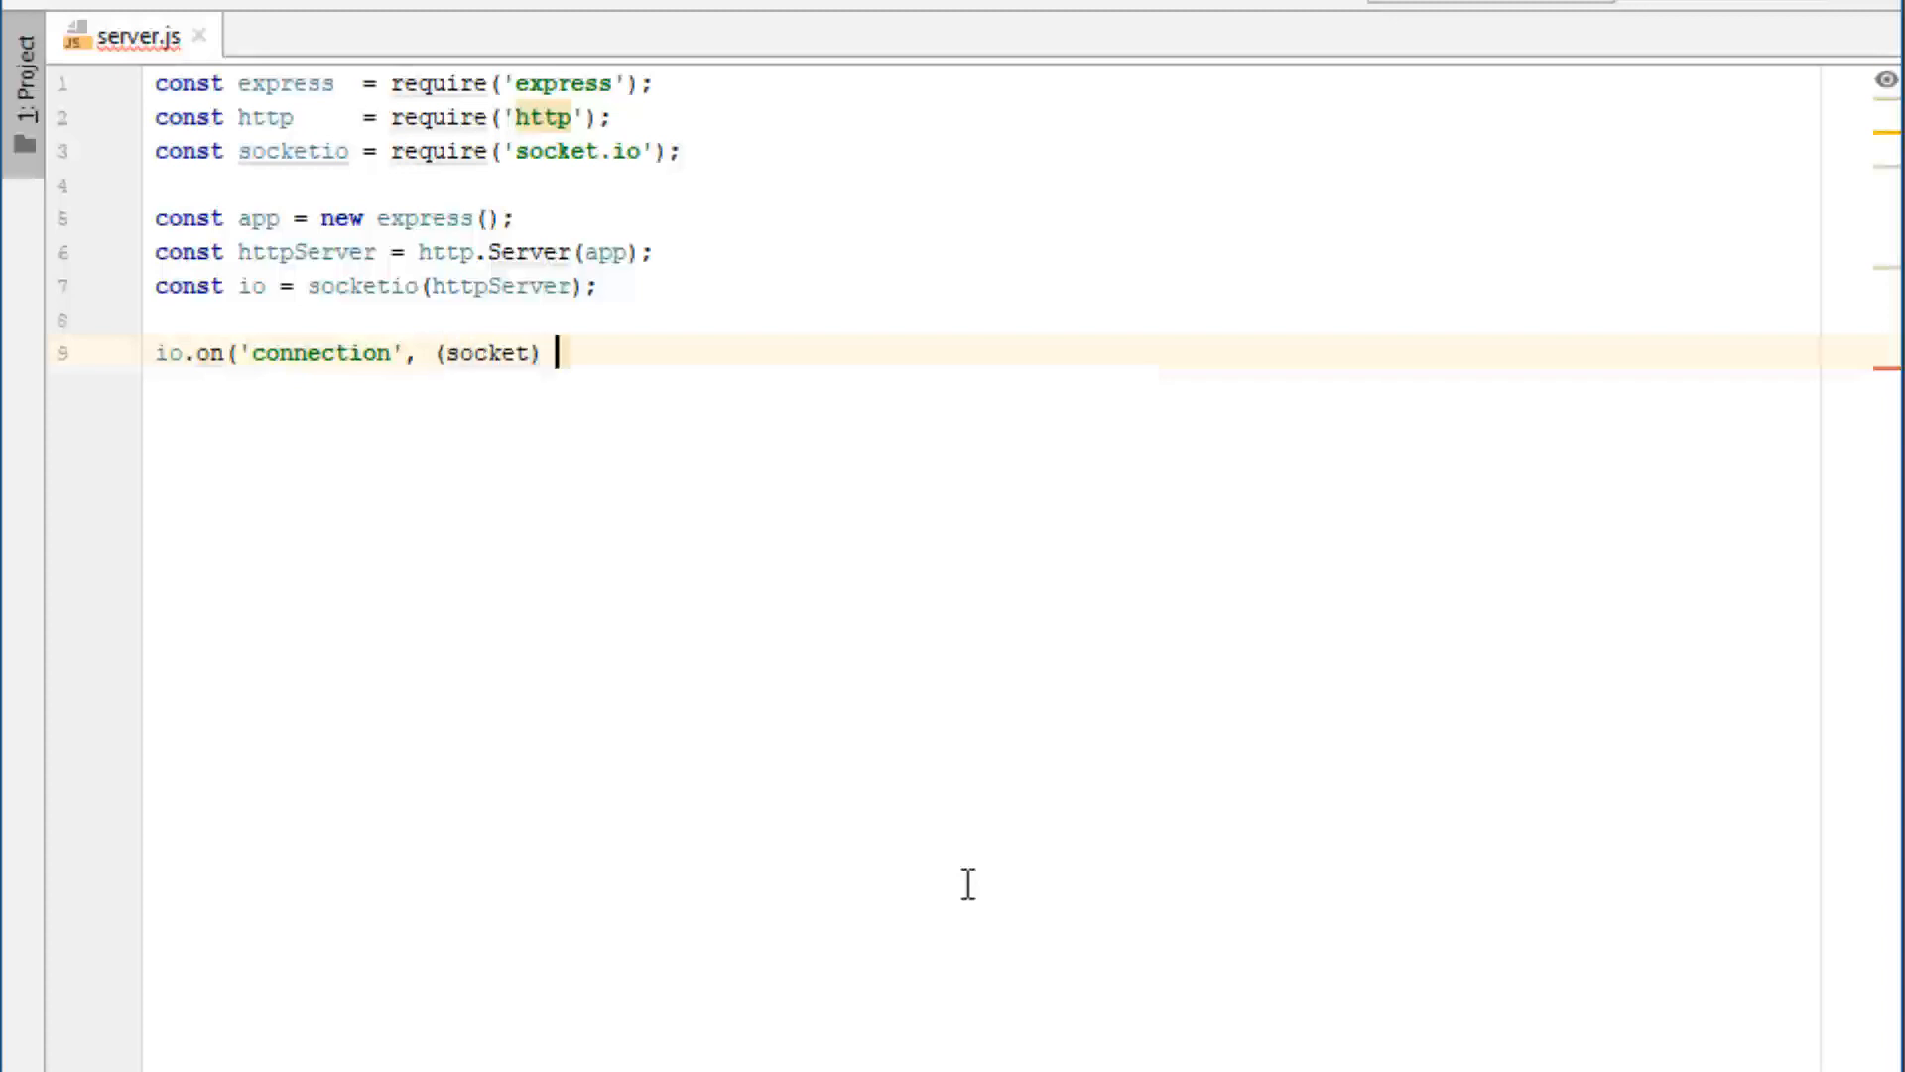
pyautogui.write('=> {')
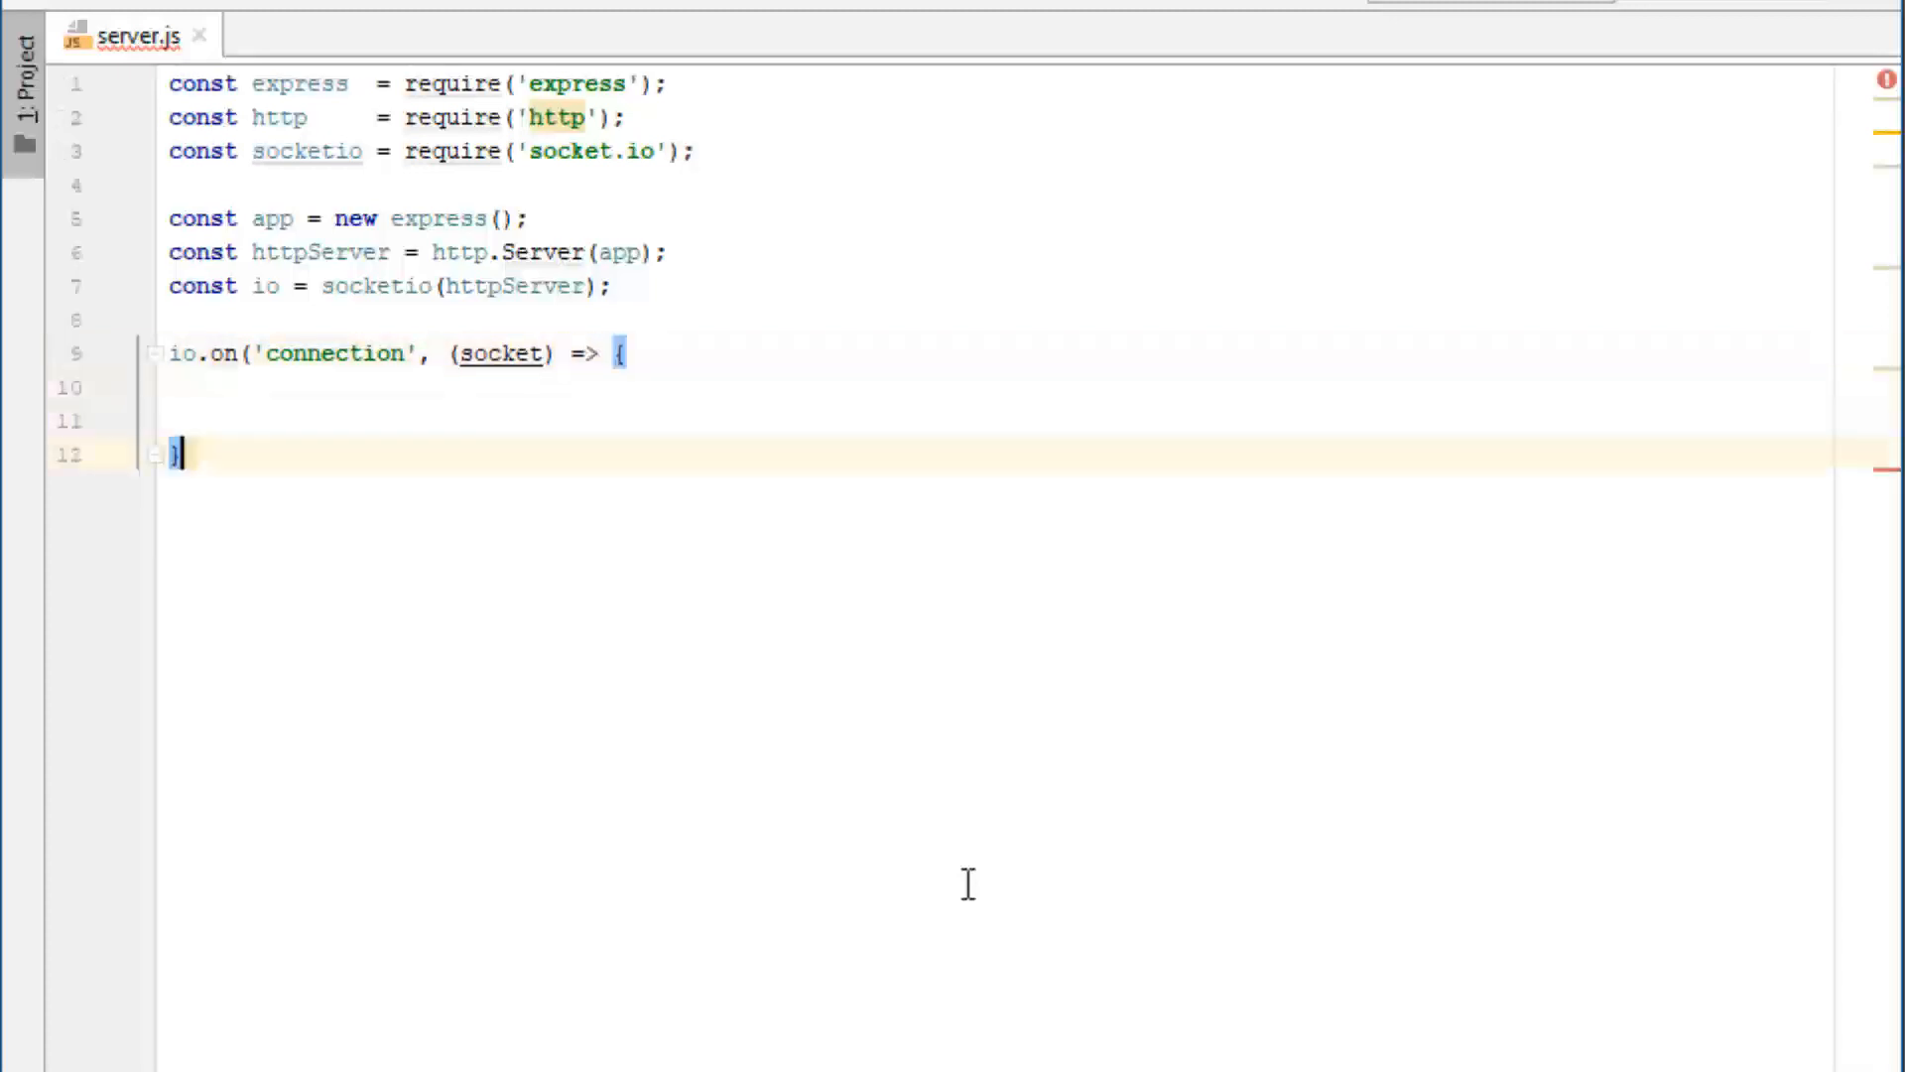
pyautogui.write(')l')
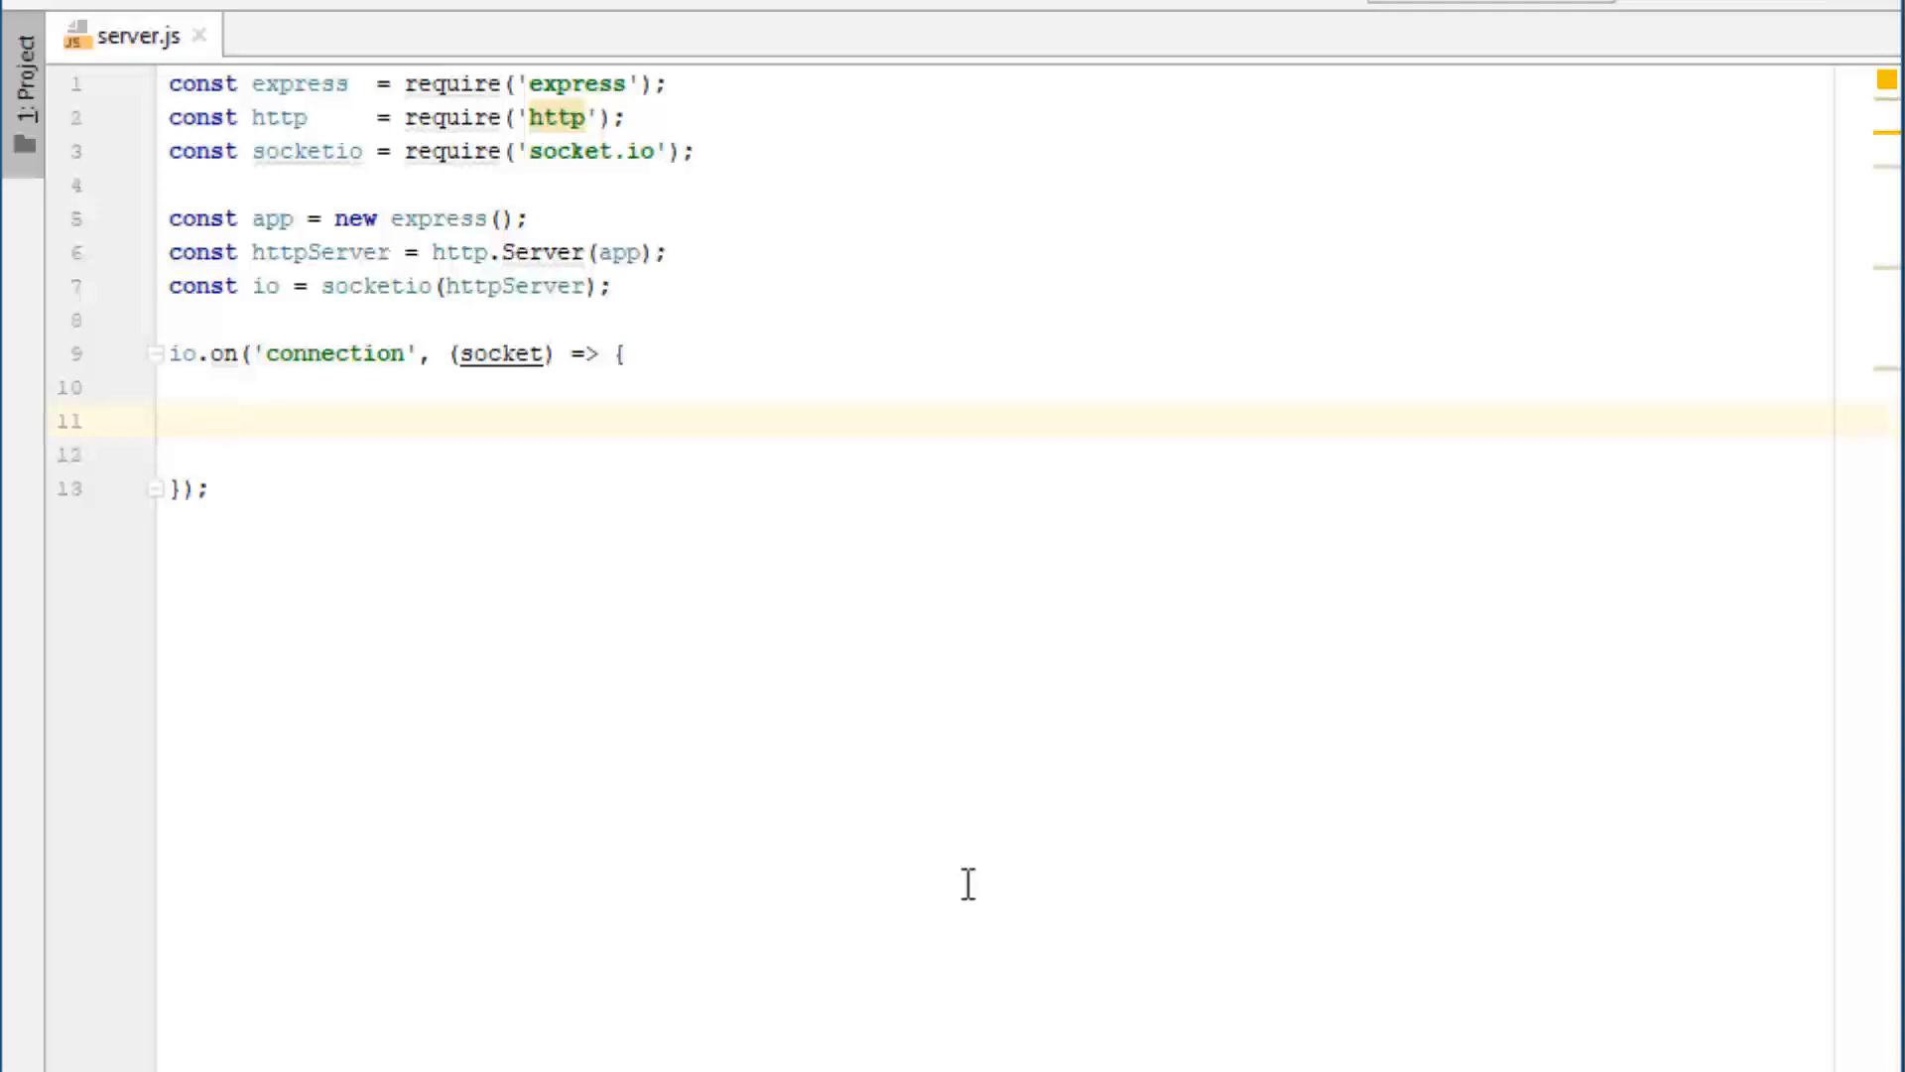
# Write console.log("someone connected"); inside the connection callback.
pyautogui.write('console')
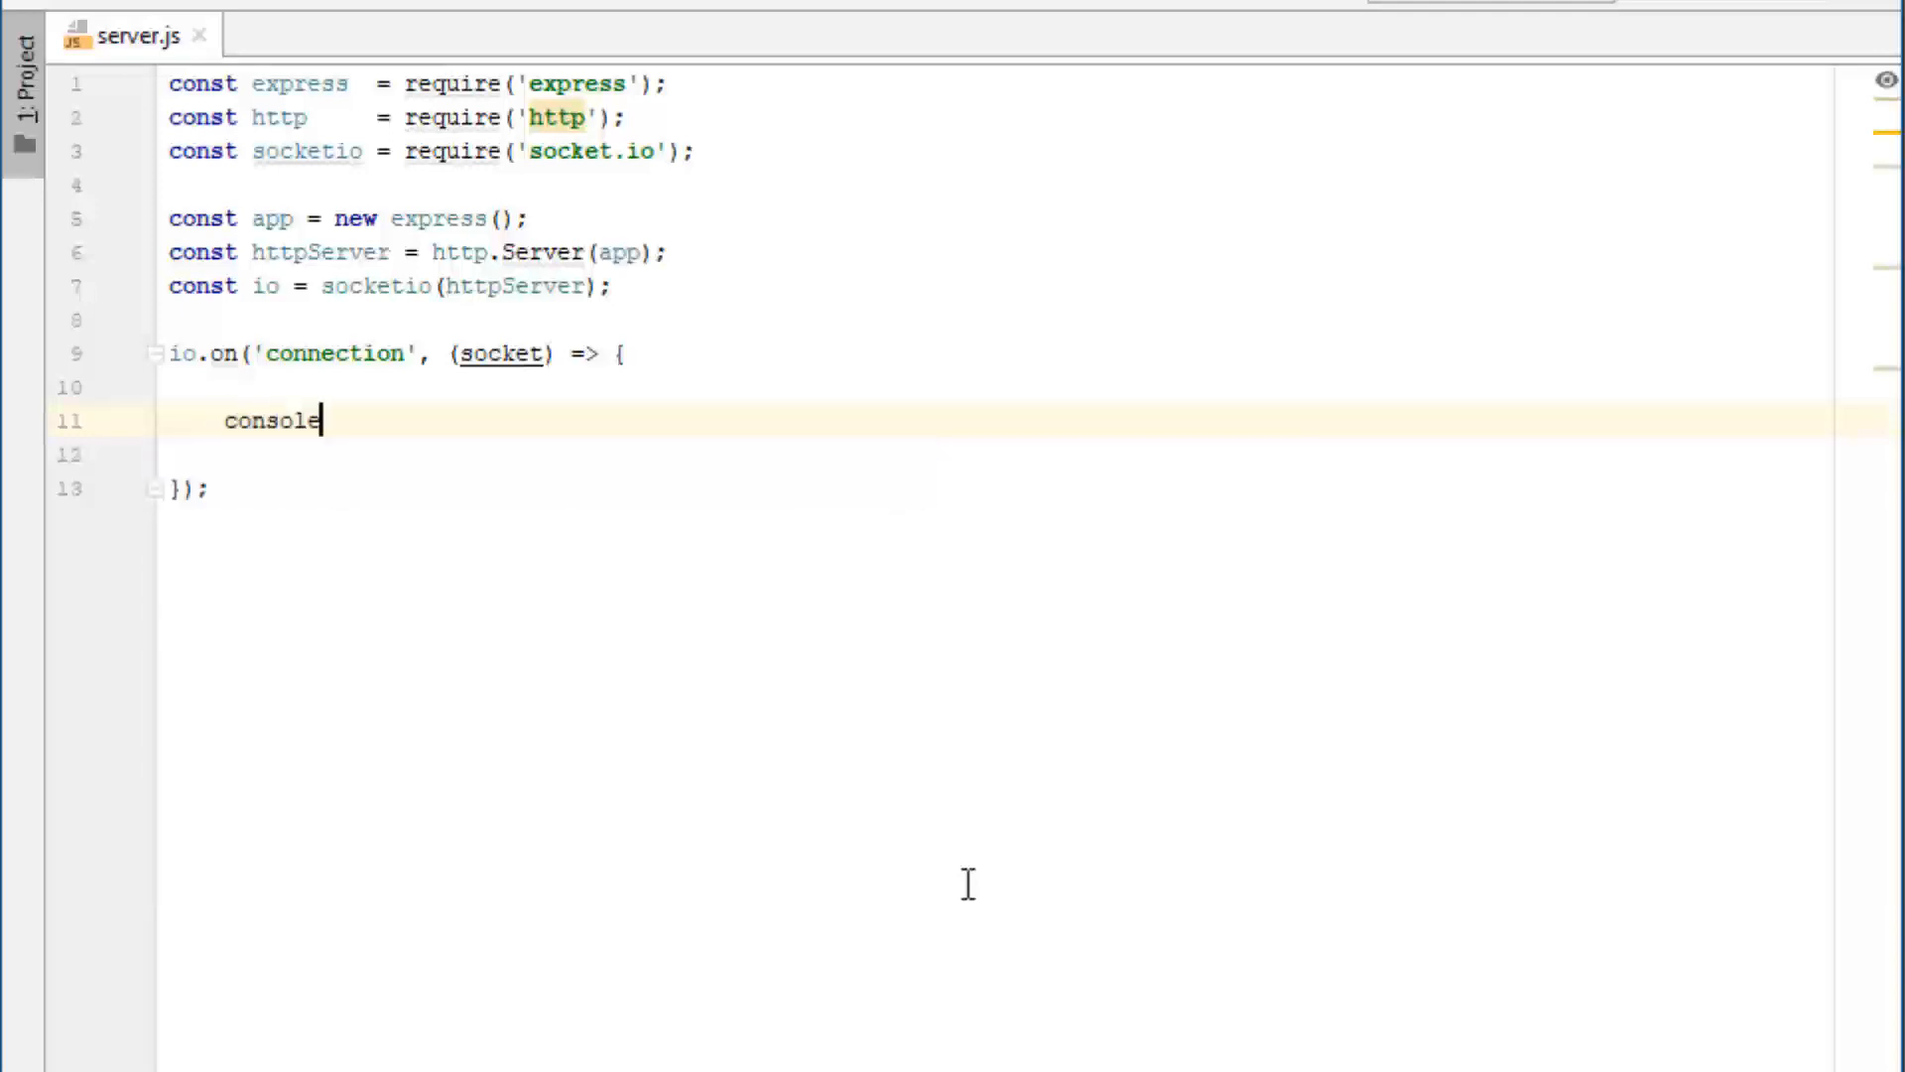
pyautogui.write('.log("someo")')
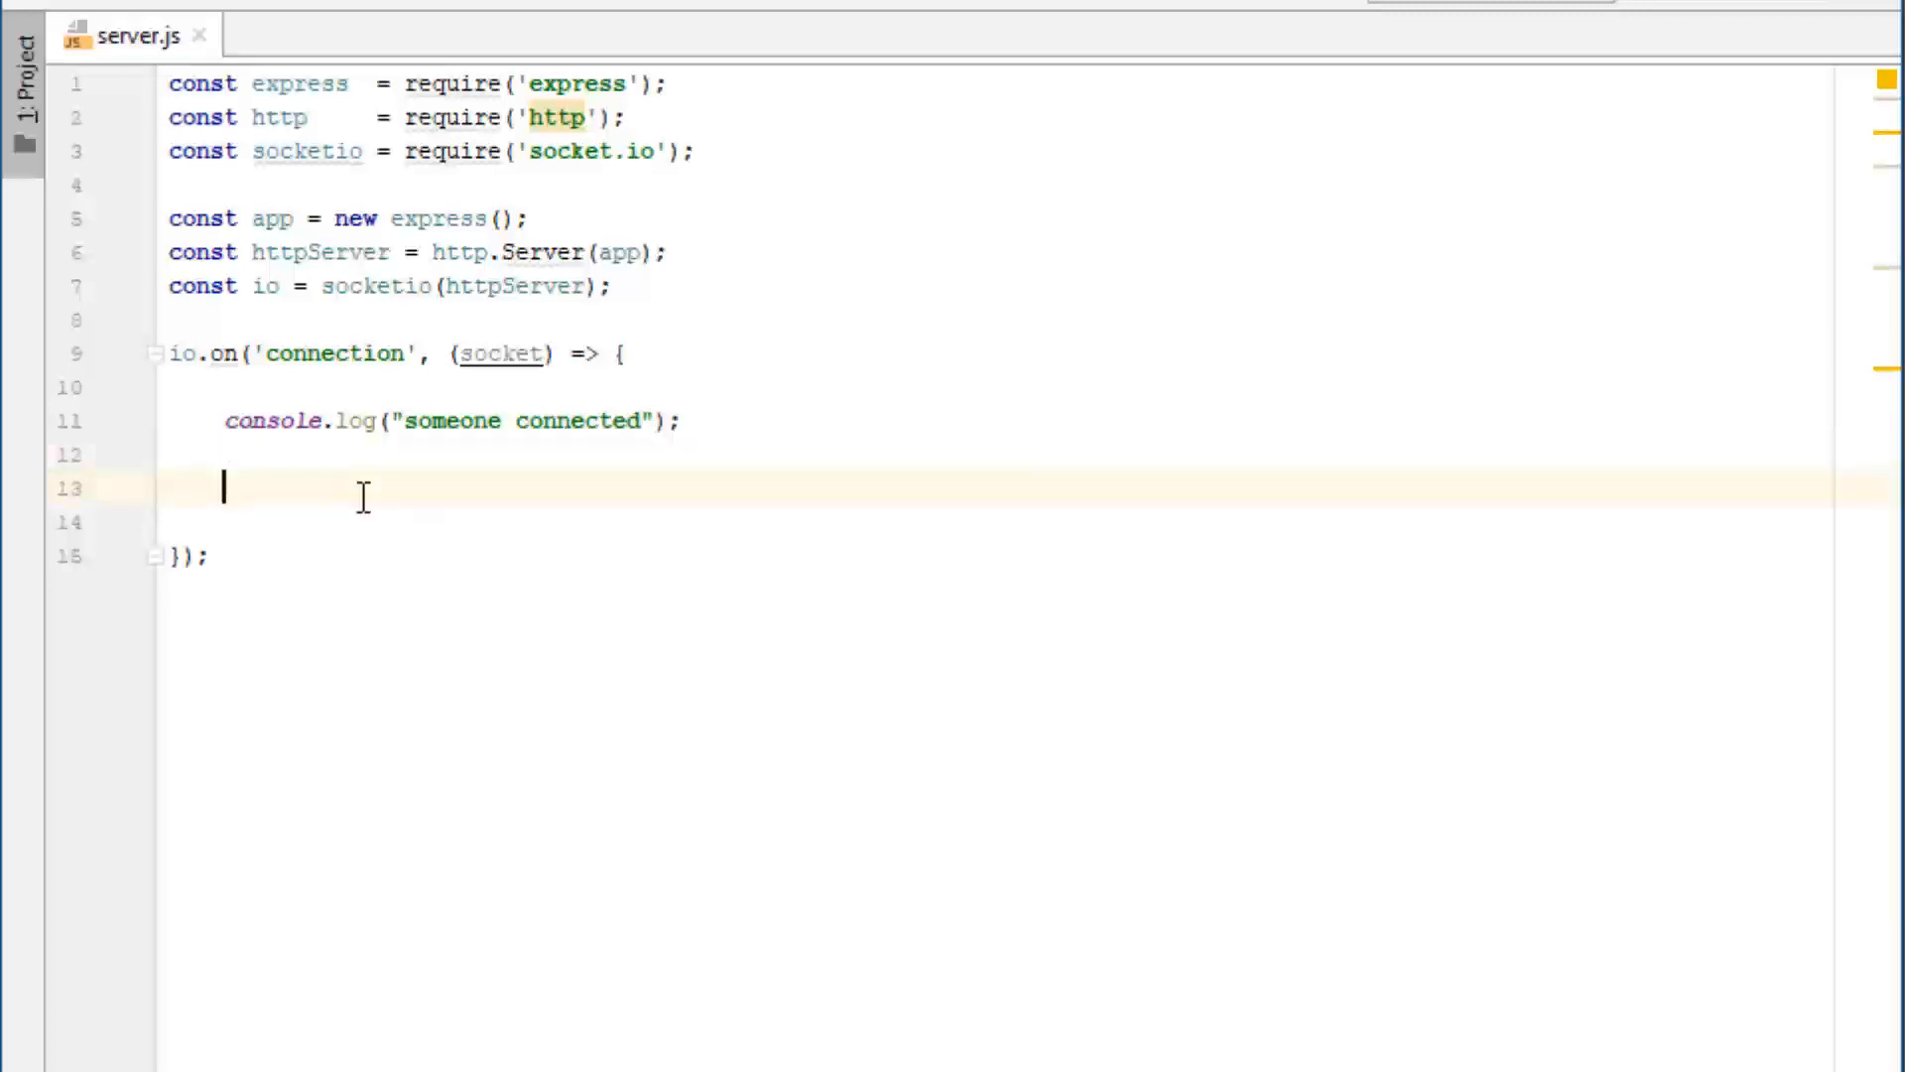
# Write an empty socket.on('message', (msg) => { }); listener below the console.log line.
pyautogui.write("socket.on('')")
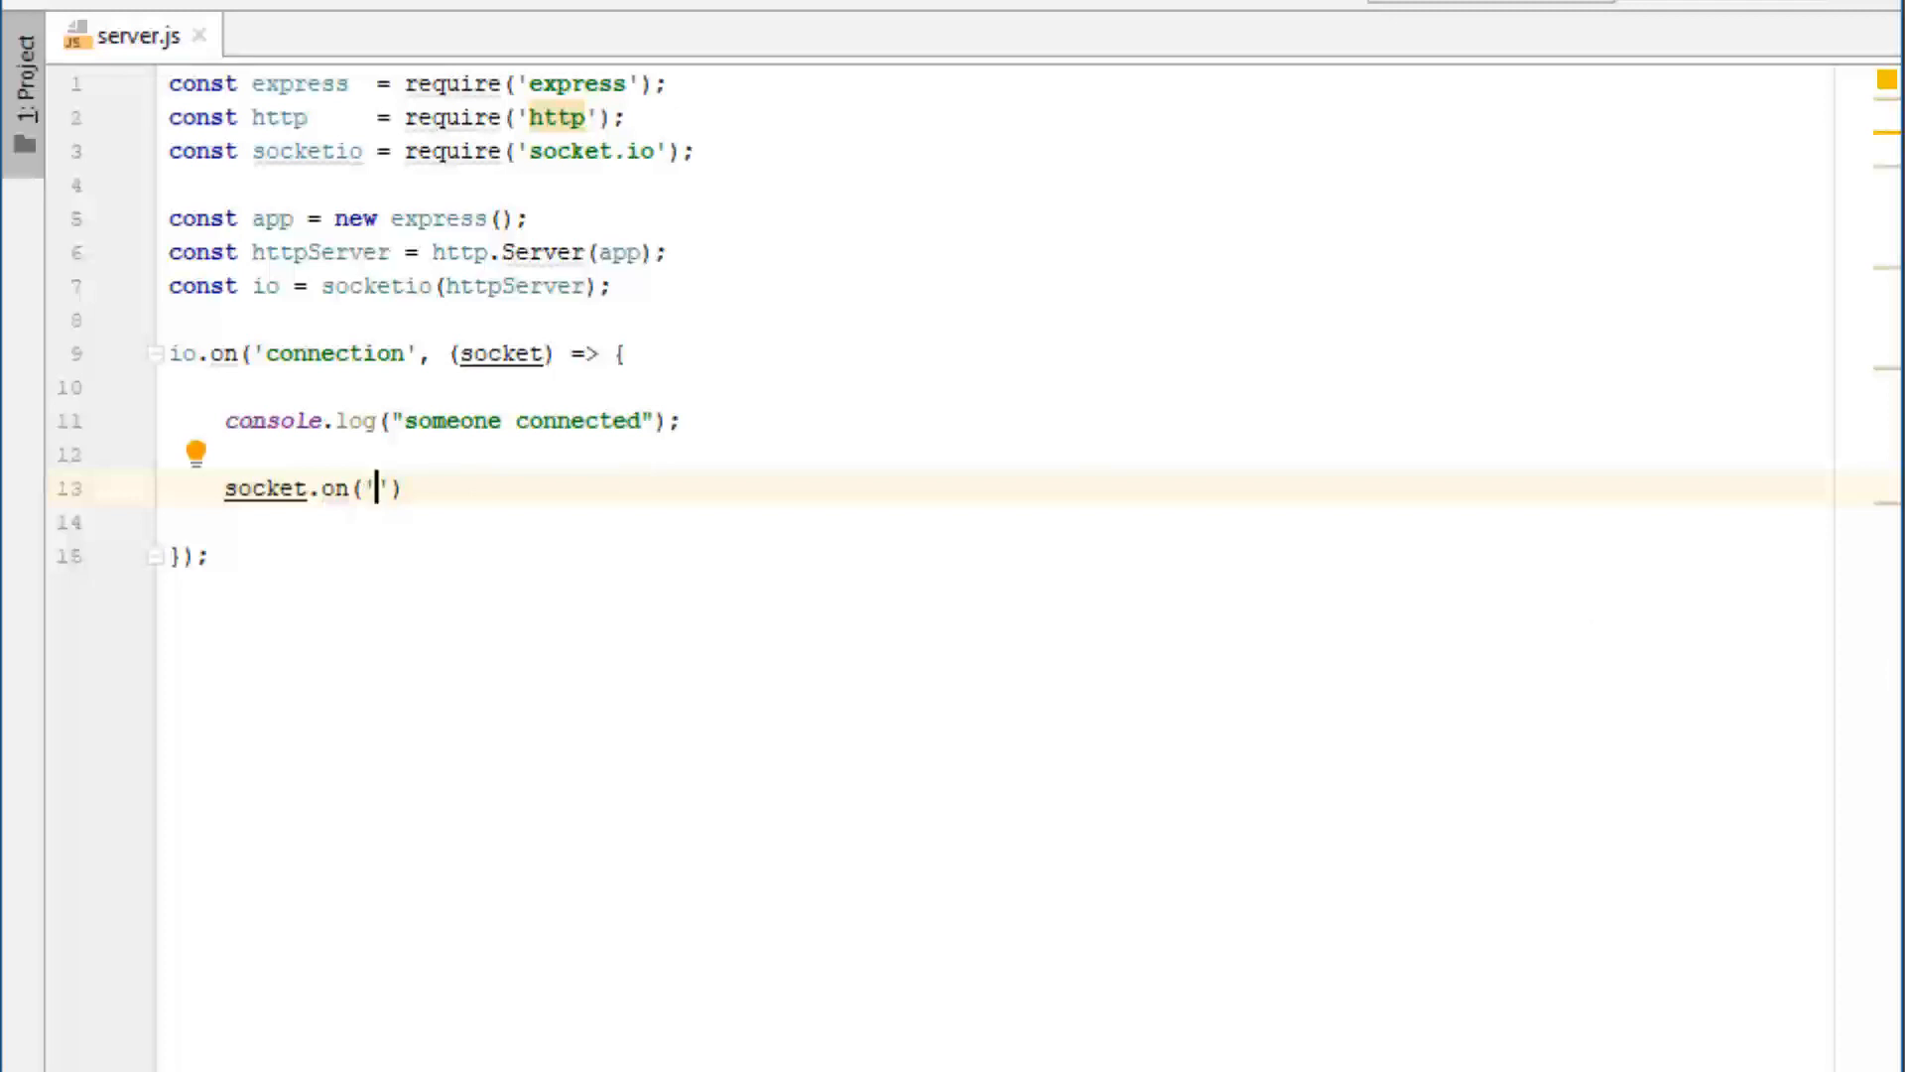
pyautogui.moveTo(1457, 768)
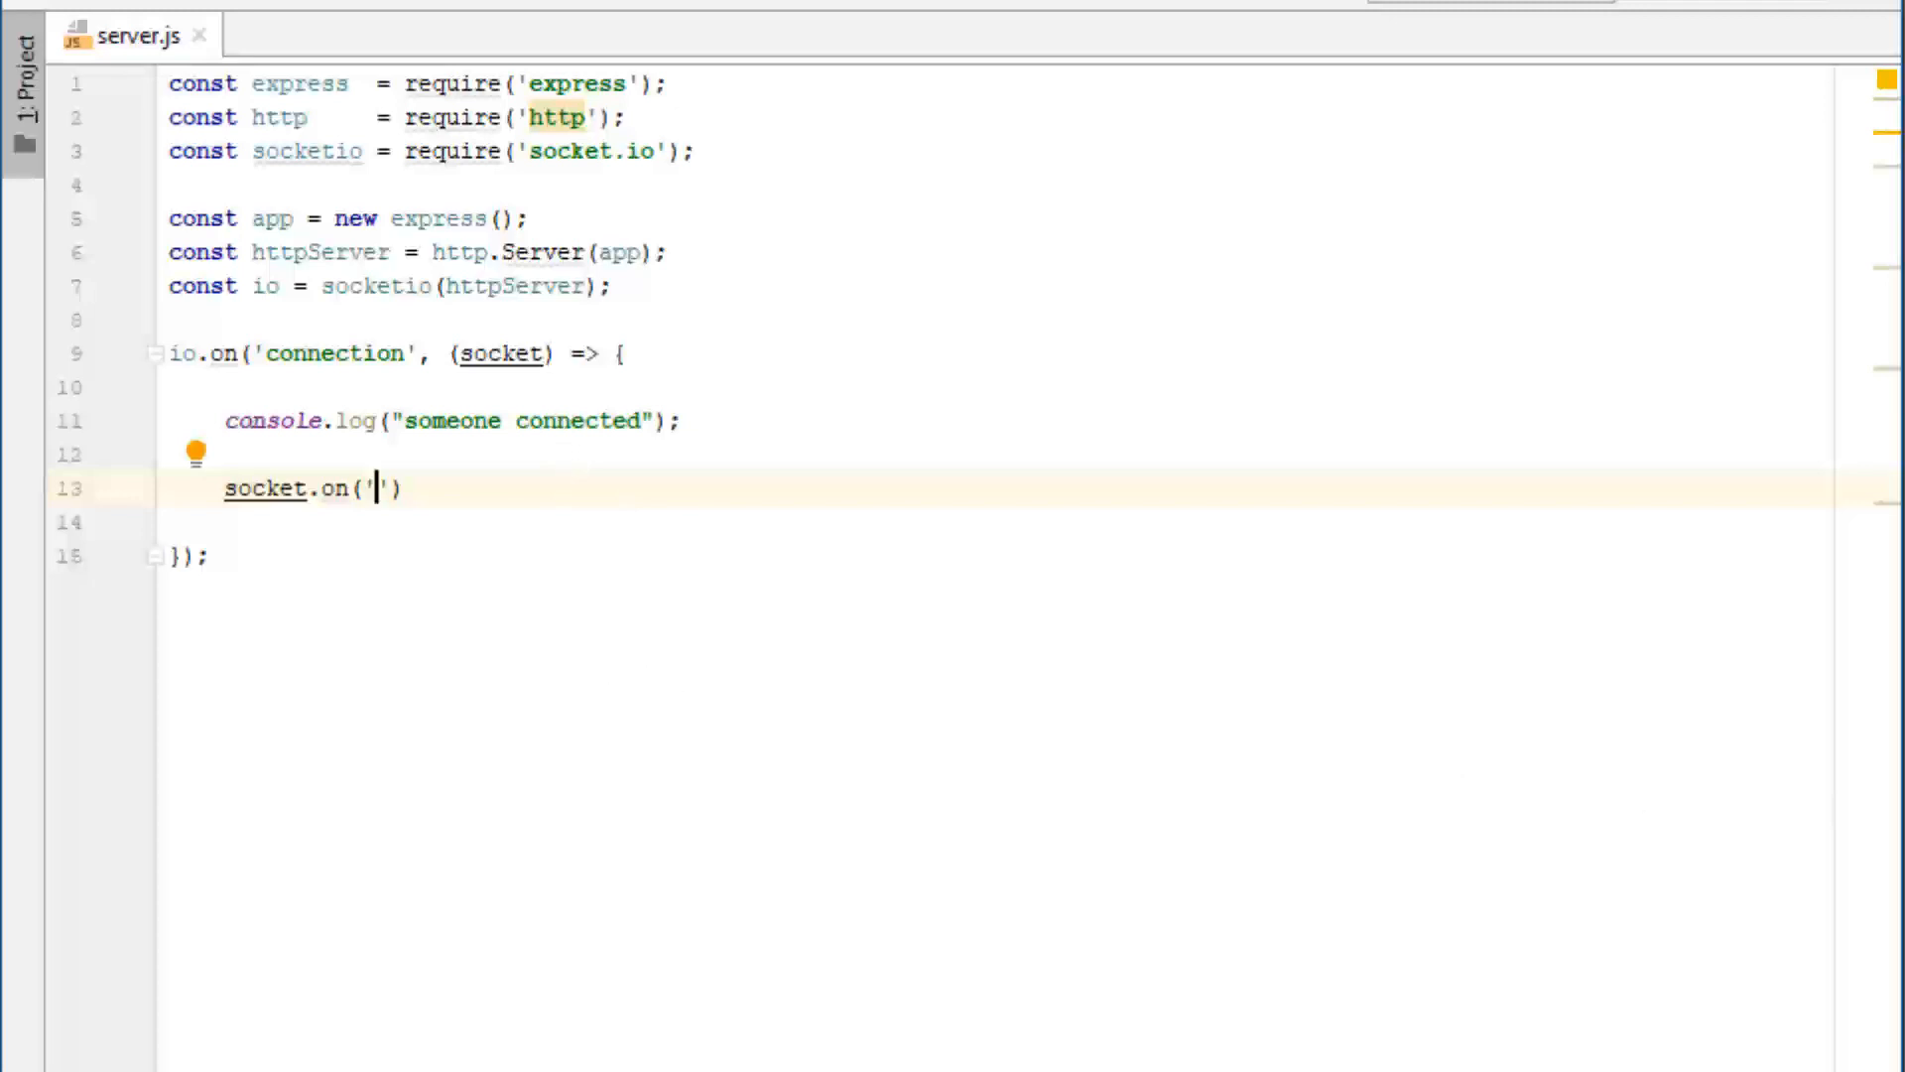
pyautogui.moveTo(301, 488)
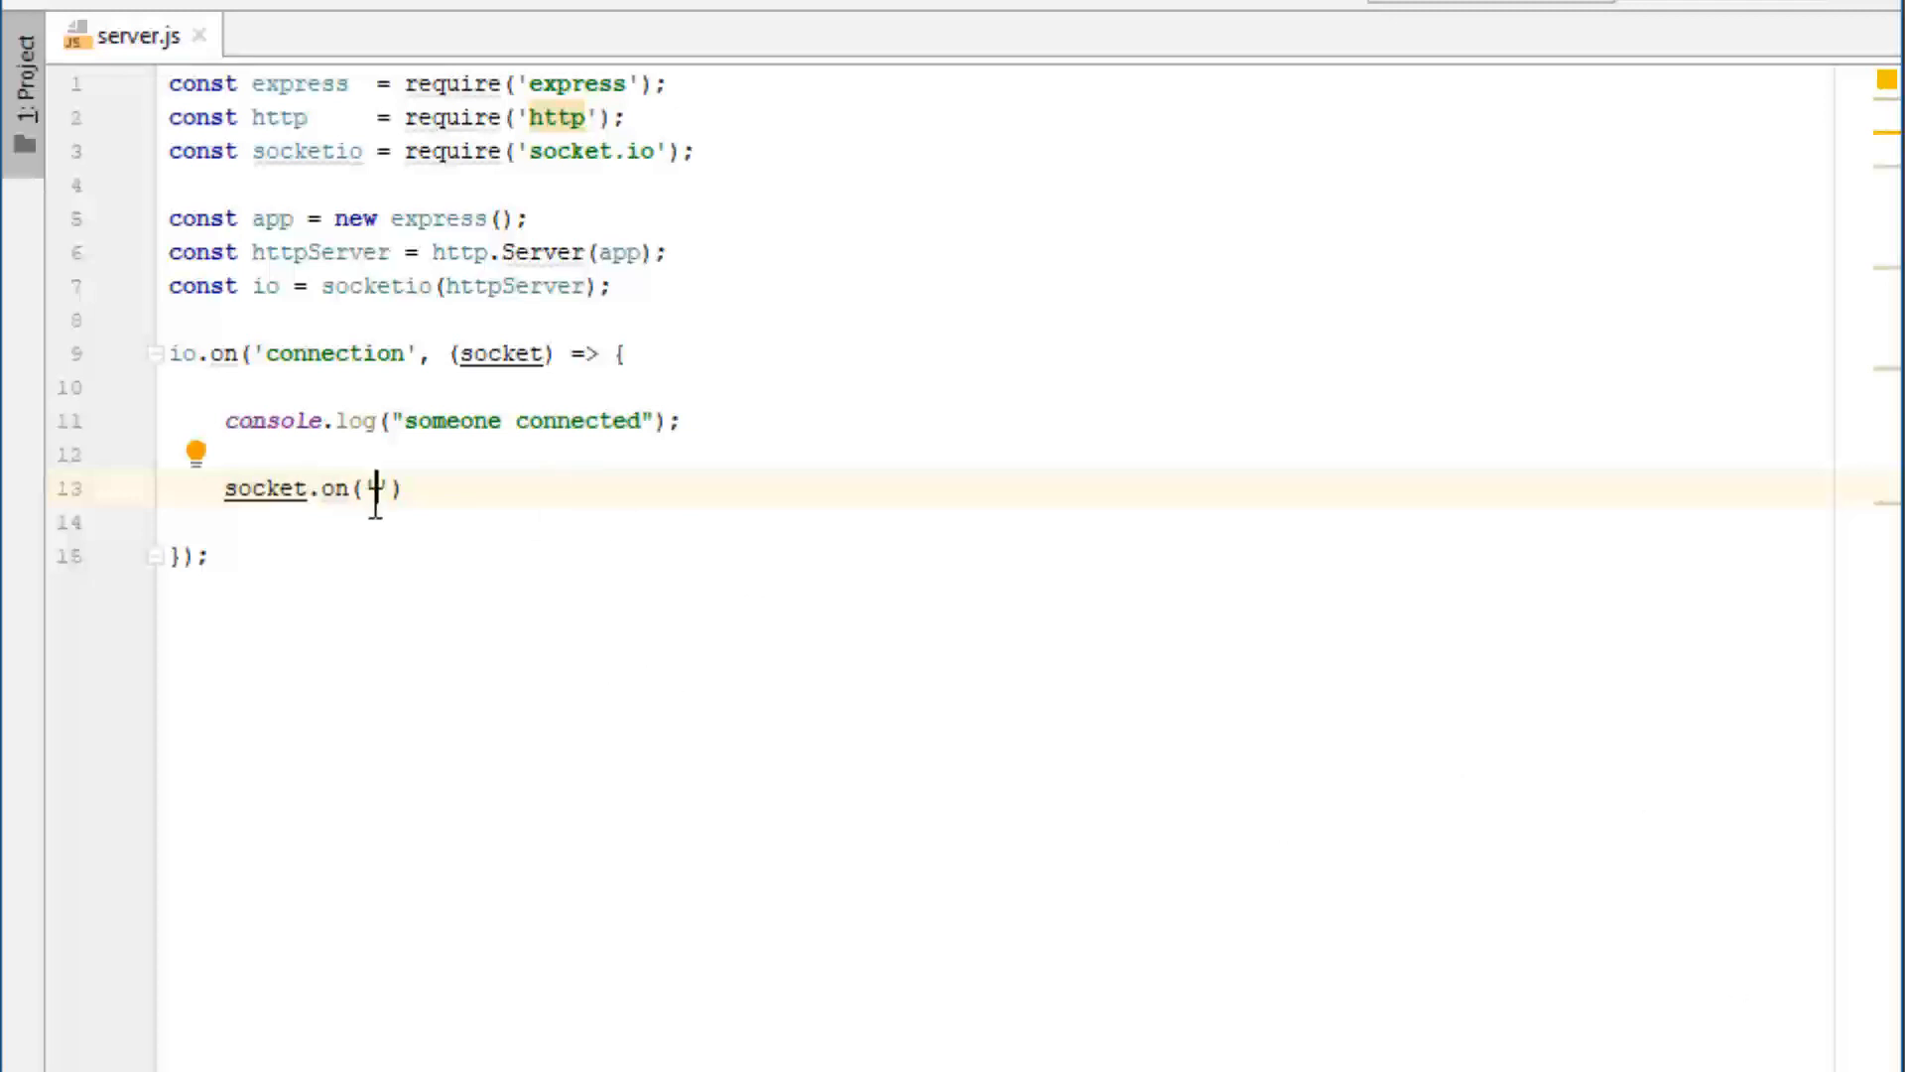
pyautogui.write('ch')
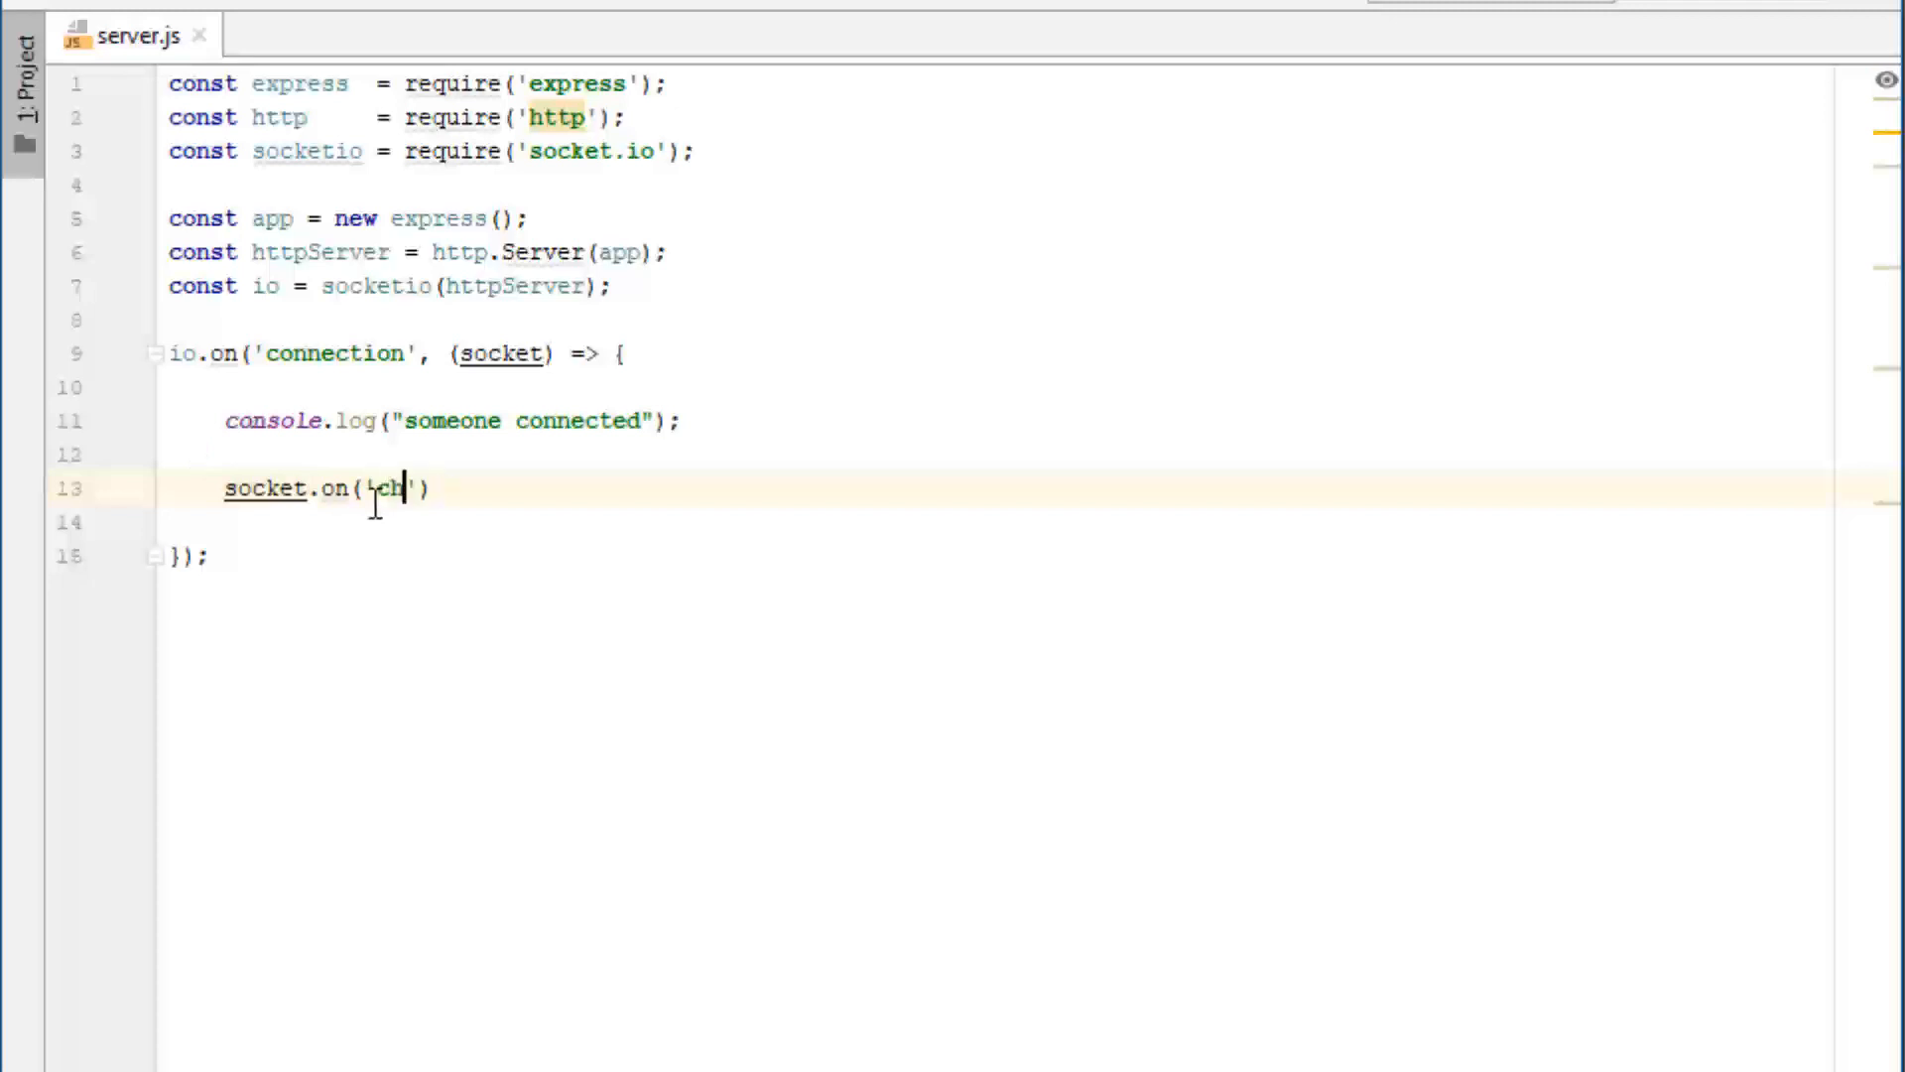
pyautogui.write('essage')
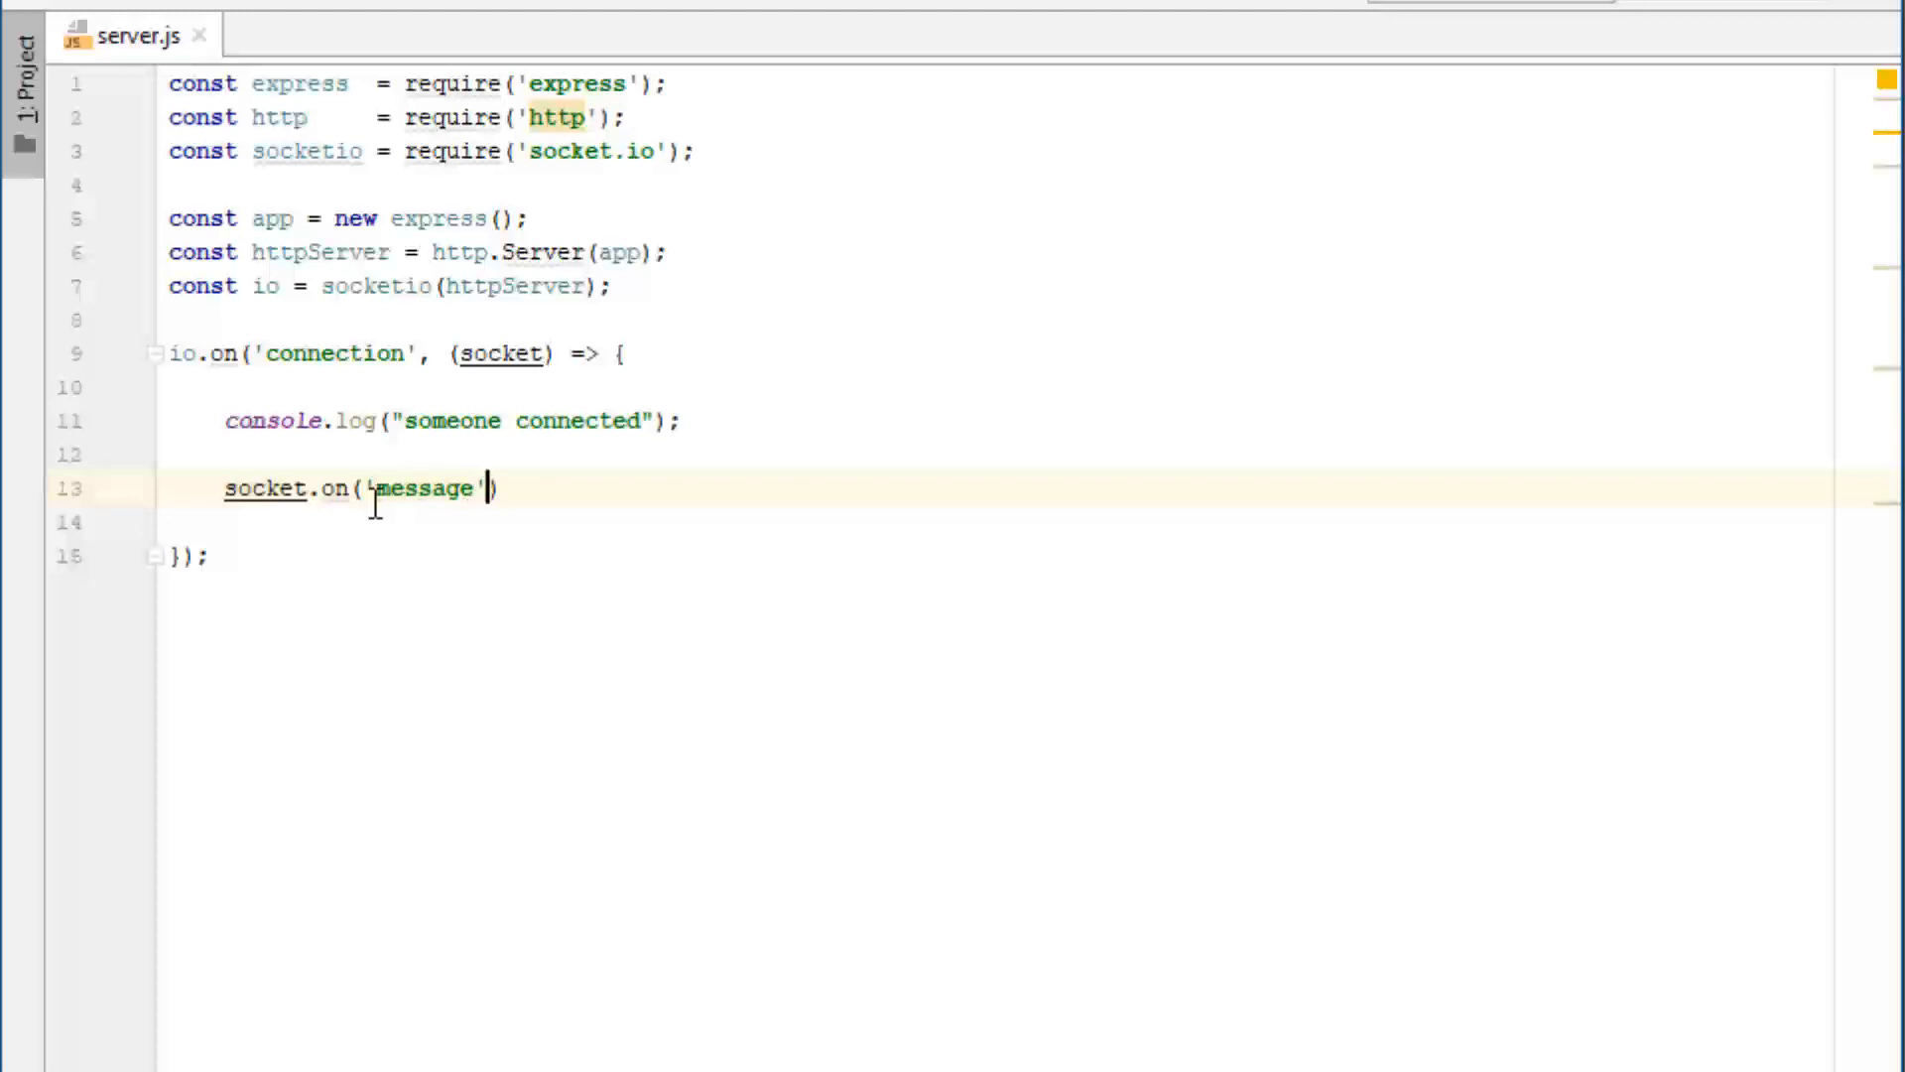
pyautogui.write(', (ms)')
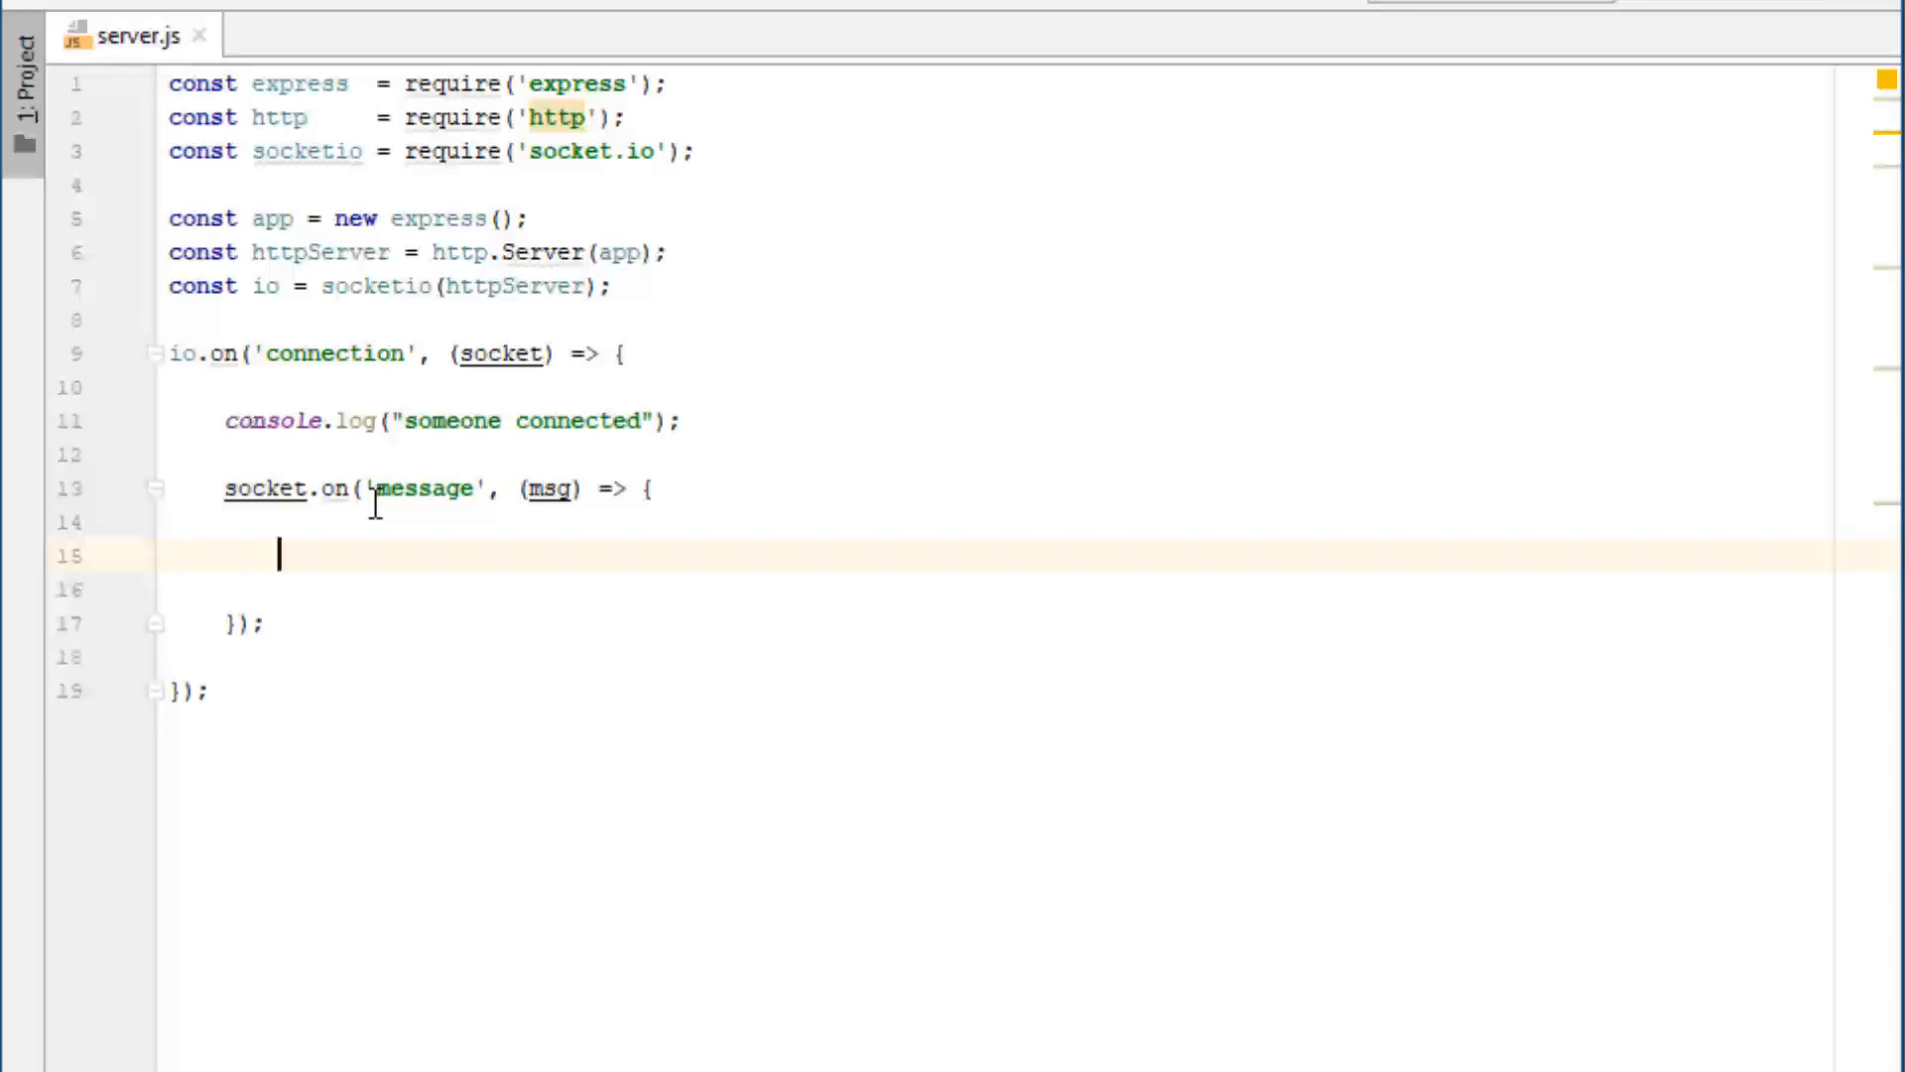
# Write io.emit('message', msg); inside the message callback.
pyautogui.write('io.emit(')
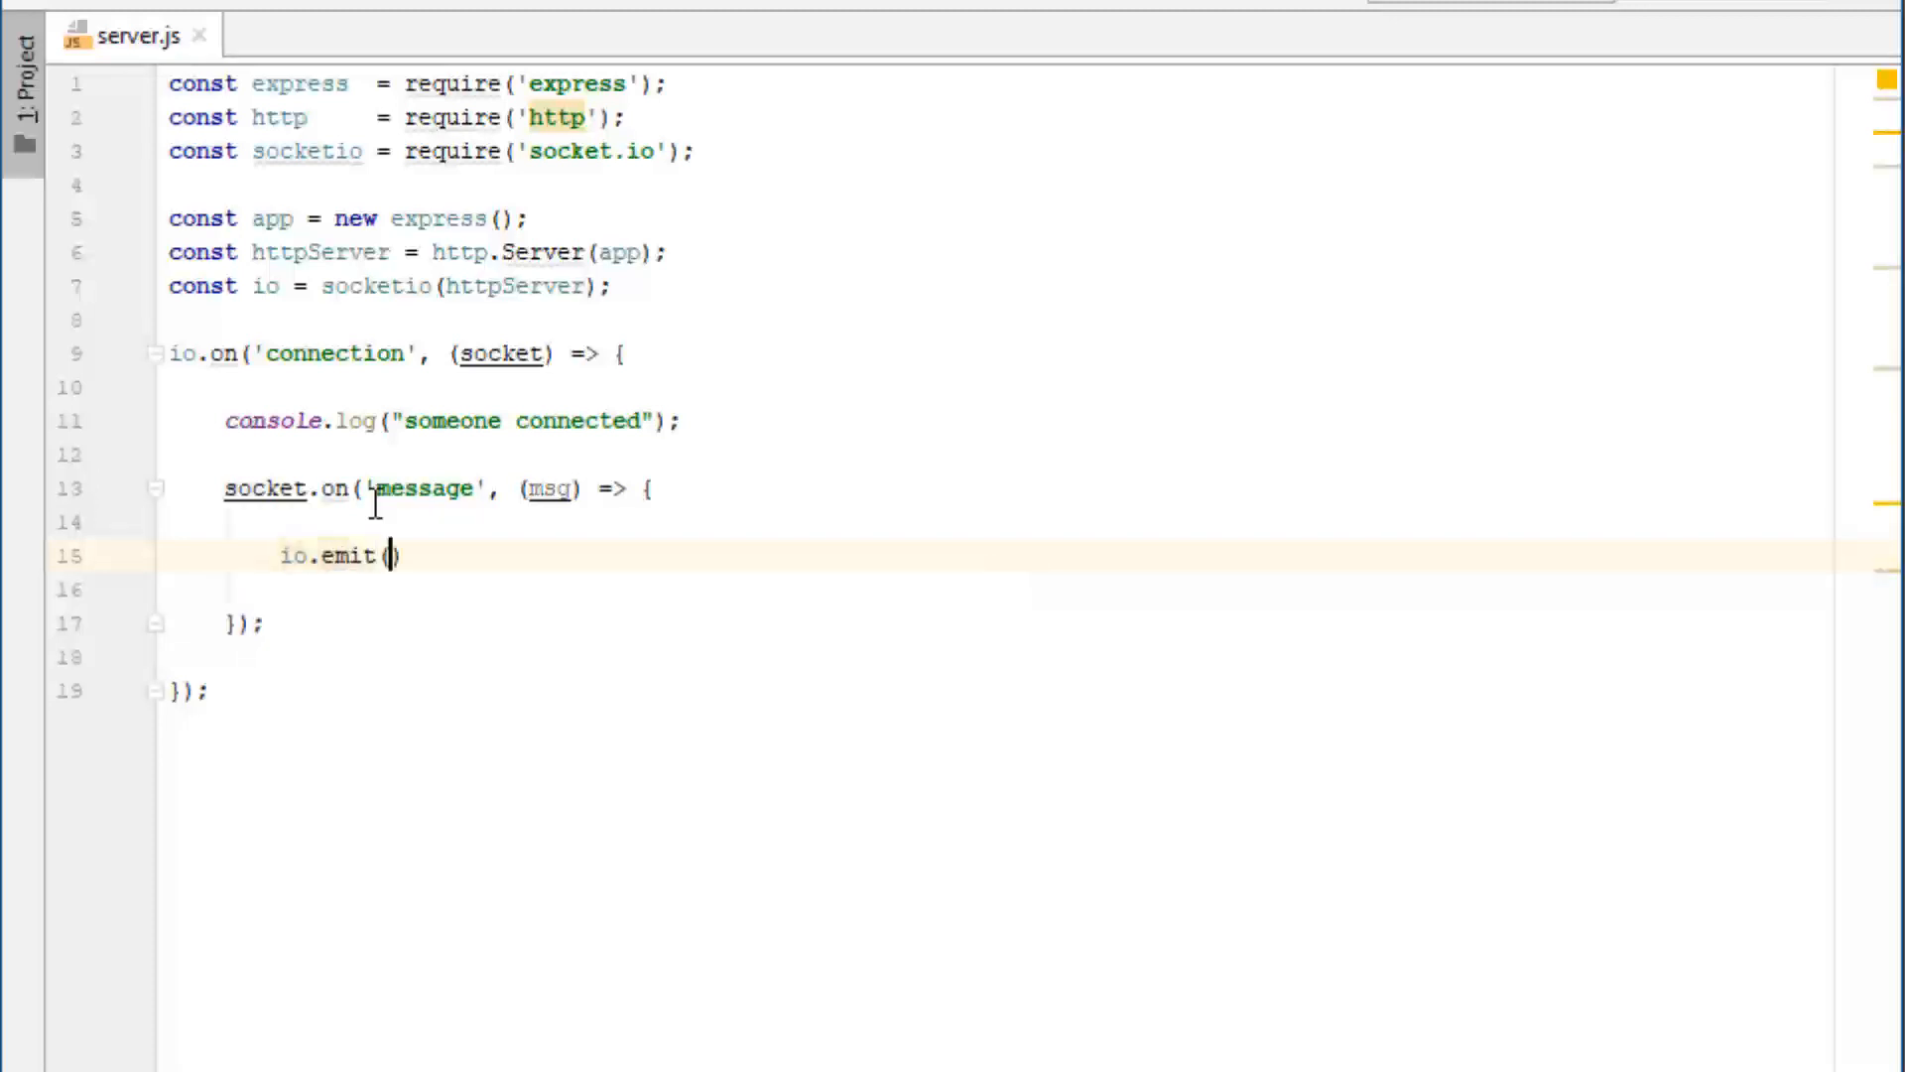
pyautogui.write("'messa'")
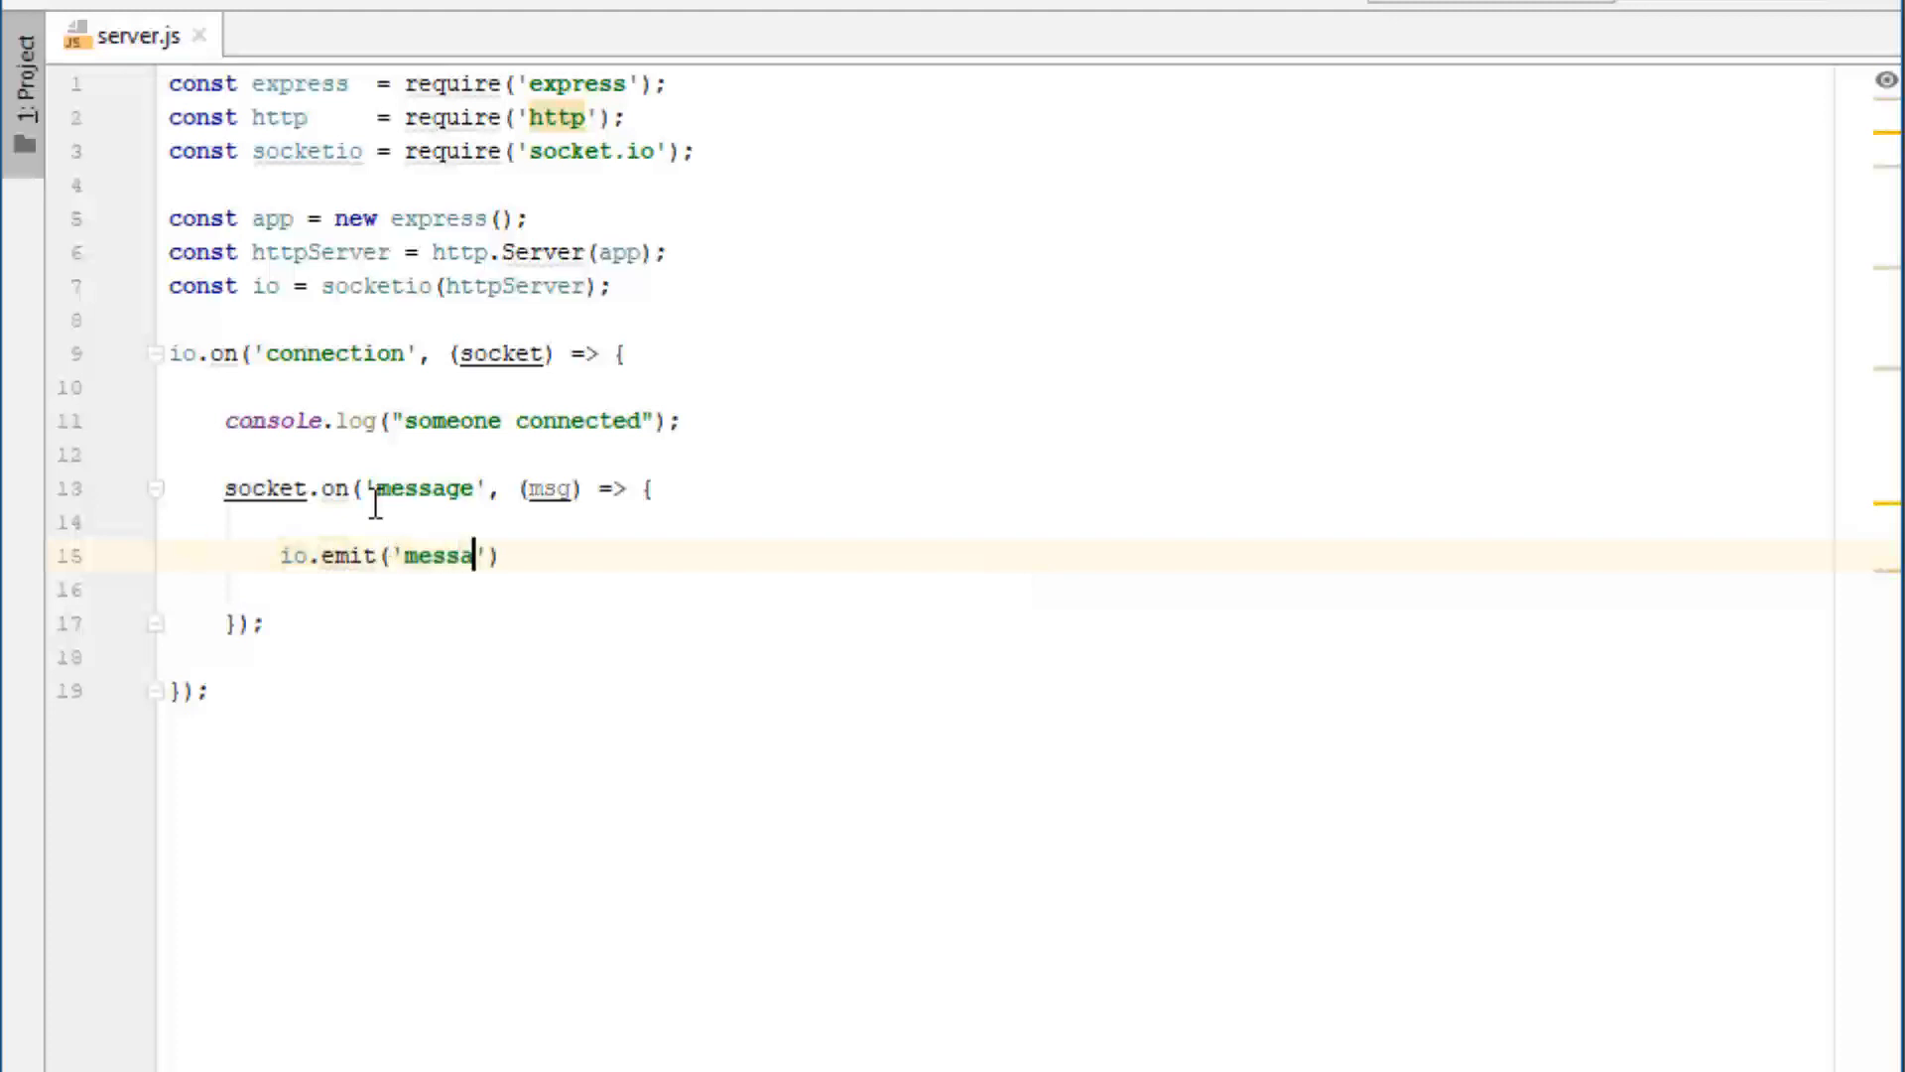
pyautogui.write("ge', ms")
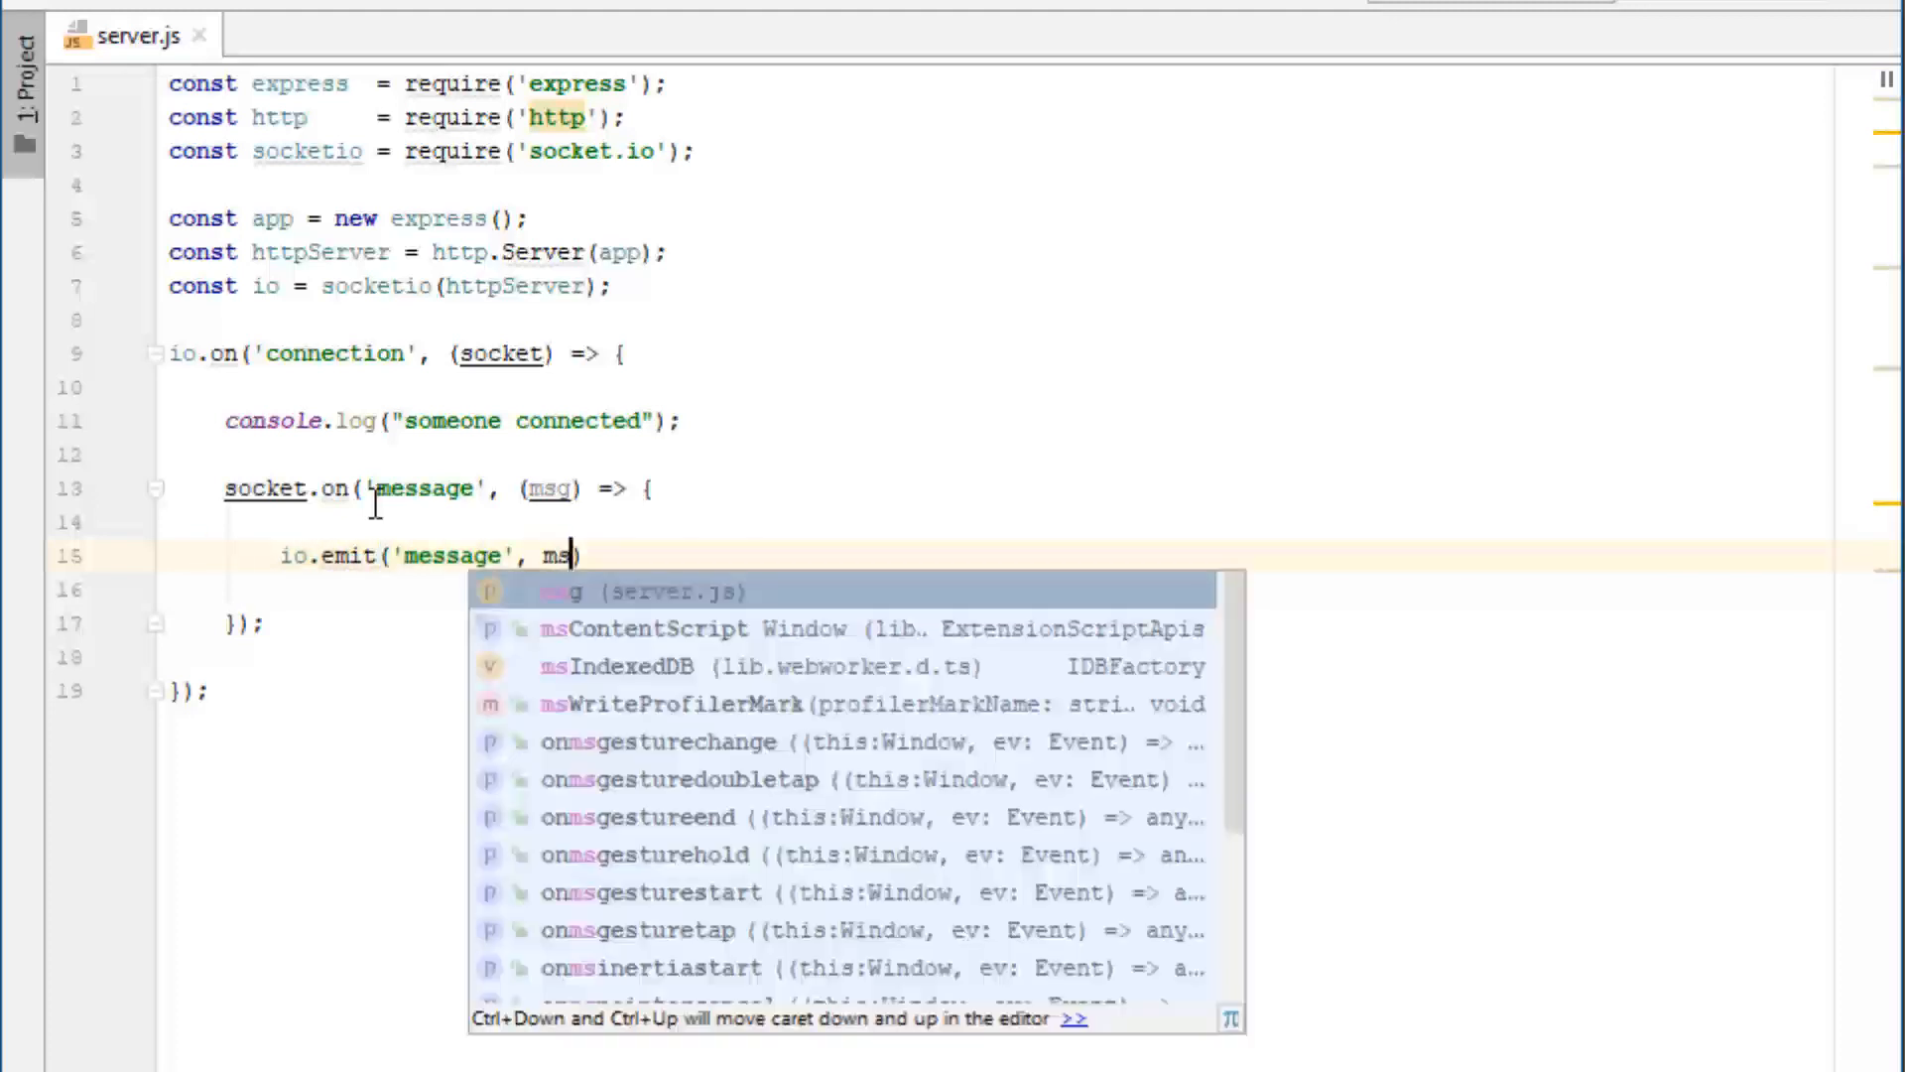
pyautogui.press('Tab')
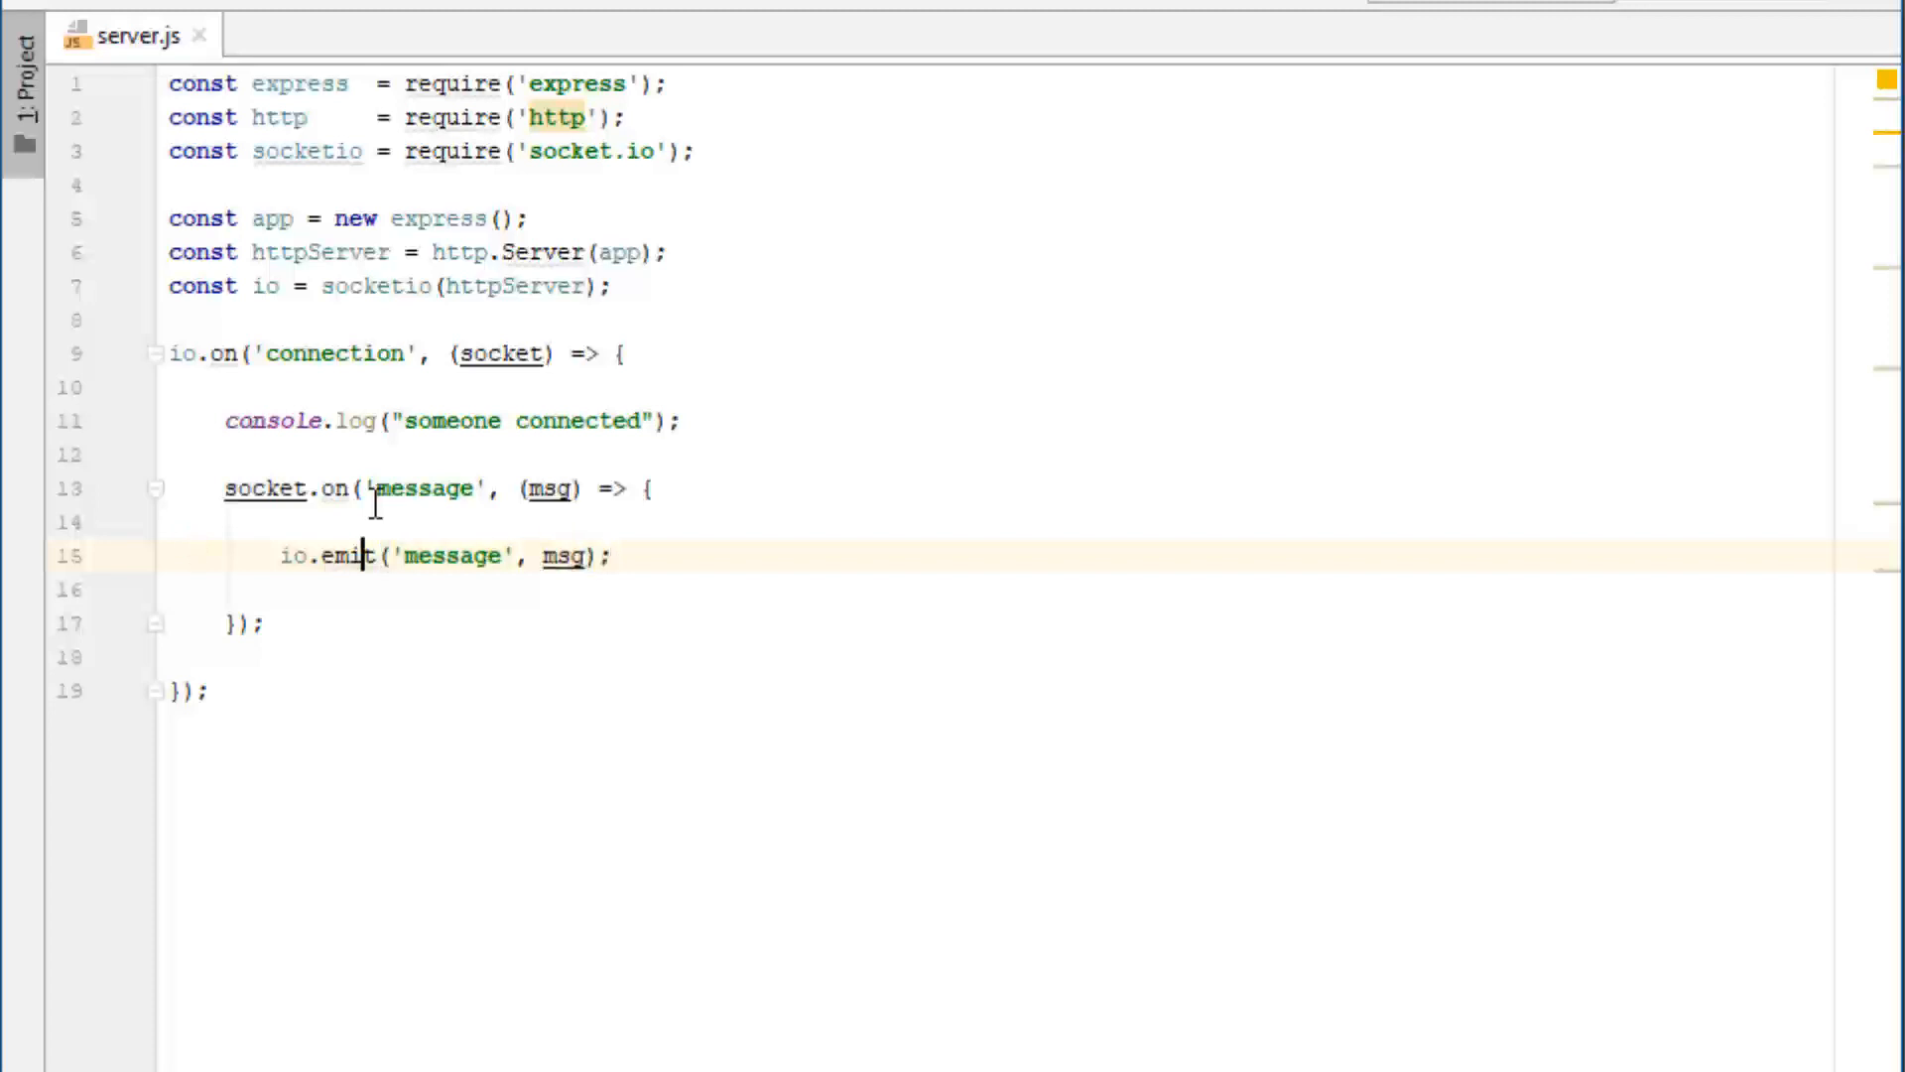
# Change line 15 to socket.broadcast.emit('message', msg); so only other clients receive it.
pyautogui.write('socket.b')
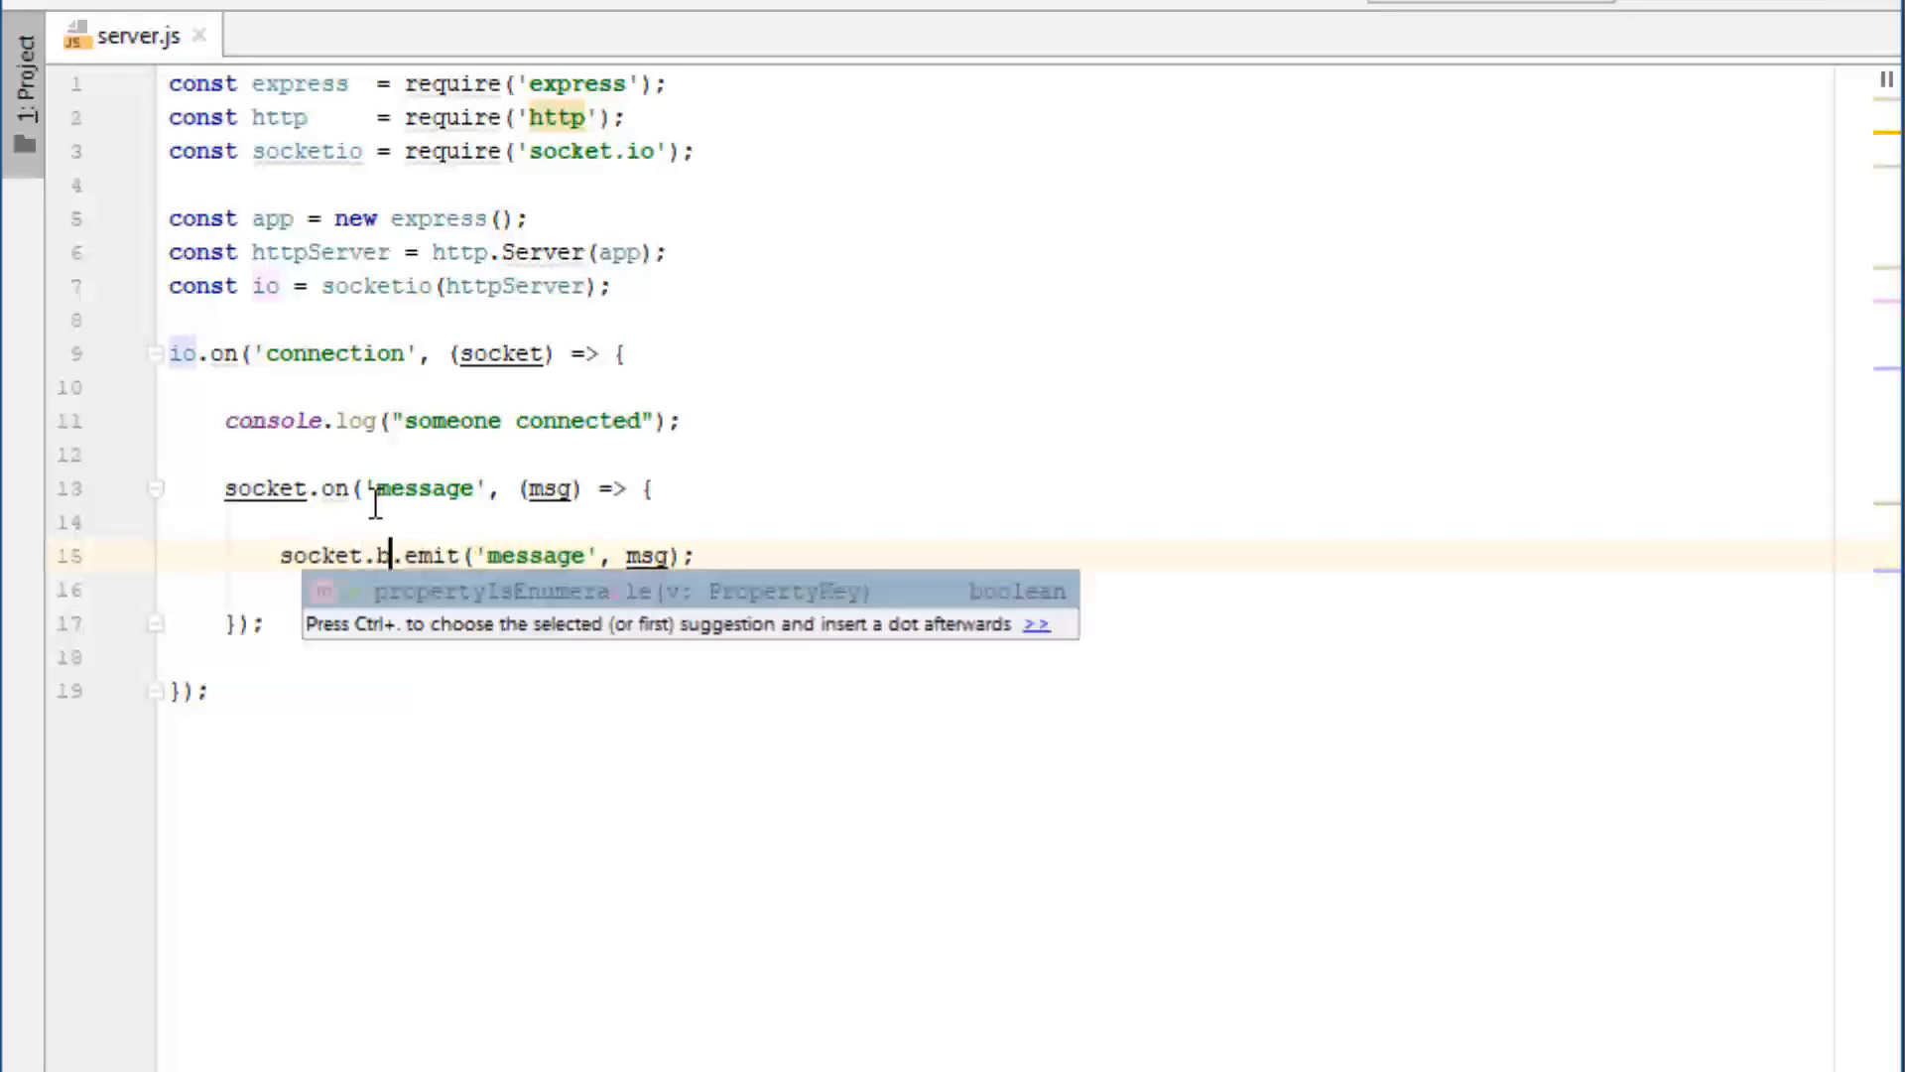
pyautogui.write('roadcast')
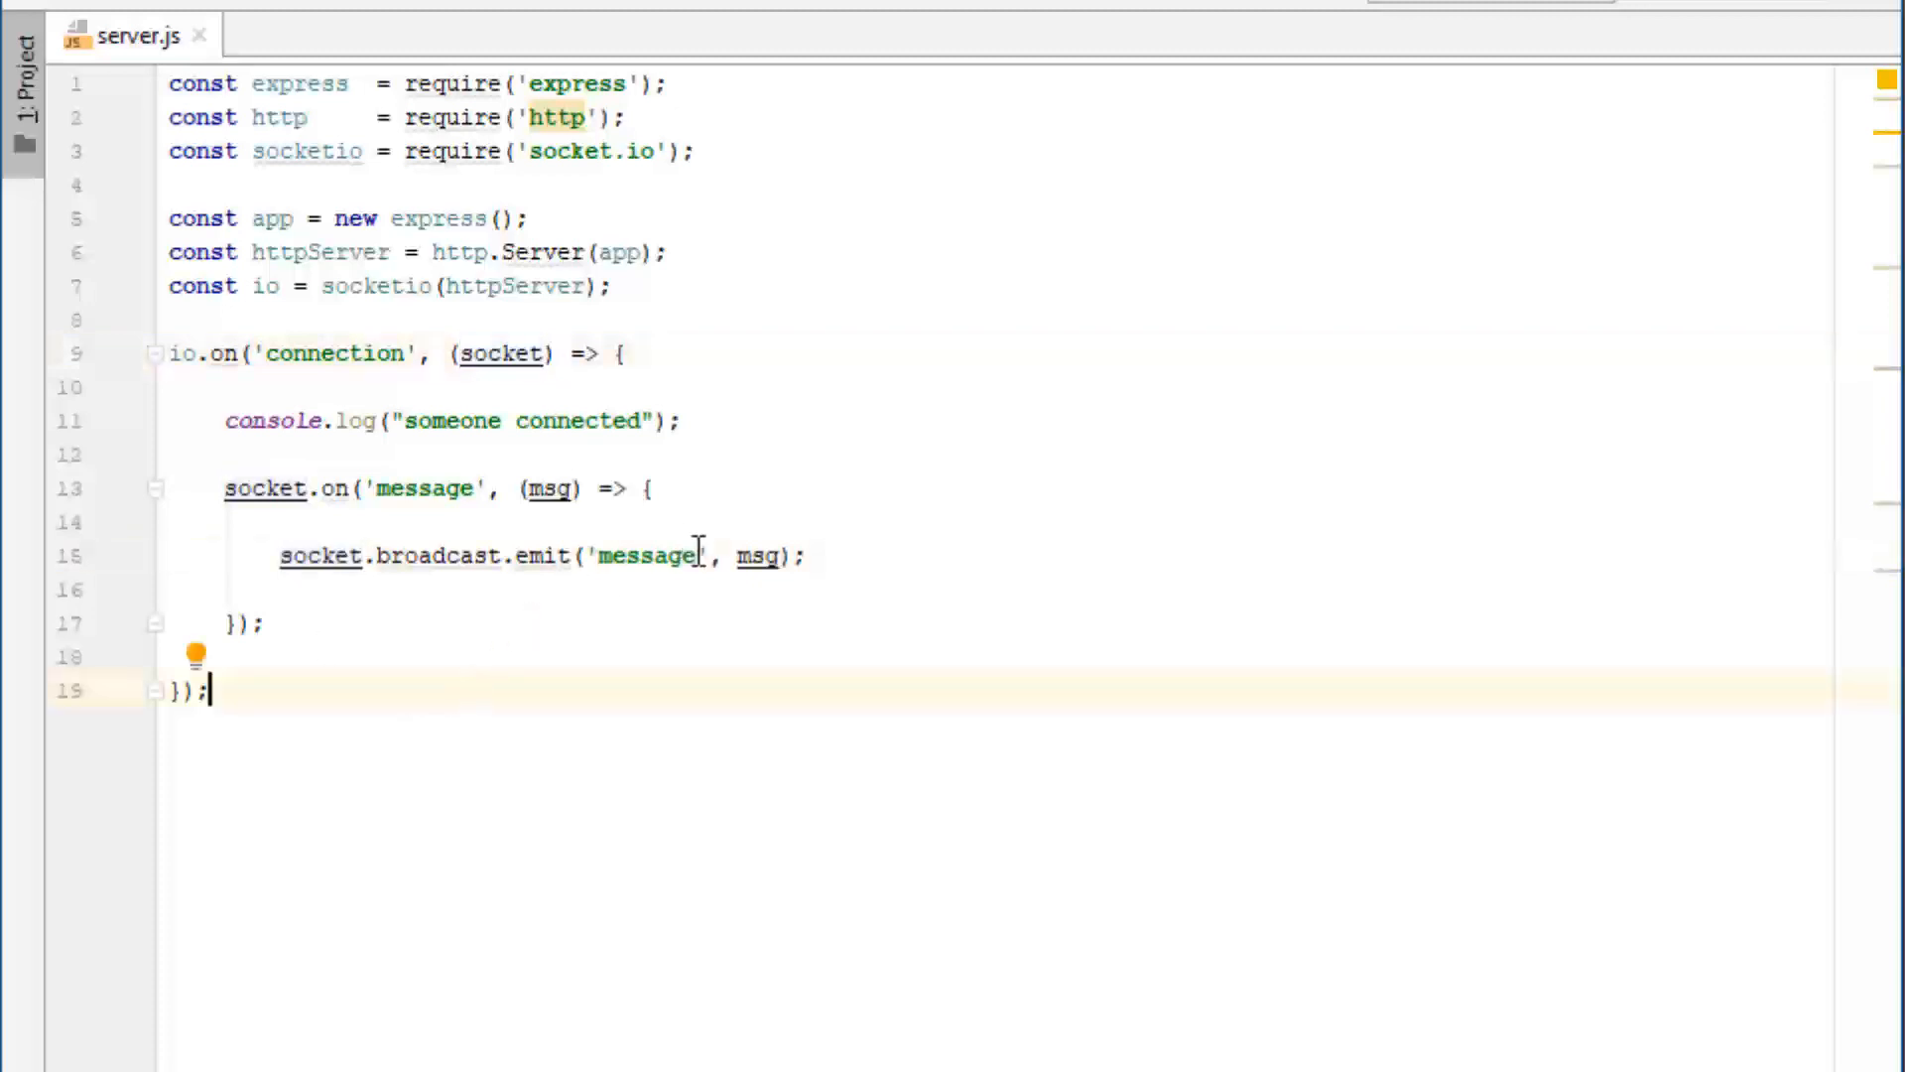
pyautogui.moveTo(758, 1048)
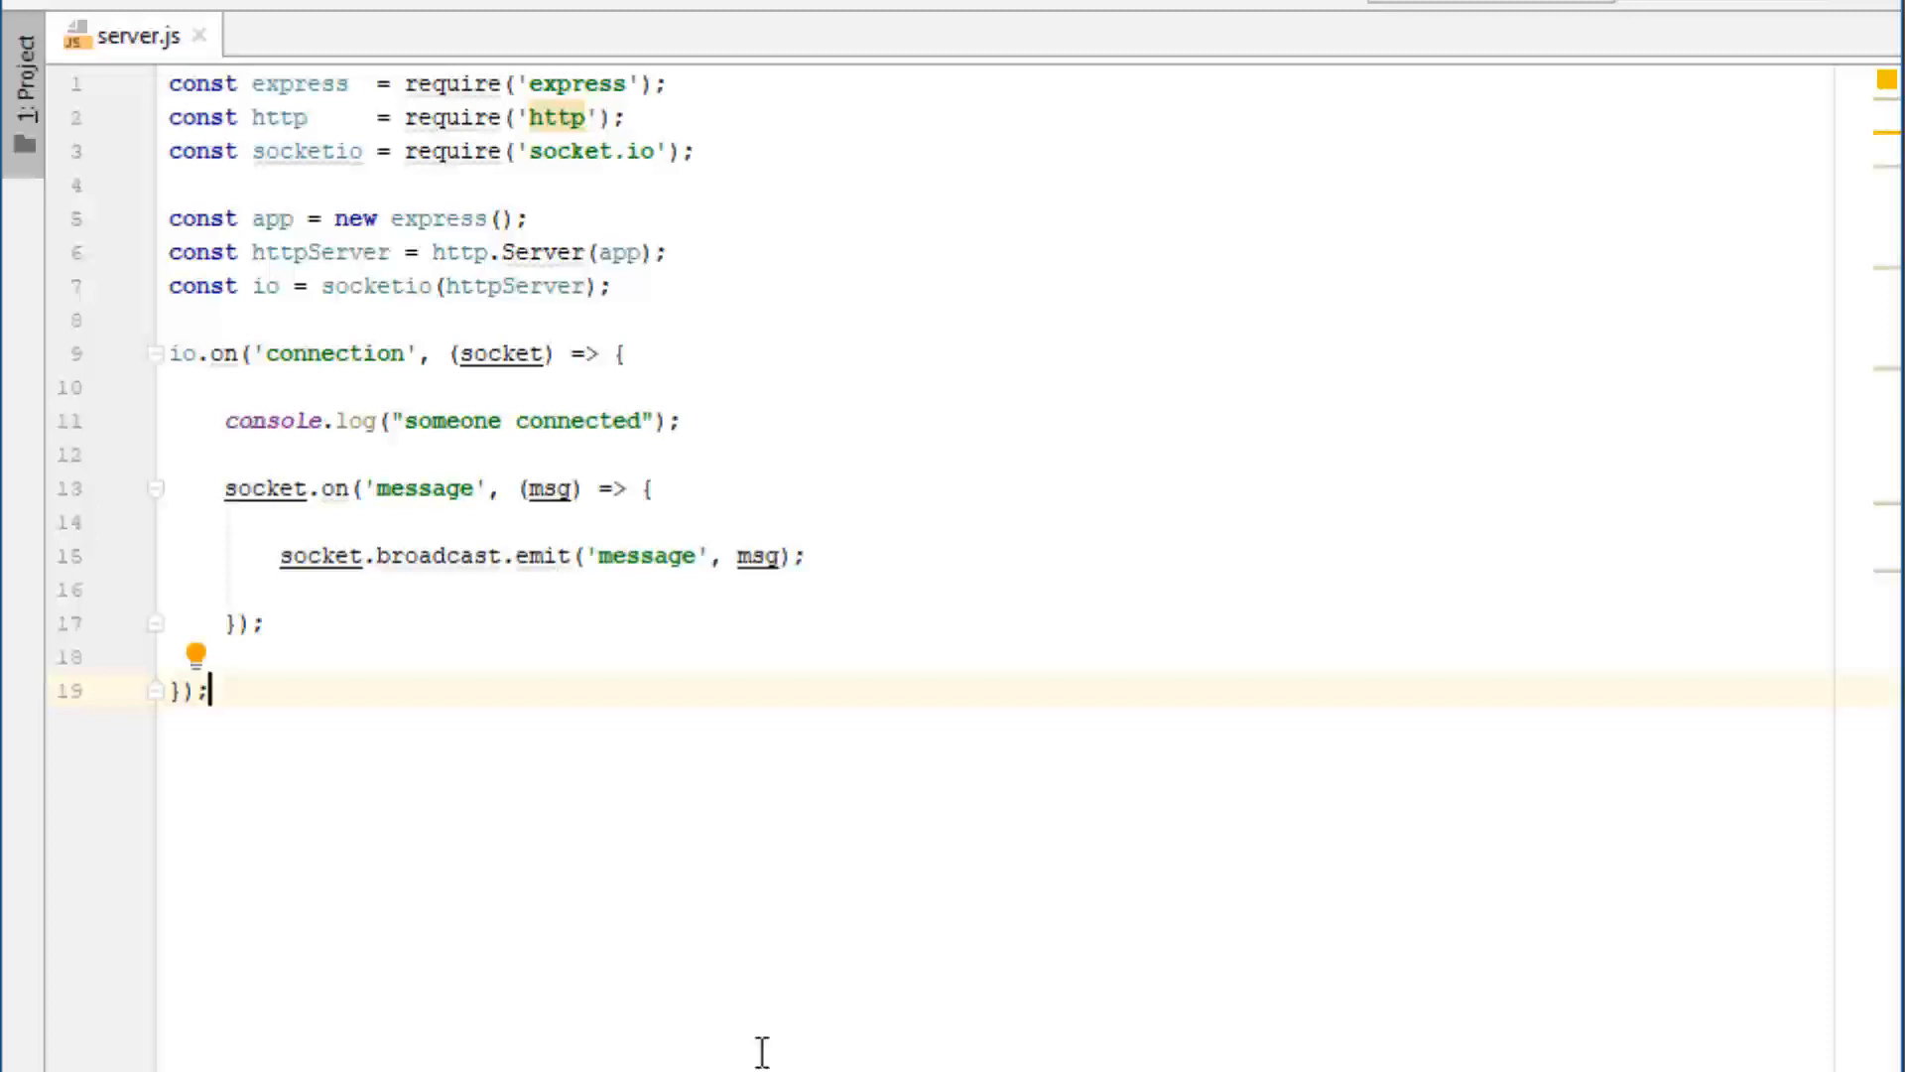
pyautogui.moveTo(896, 965)
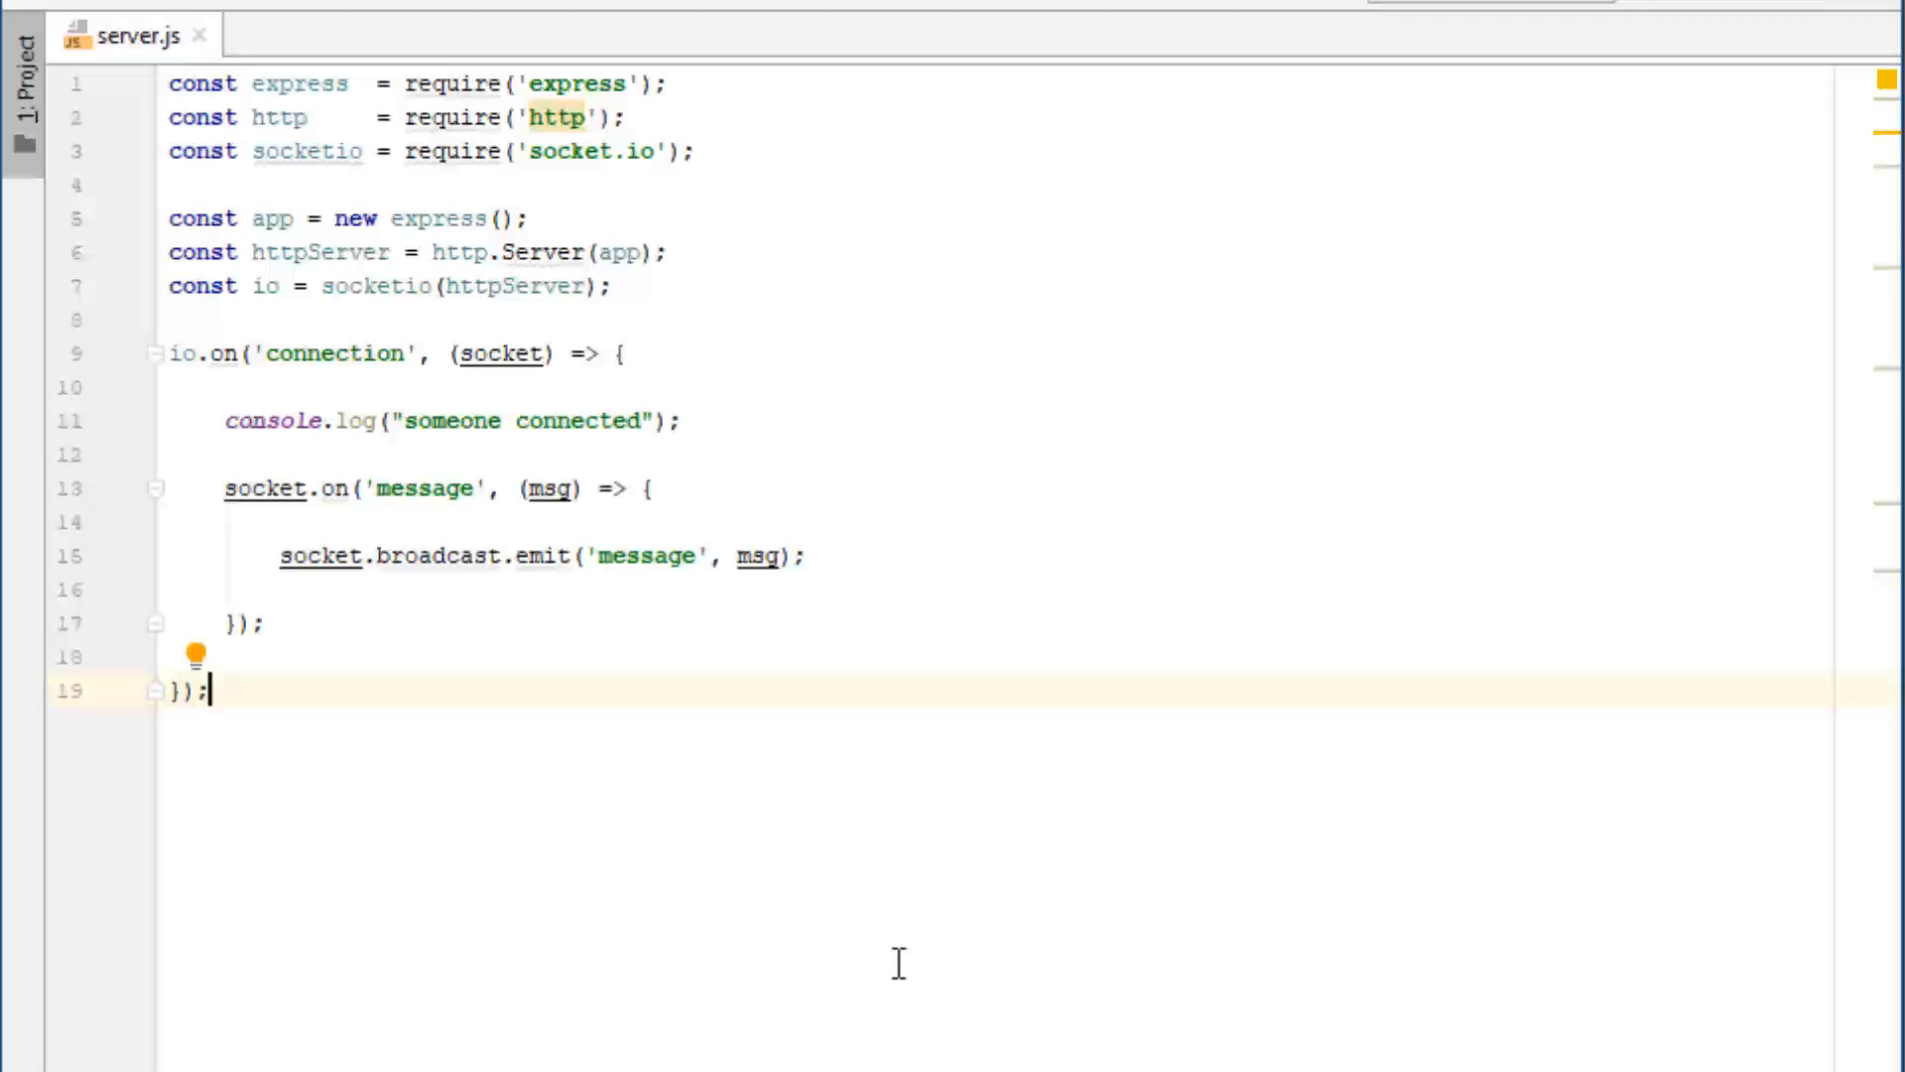
pyautogui.moveTo(968, 1043)
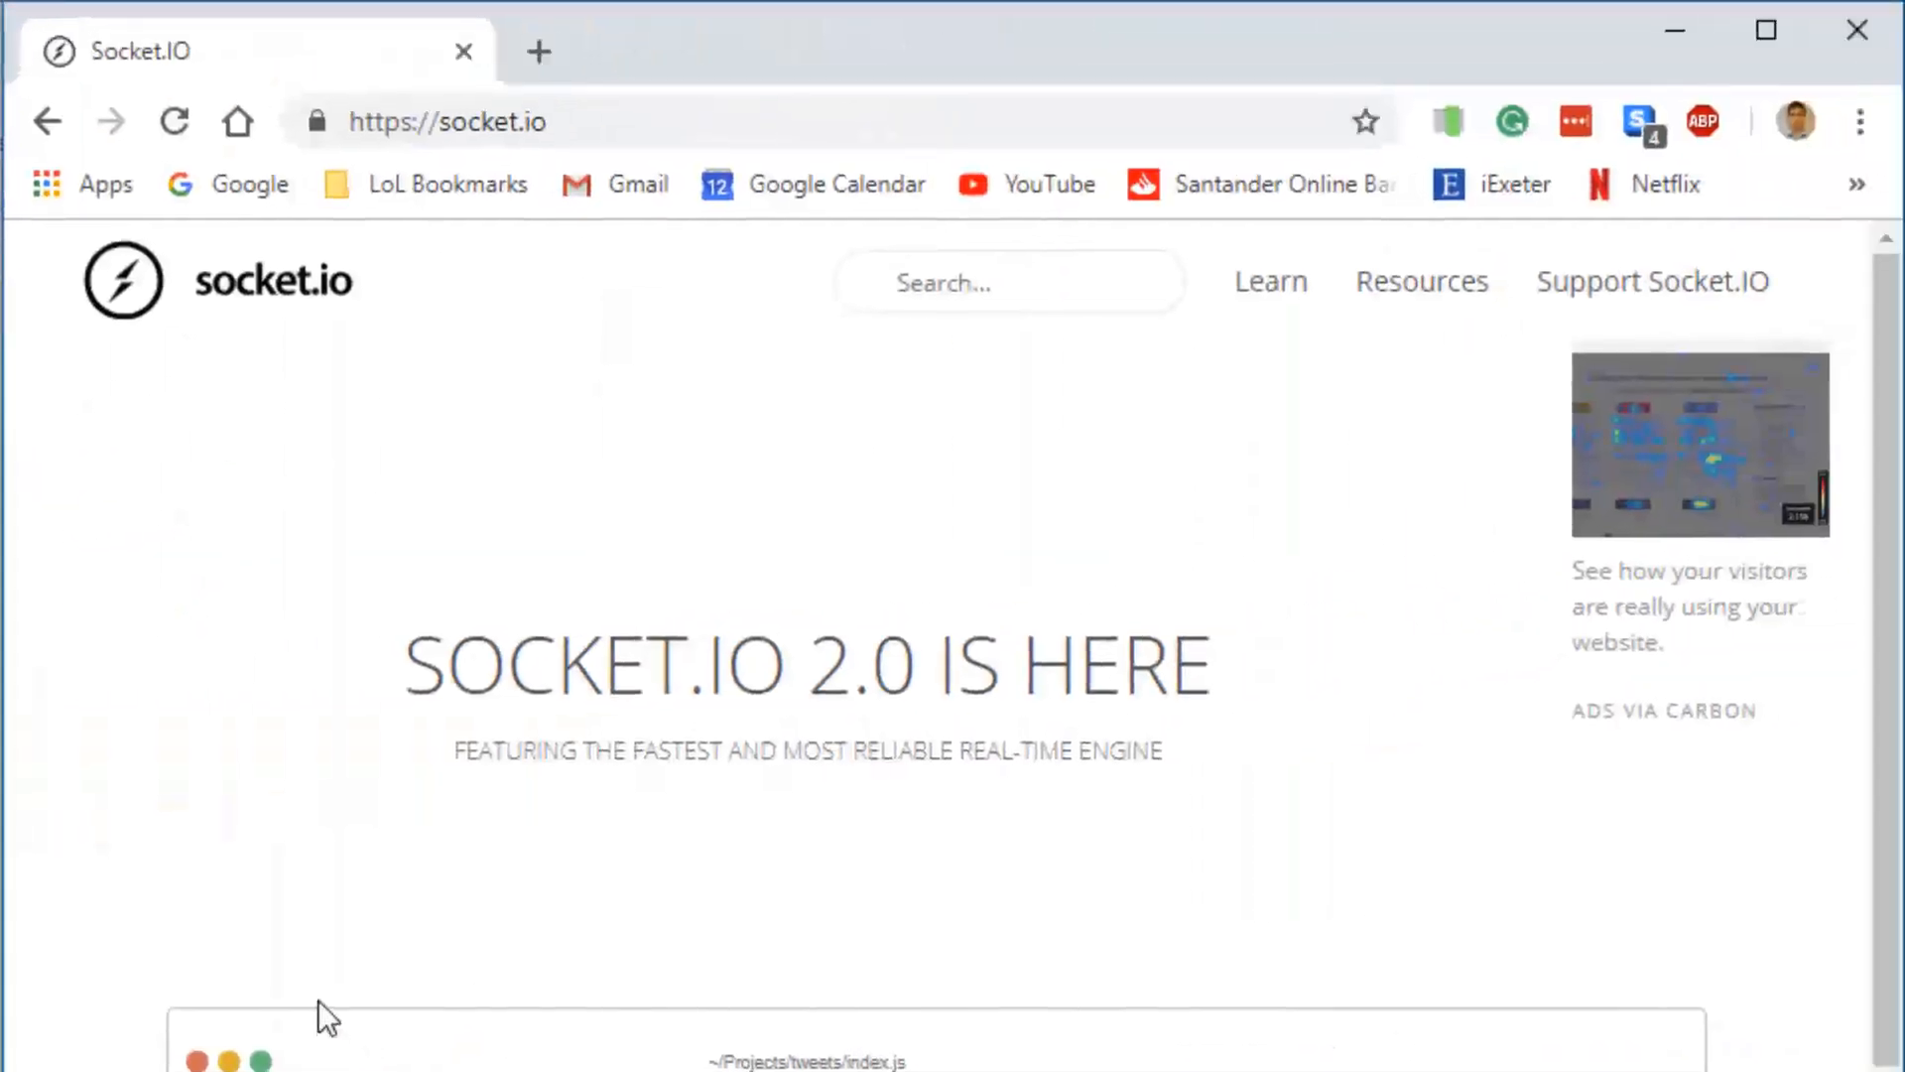
pyautogui.moveTo(243, 952)
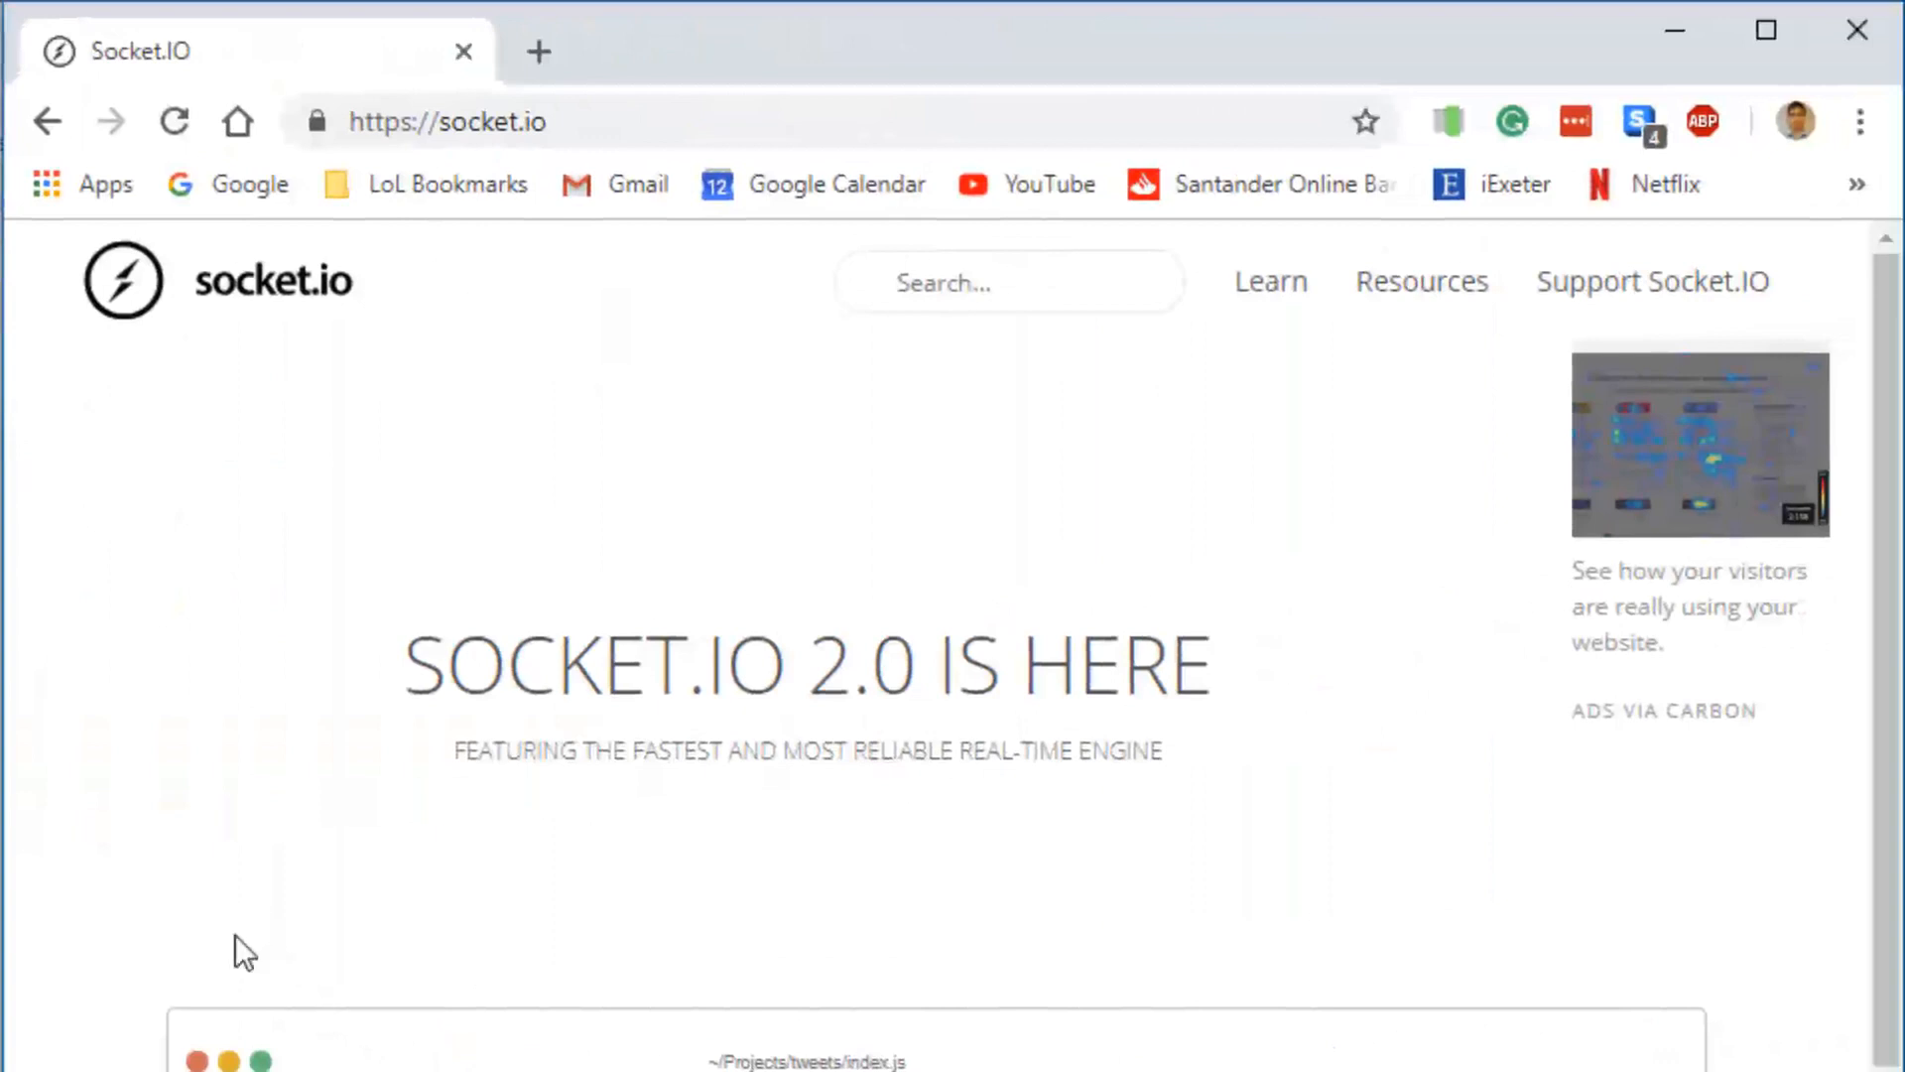